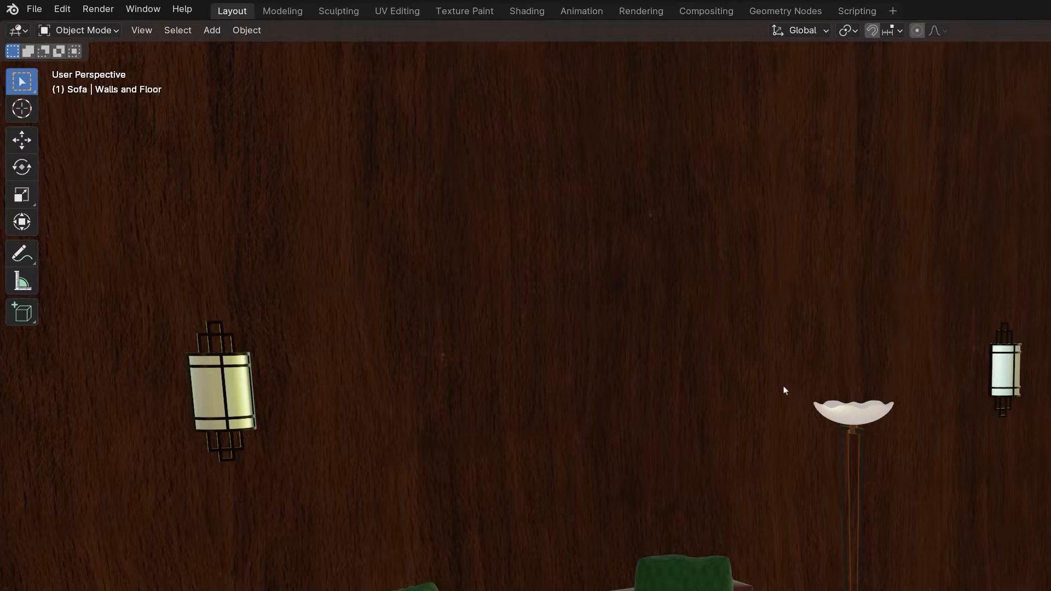
{"action": "mouse_move", "coordinate": [610, 353]}
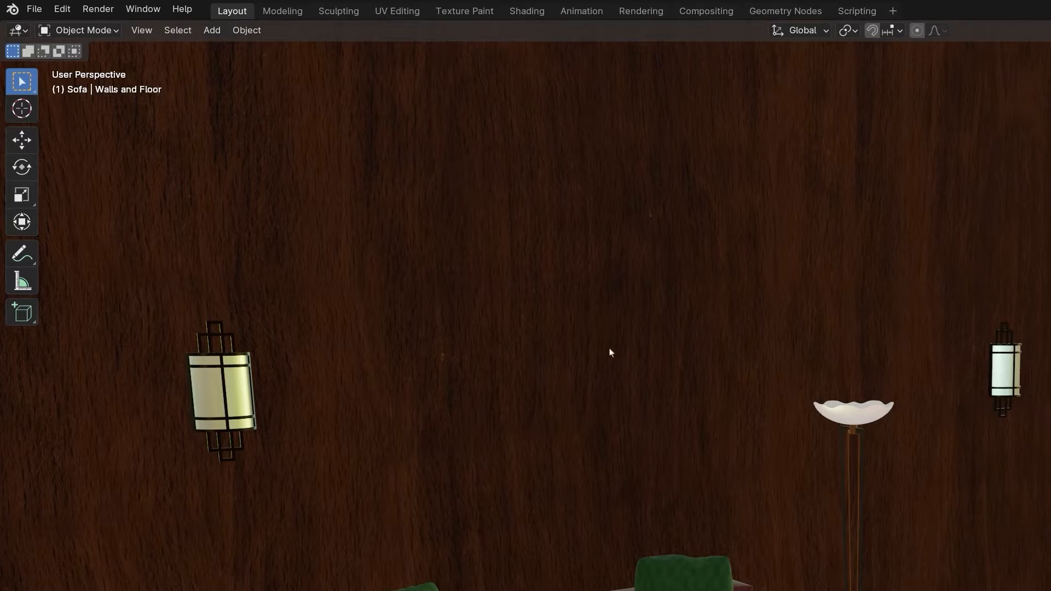
{"action": "mouse_move", "coordinate": [595, 347]}
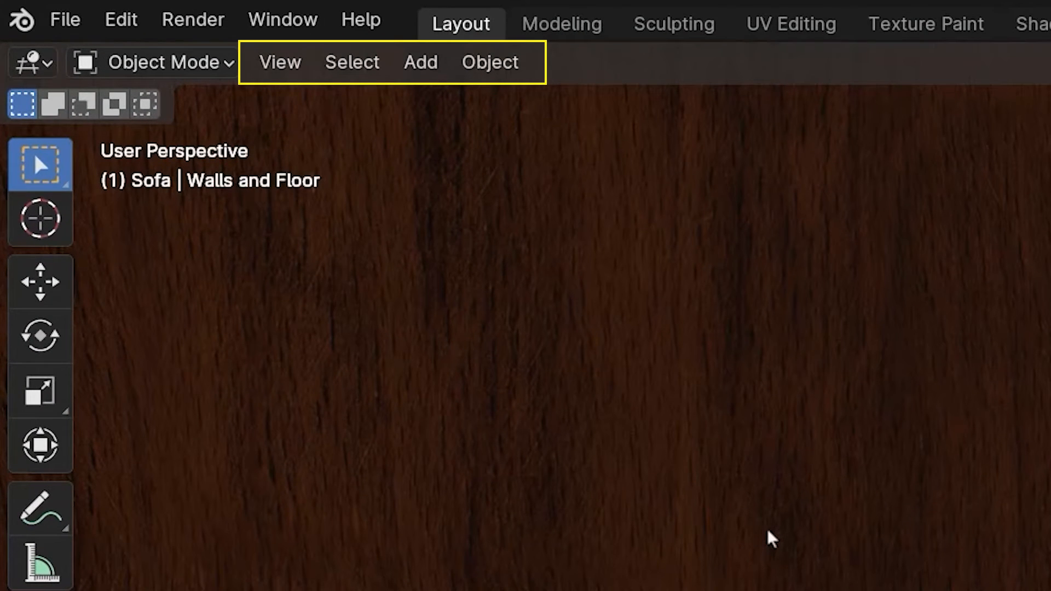
{"action": "mouse_move", "coordinate": [711, 511]}
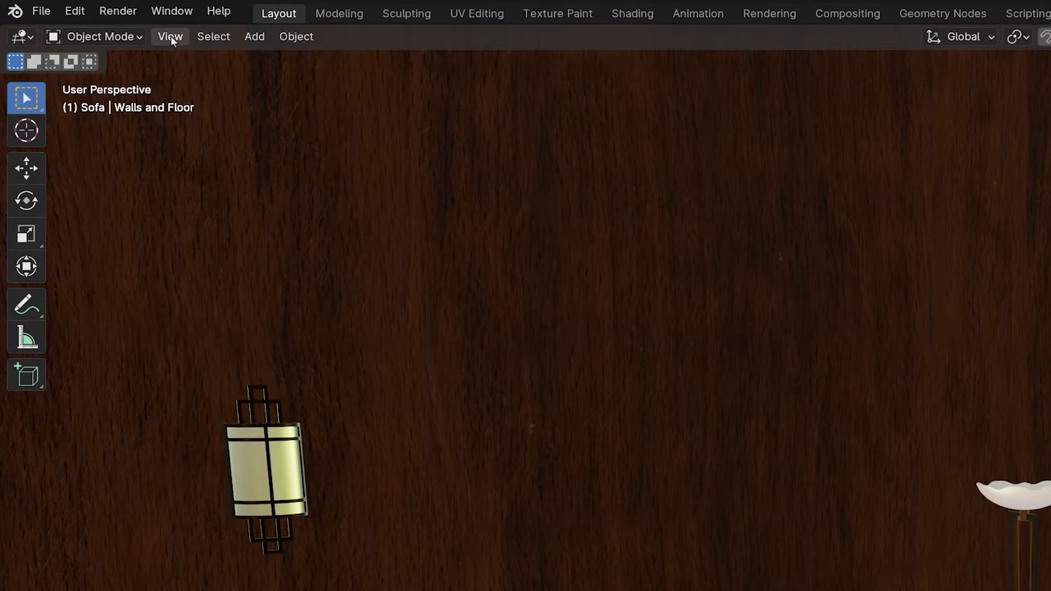
Show the Sidebar from the View menu, hide it again with N, and hide the active tool settings.
{"action": "left_click", "coordinate": [168, 36]}
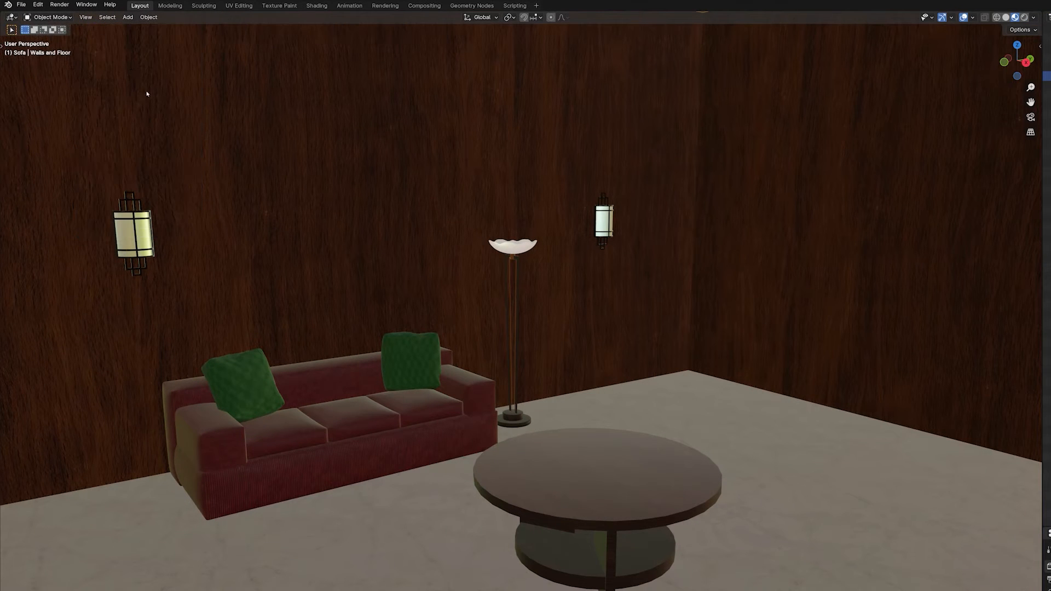
{"action": "left_click", "coordinate": [86, 16]}
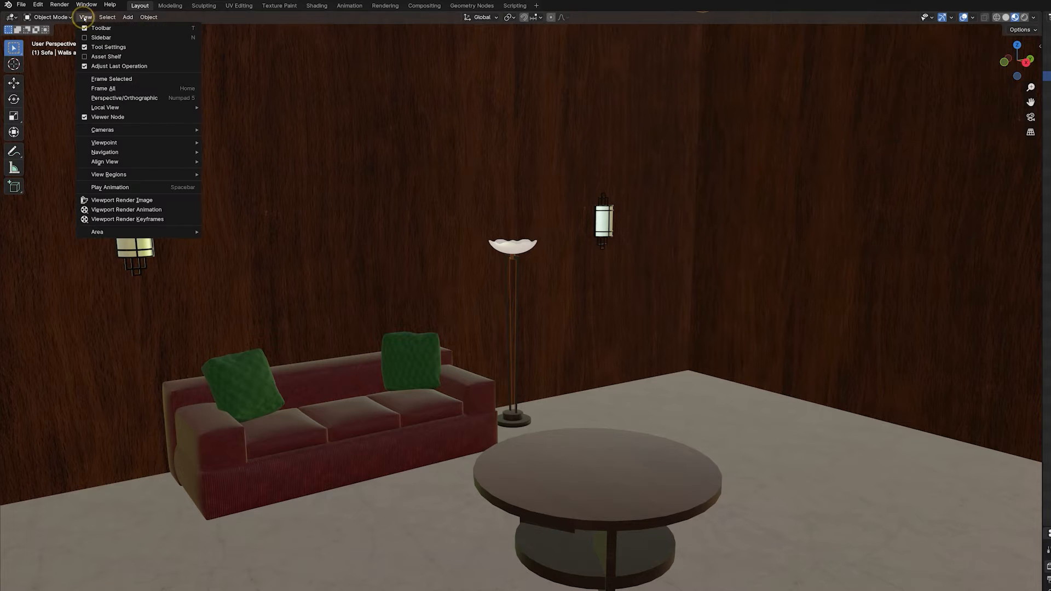
{"action": "left_click", "coordinate": [101, 37]}
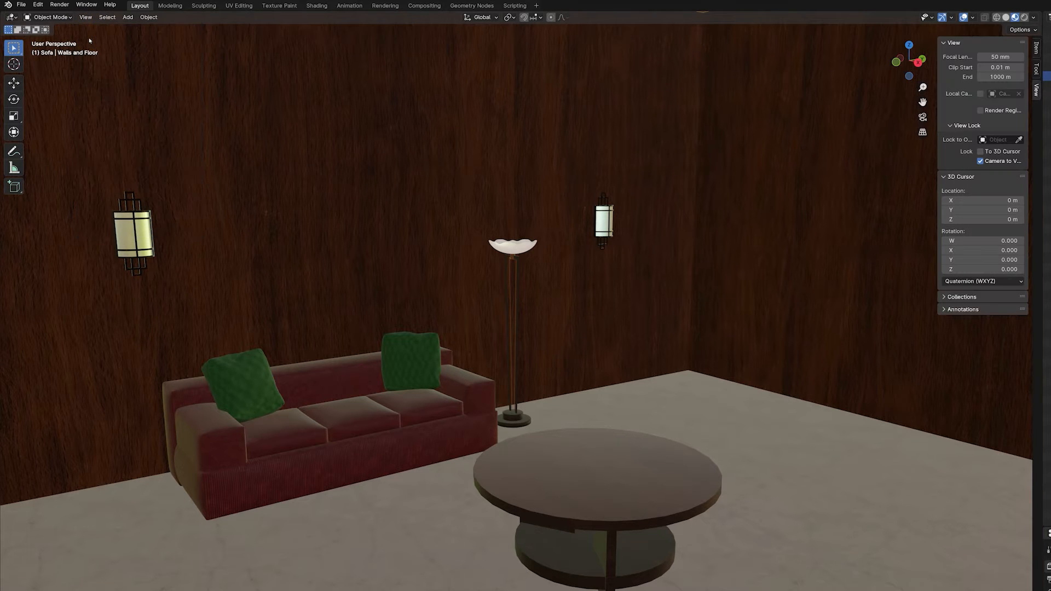
{"action": "left_click", "coordinate": [85, 16]}
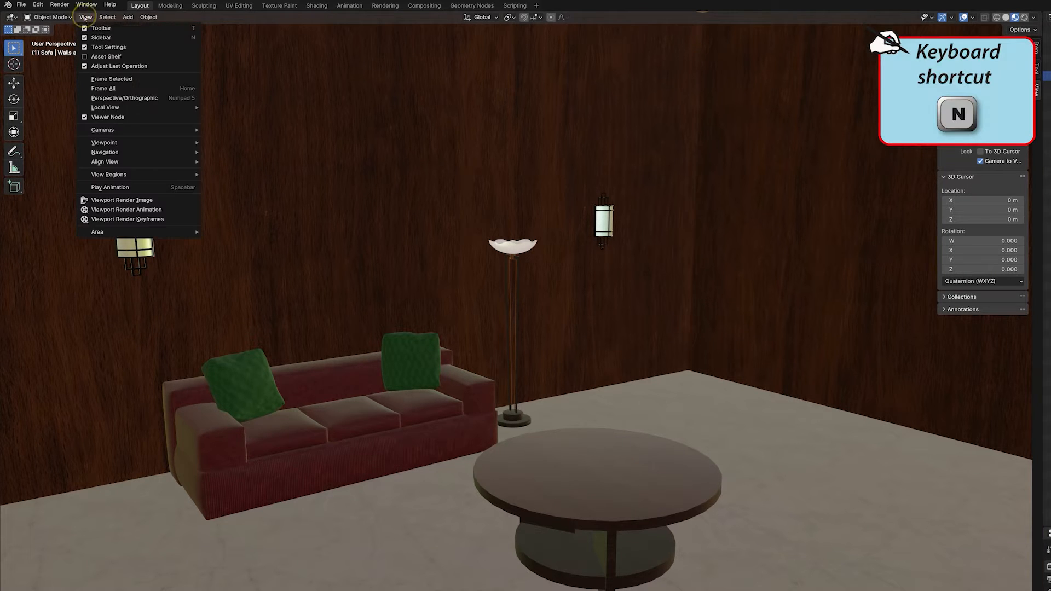
{"action": "key", "text": "n"}
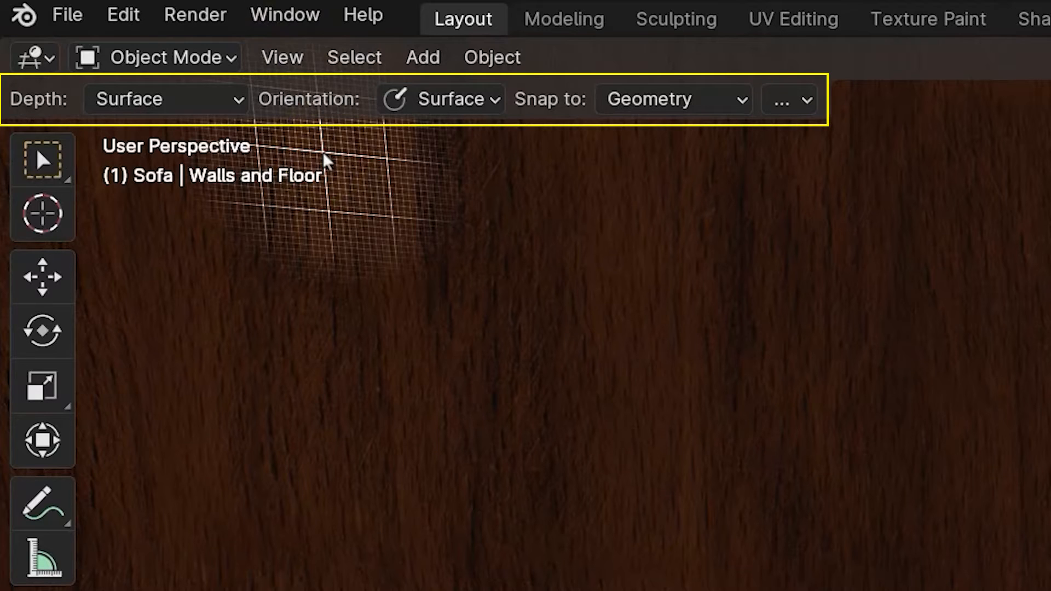
{"action": "left_click", "coordinate": [85, 18]}
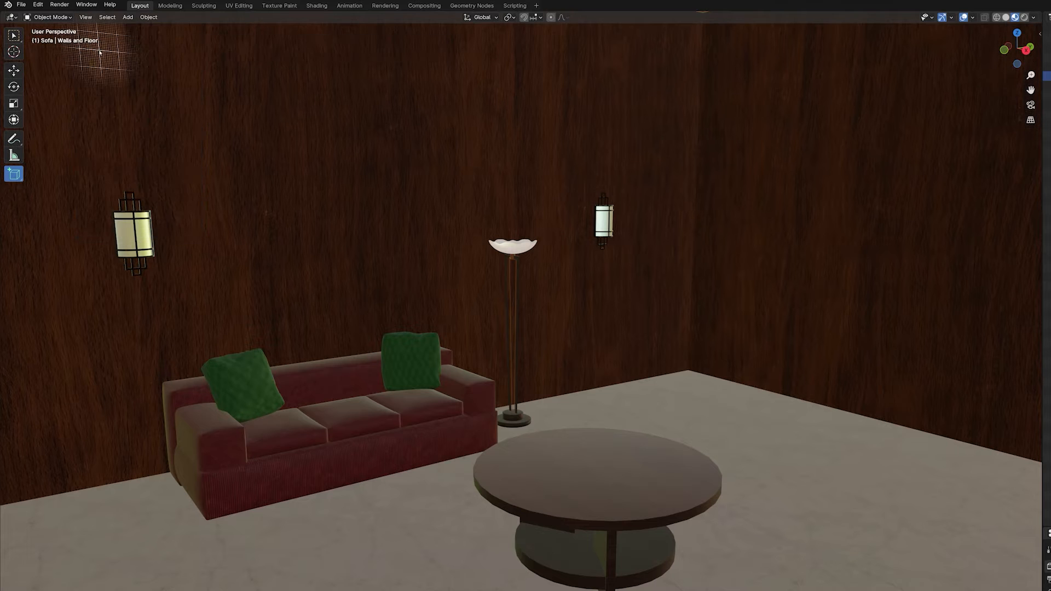
{"action": "left_click", "coordinate": [85, 16]}
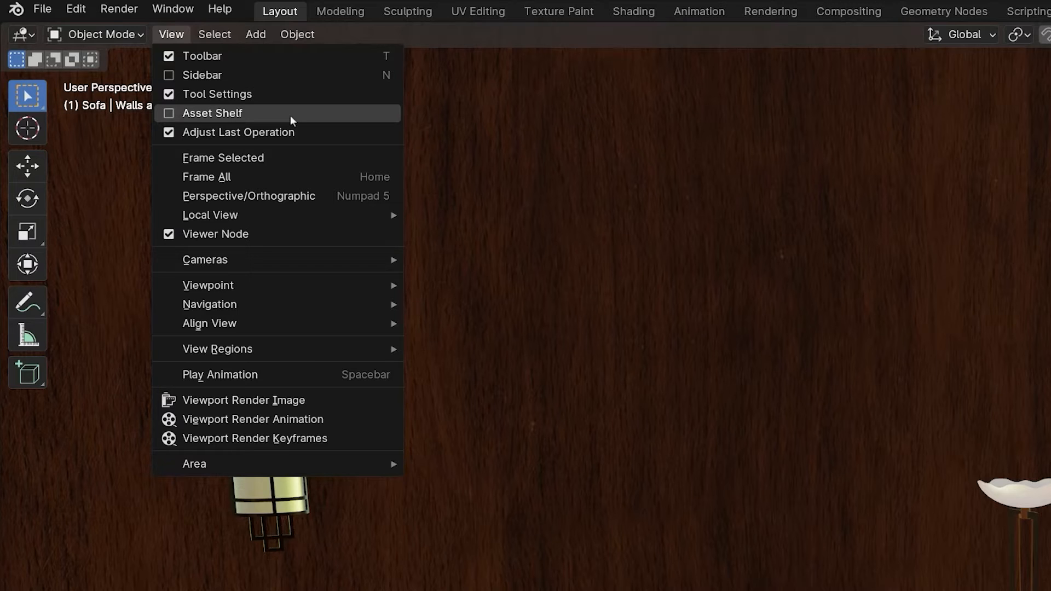
Close the View menu and select LooseCushion2, the left green cushion on the sofa.
{"action": "key", "text": "g"}
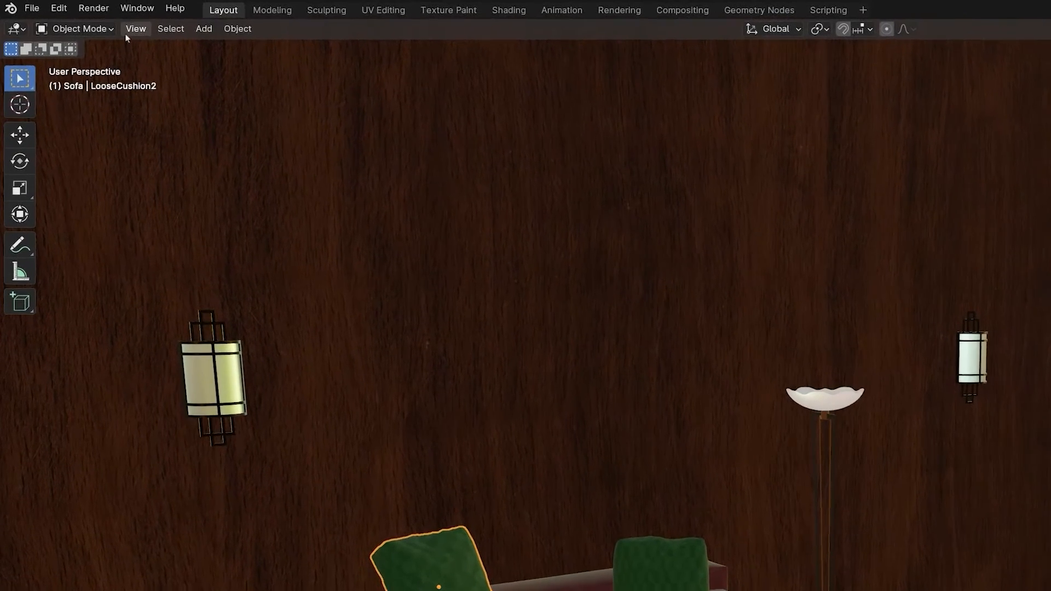
{"action": "left_click", "coordinate": [136, 28]}
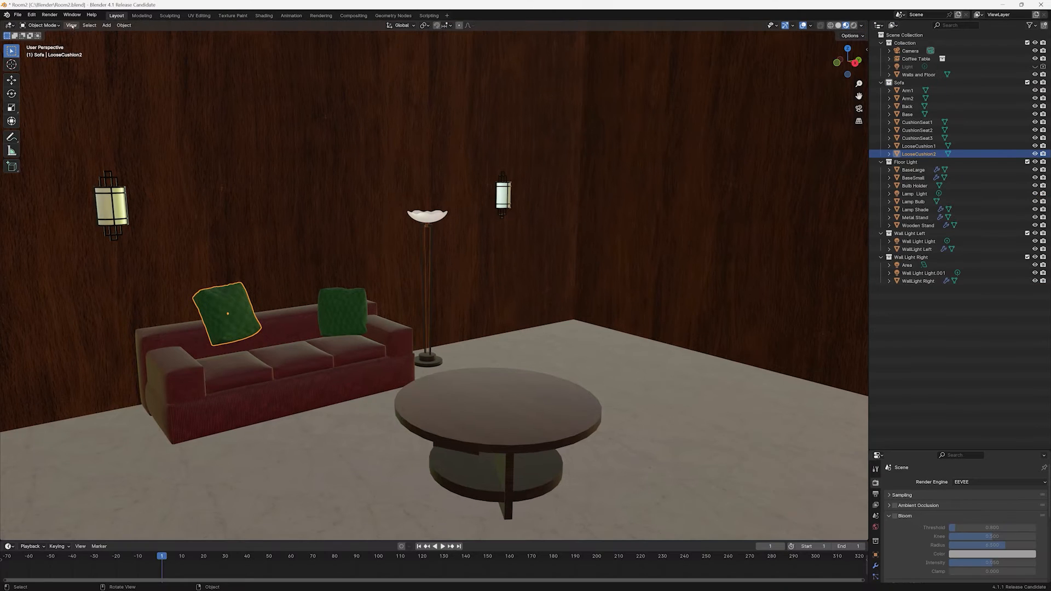
{"action": "left_click", "coordinate": [71, 25]}
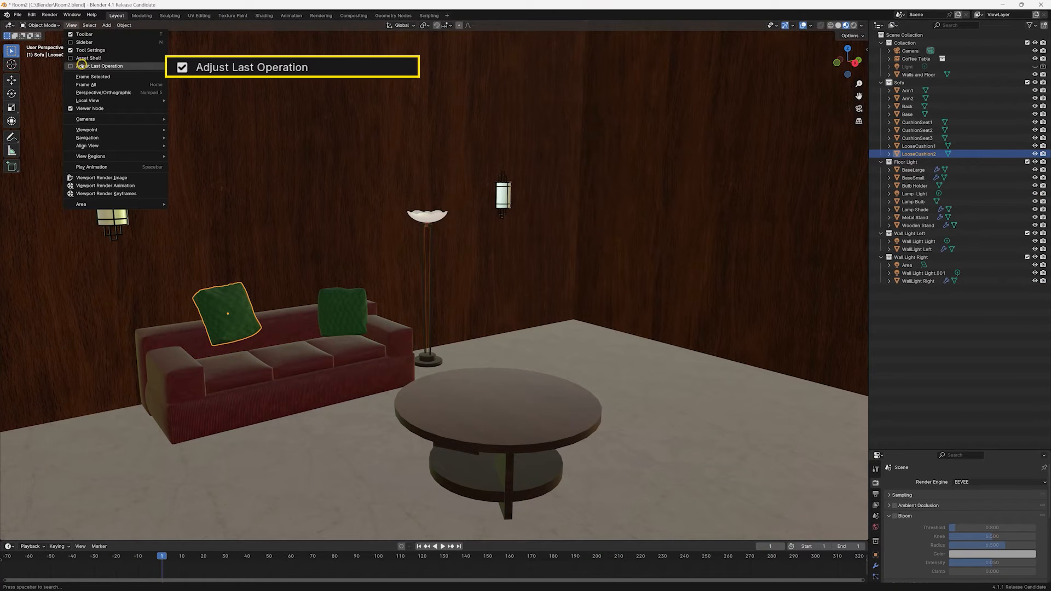
Add LooseCushion1 to the selection and Frame Selected to zoom onto both green cushions.
{"action": "left_click", "coordinate": [100, 66]}
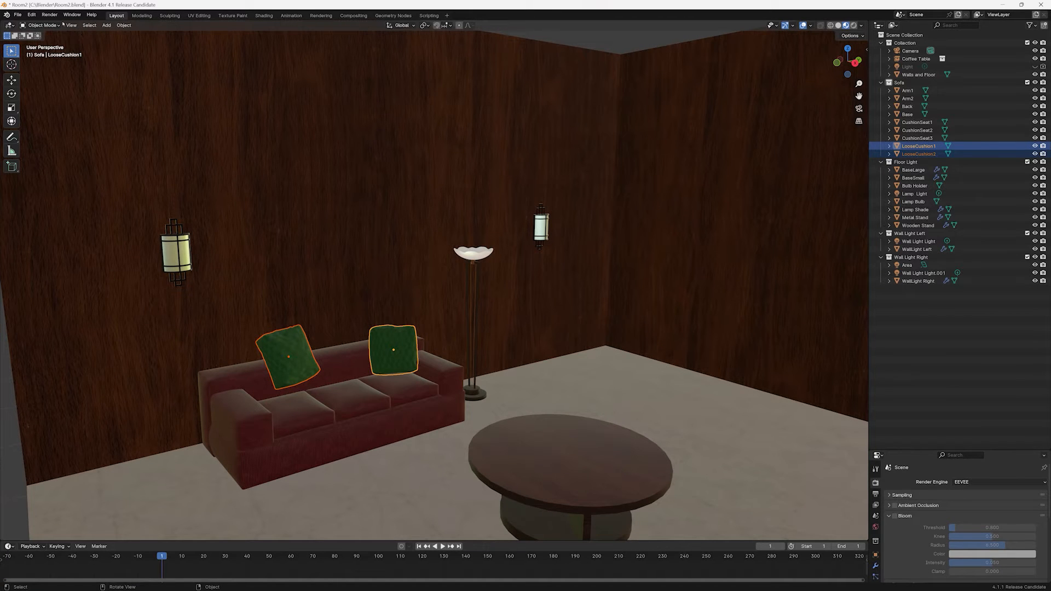
{"action": "left_click", "coordinate": [71, 25]}
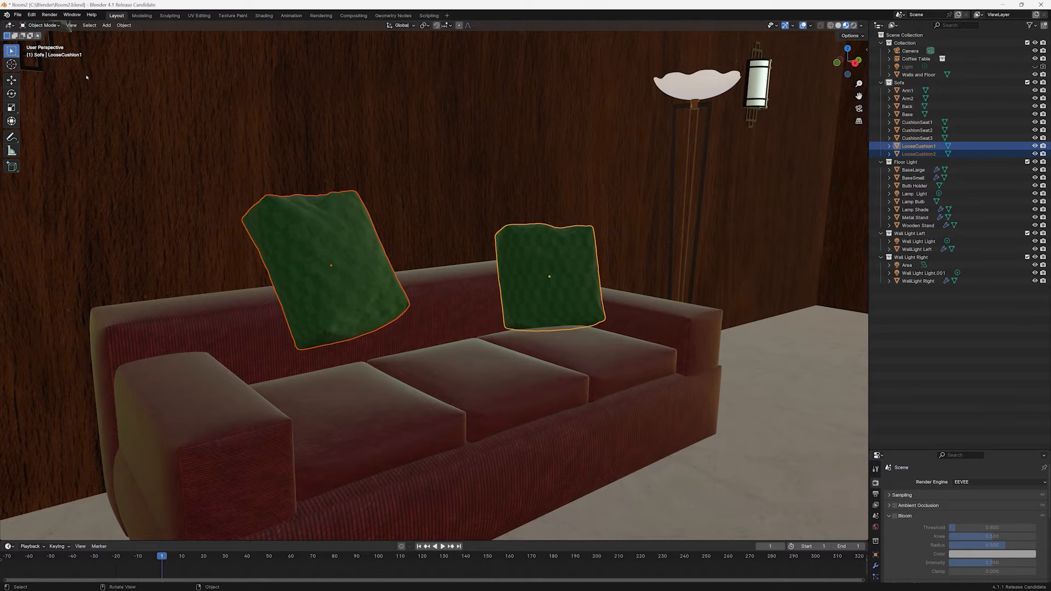
{"action": "left_click", "coordinate": [71, 25]}
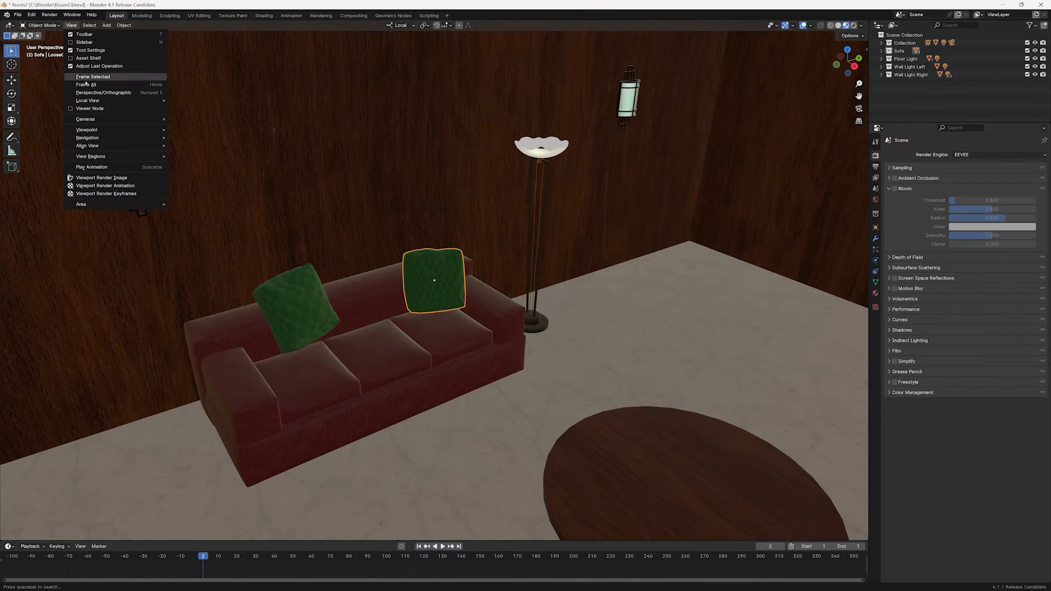
Frame All to fit the whole room, then toggle the view between orthographic and perspective.
{"action": "left_click", "coordinate": [92, 77]}
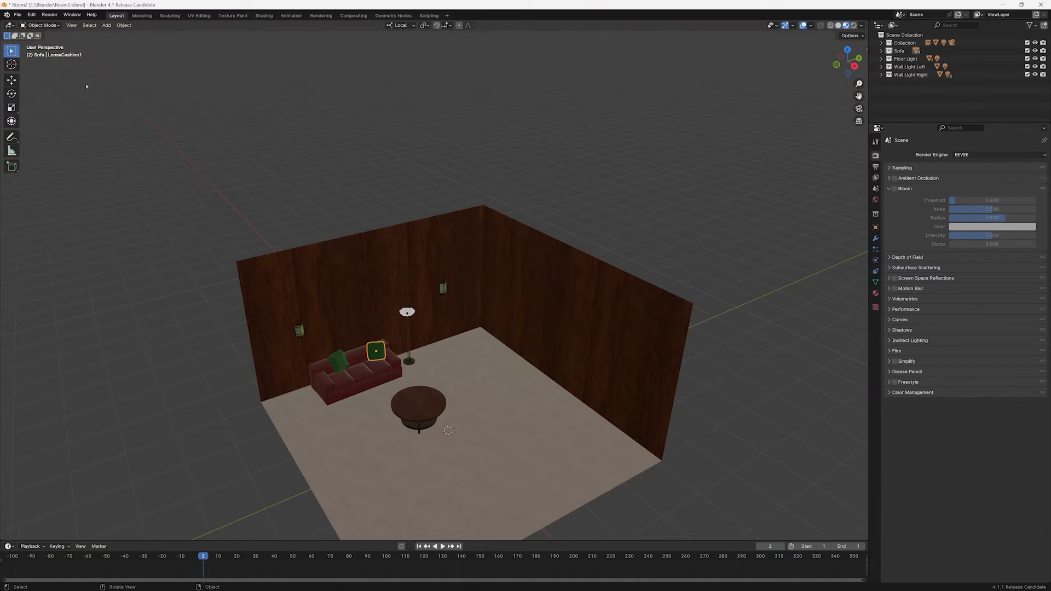
{"action": "mouse_move", "coordinate": [125, 119]}
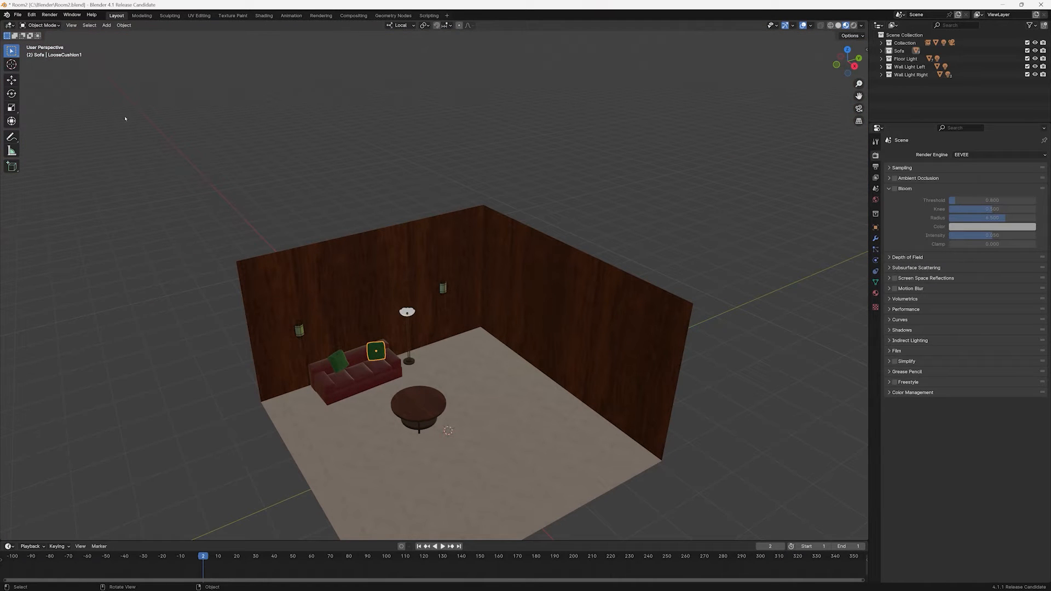
{"action": "key", "text": "Home"}
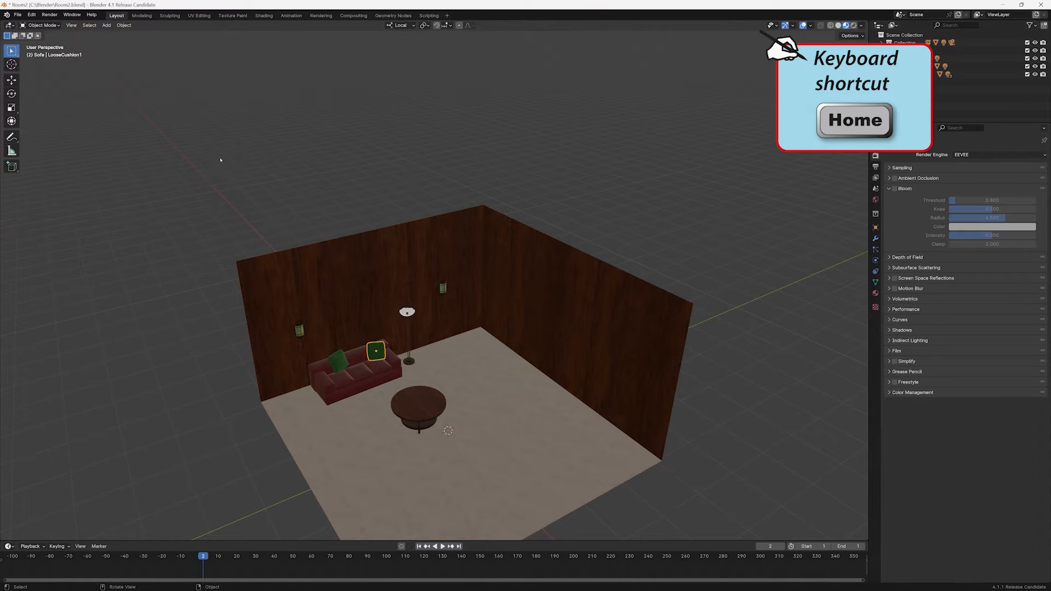
{"action": "left_click", "coordinate": [71, 25]}
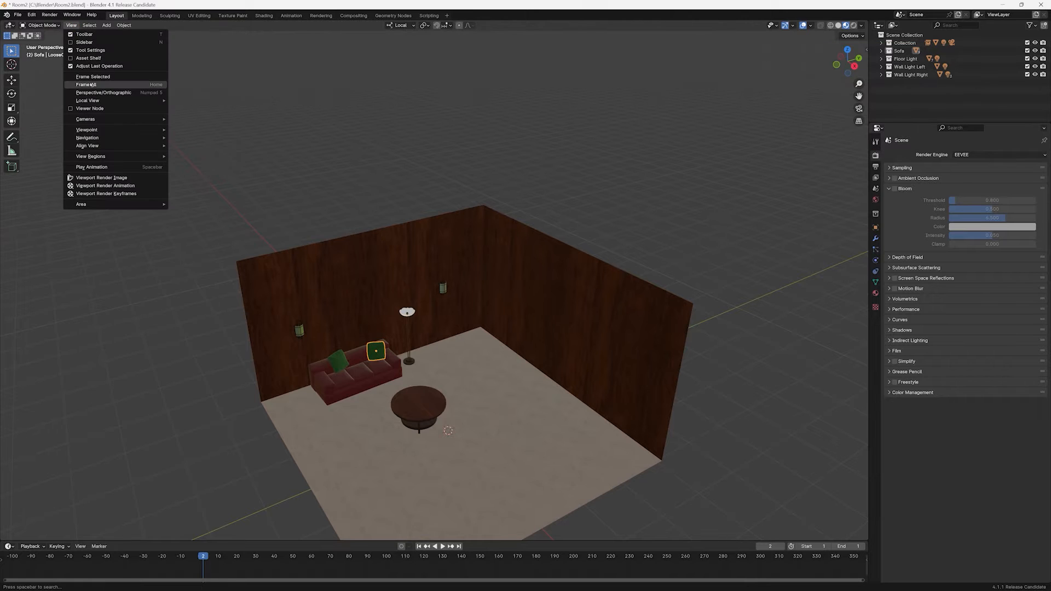
{"action": "left_click", "coordinate": [103, 92]}
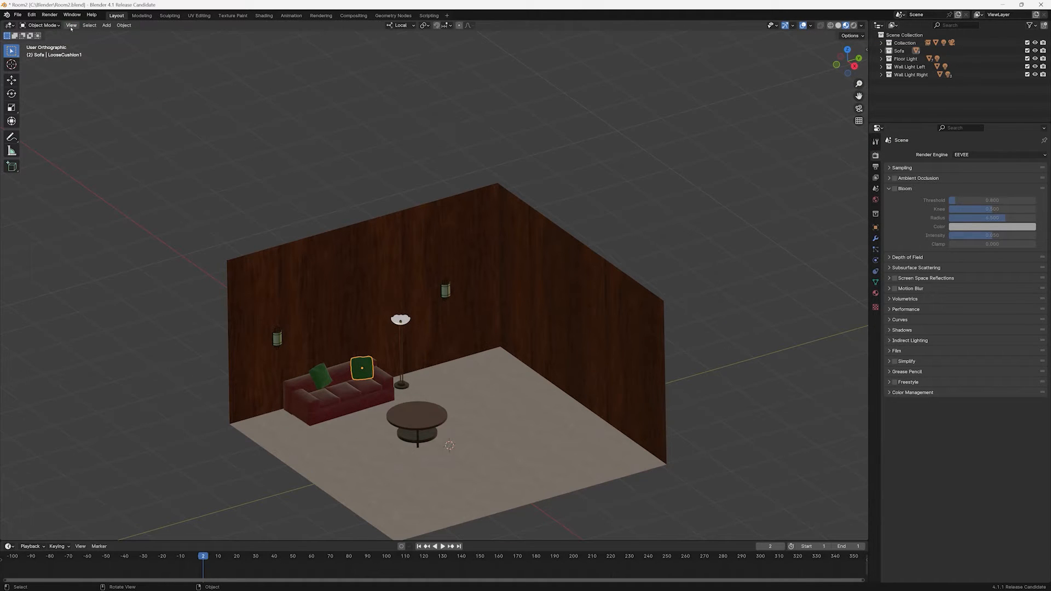
{"action": "left_click", "coordinate": [71, 25]}
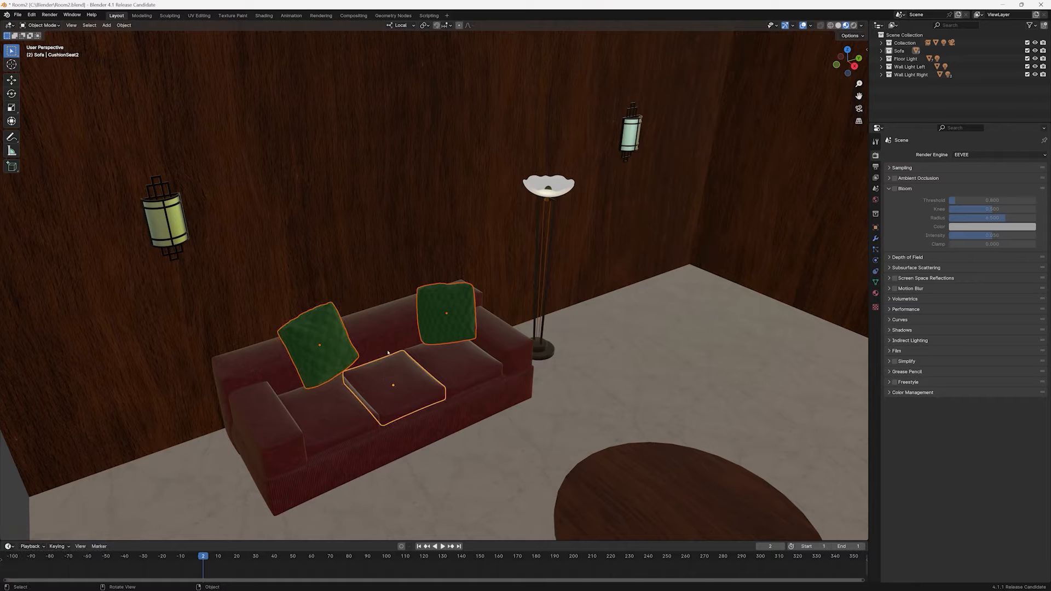
Isolate the selected sofa pieces in Local View, then remove the sofa seat from Local View (Alt+/).
{"action": "left_click", "coordinate": [71, 25]}
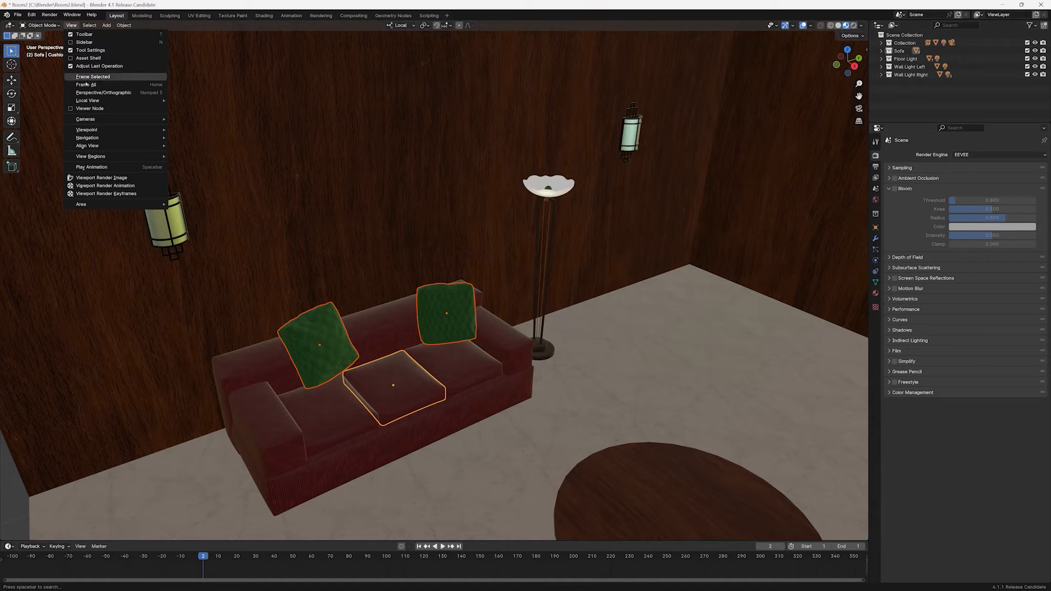
{"action": "mouse_move", "coordinate": [103, 92]}
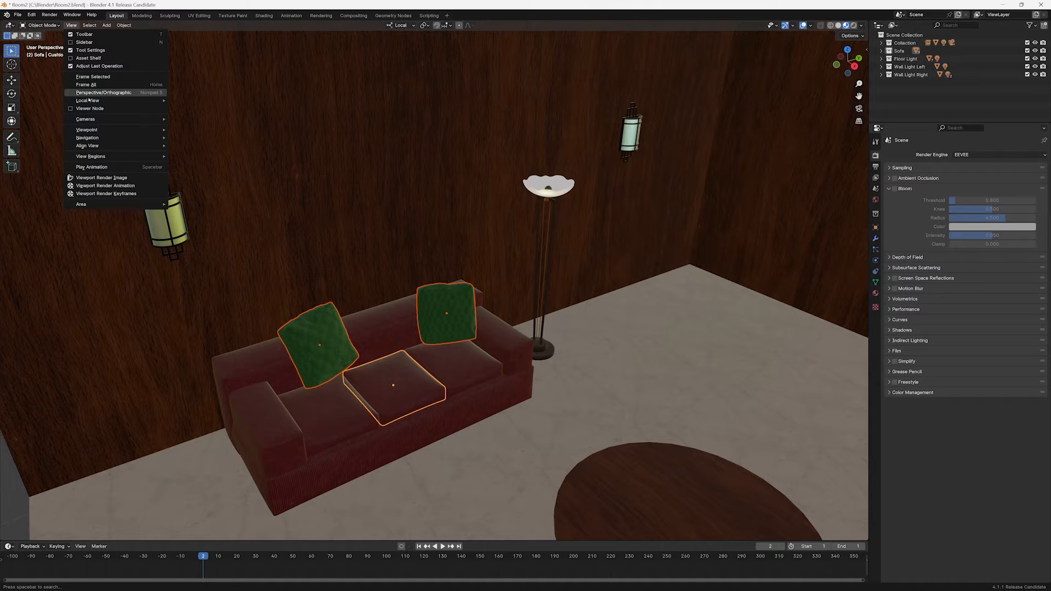
{"action": "mouse_move", "coordinate": [88, 101]}
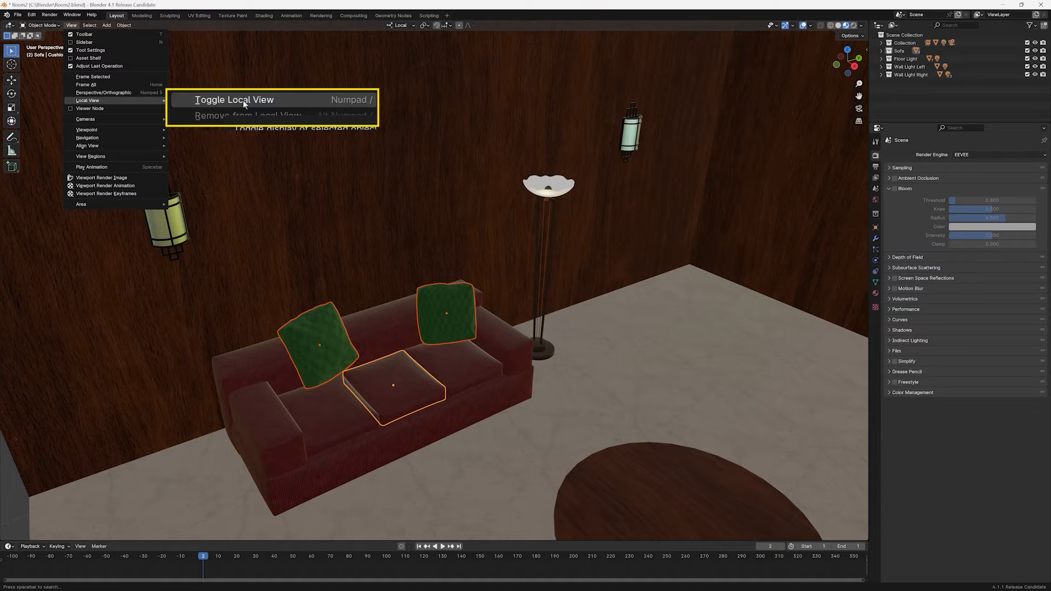
{"action": "left_click", "coordinate": [234, 100]}
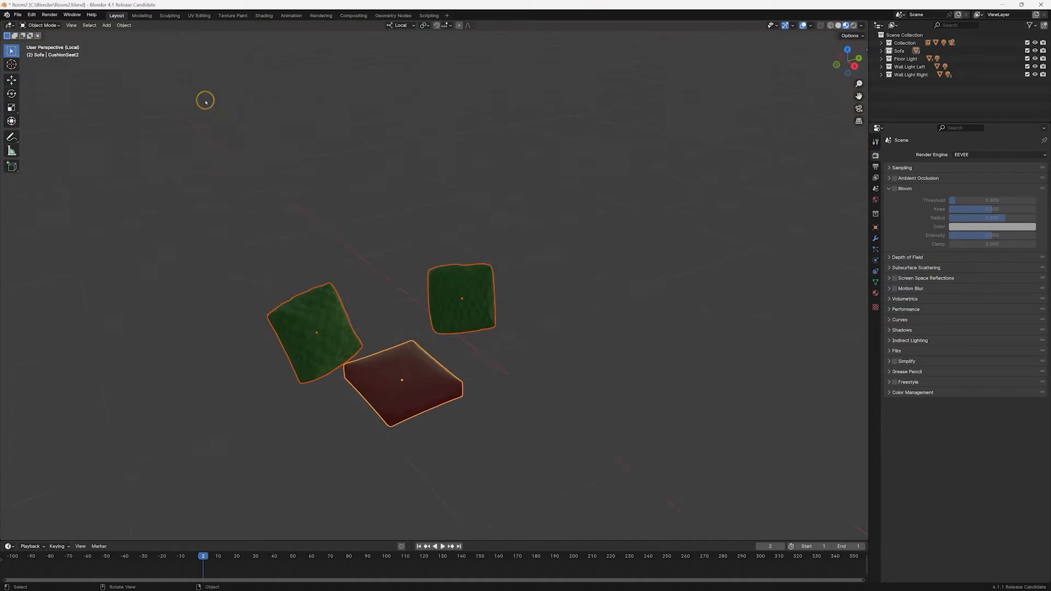
{"action": "key", "text": "/"}
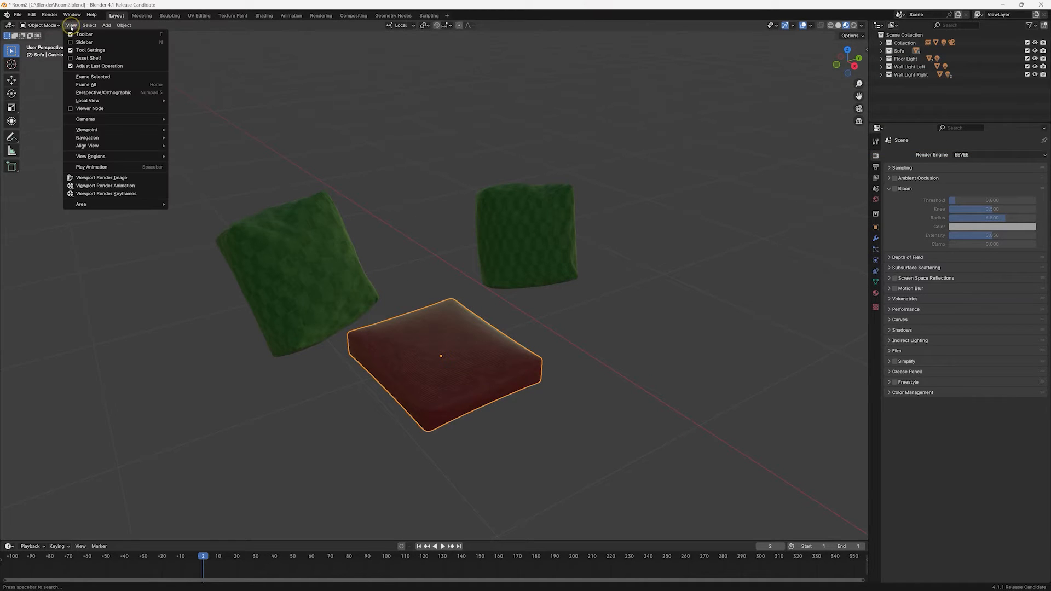
{"action": "mouse_move", "coordinate": [87, 101]}
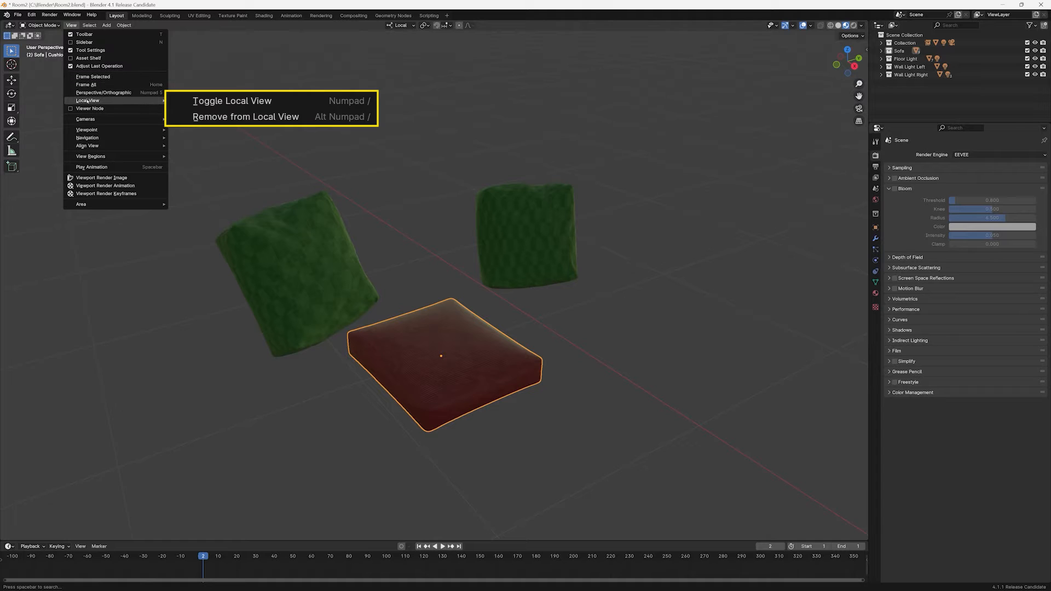
{"action": "left_click", "coordinate": [245, 116]}
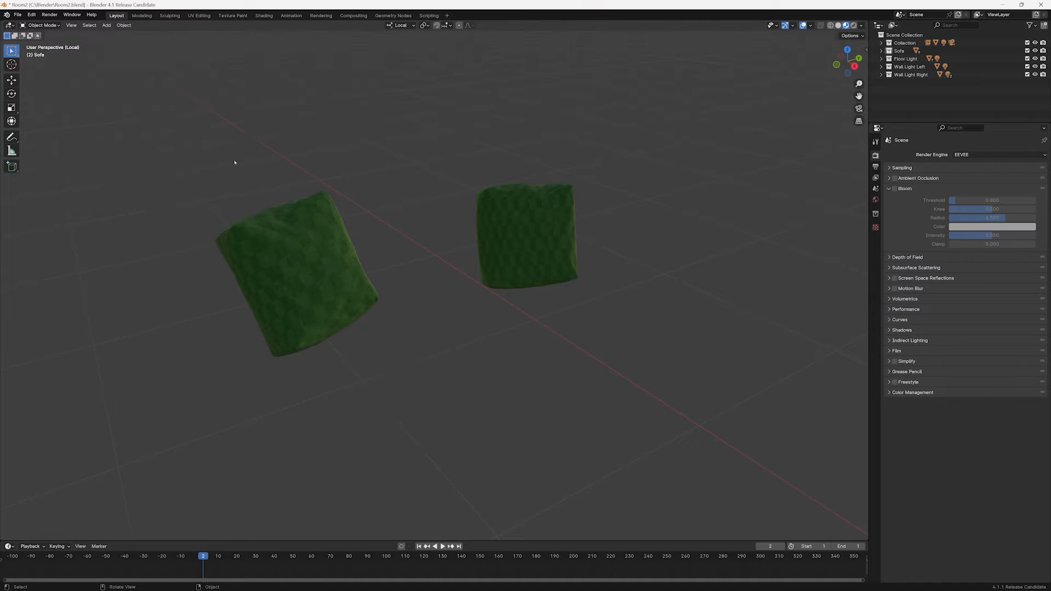
{"action": "key", "text": "alt+/"}
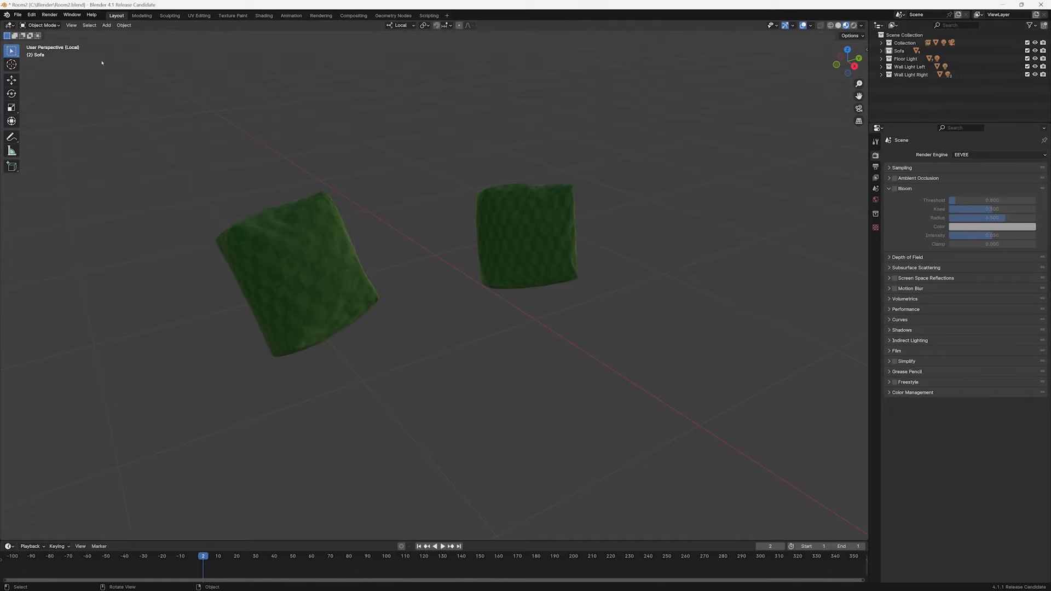
{"action": "left_click", "coordinate": [71, 25]}
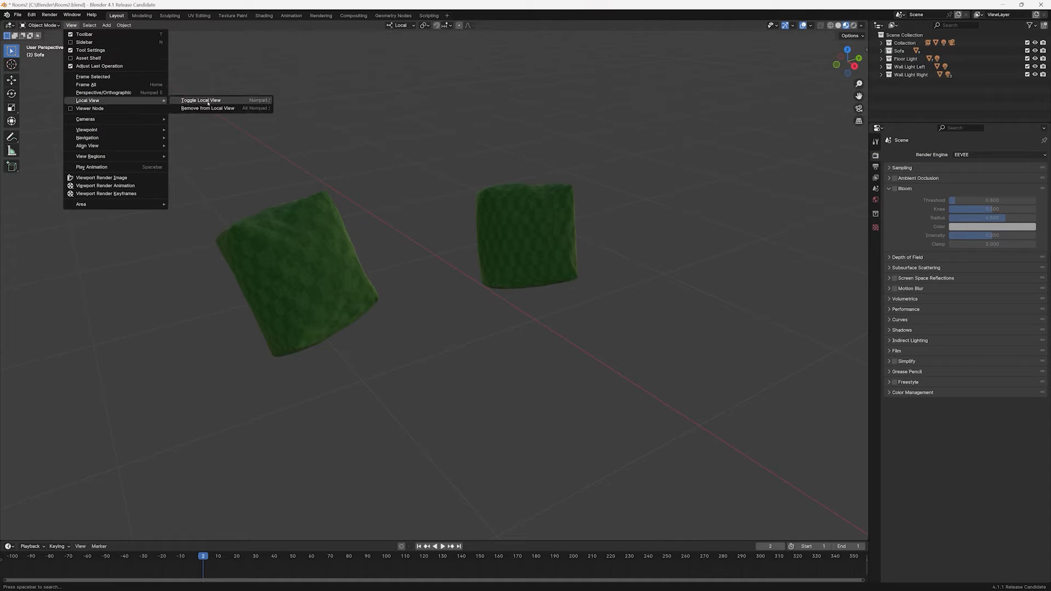
Toggle Local View off to restore the full room with sofa, lamps and table.
{"action": "left_click", "coordinate": [199, 99]}
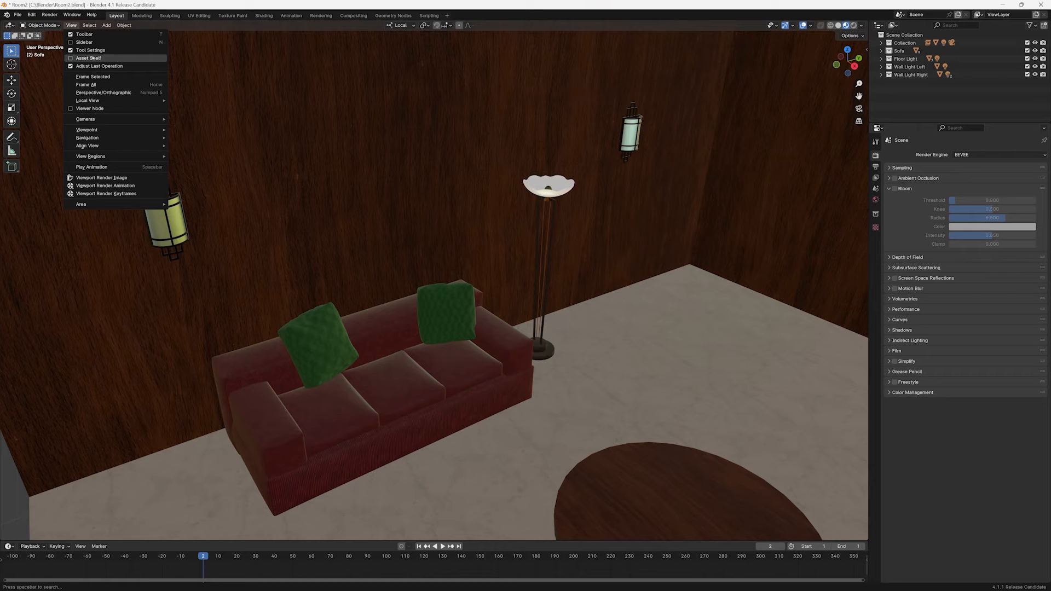
{"action": "mouse_move", "coordinate": [89, 108]}
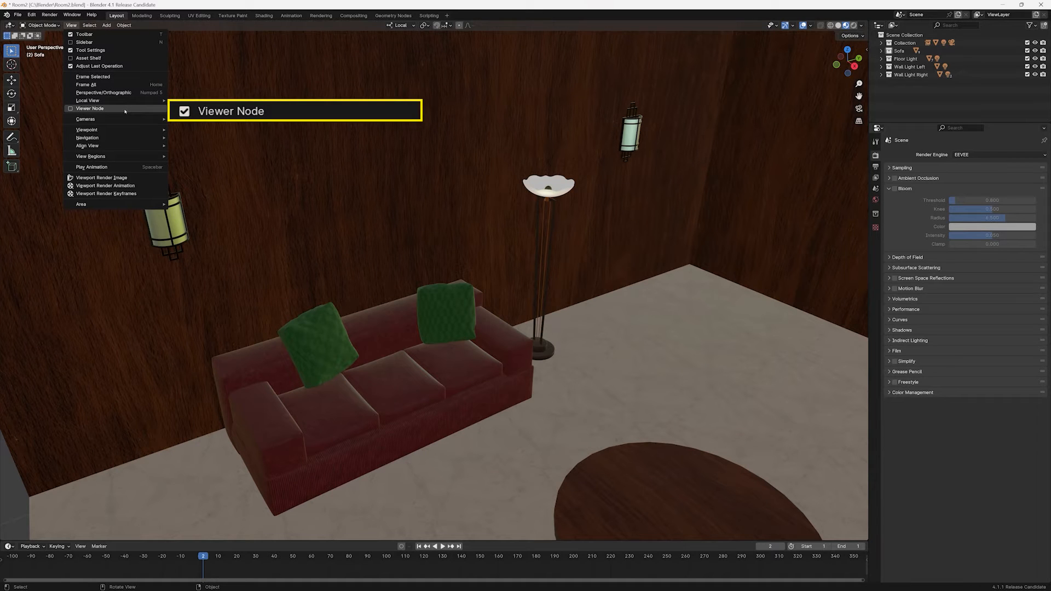
{"action": "mouse_move", "coordinate": [86, 118]}
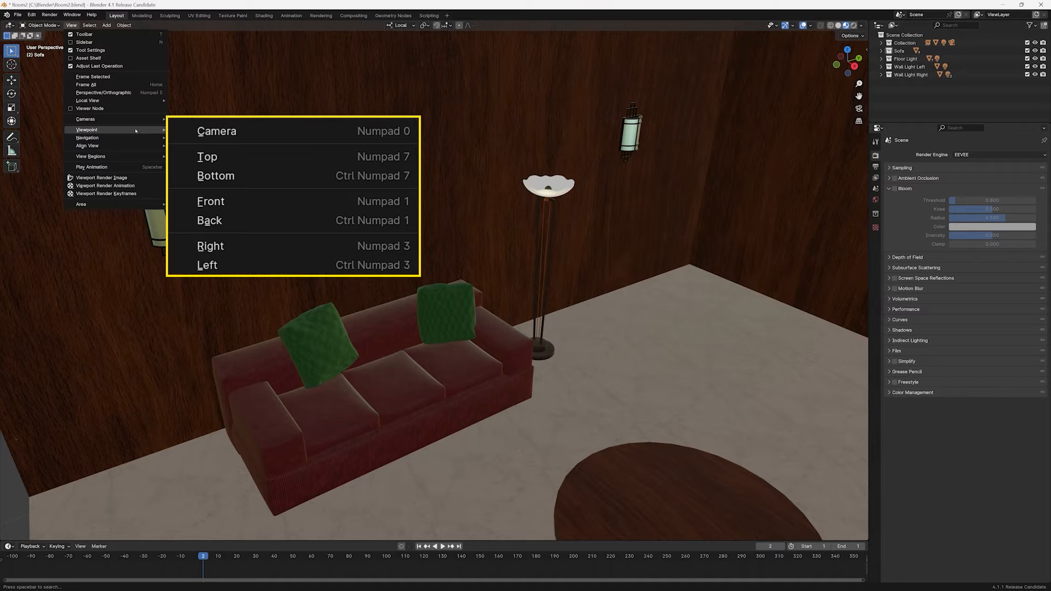
{"action": "mouse_move", "coordinate": [88, 138]}
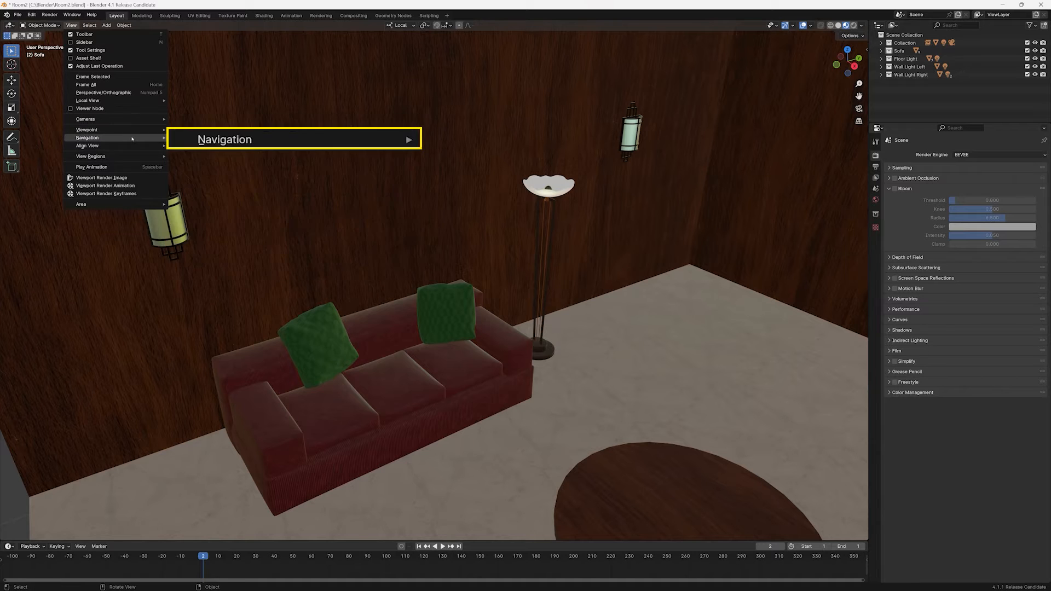
{"action": "left_click", "coordinate": [88, 138]}
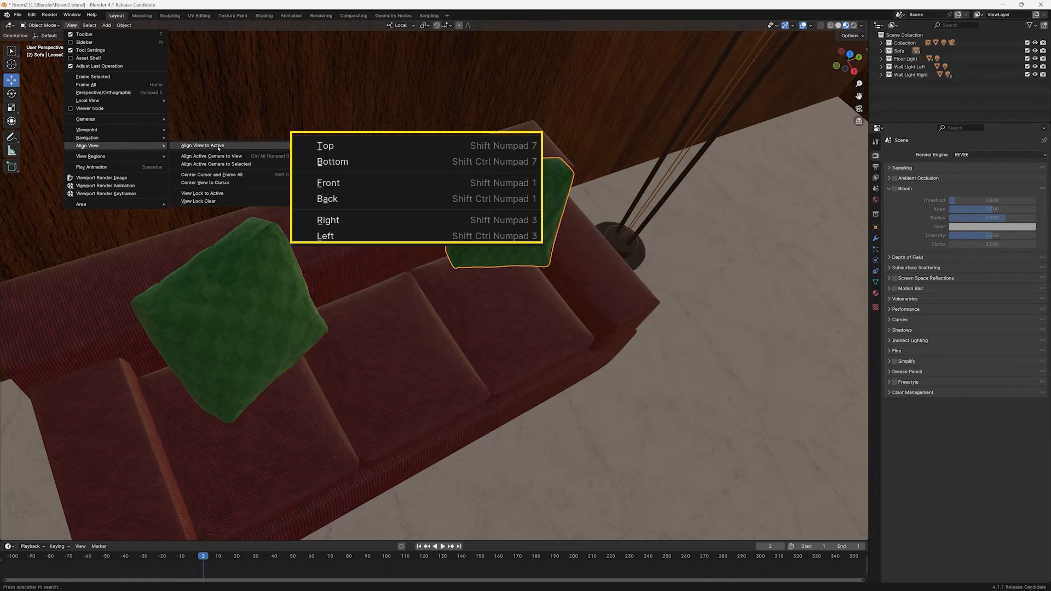
{"action": "mouse_move", "coordinate": [354, 187]}
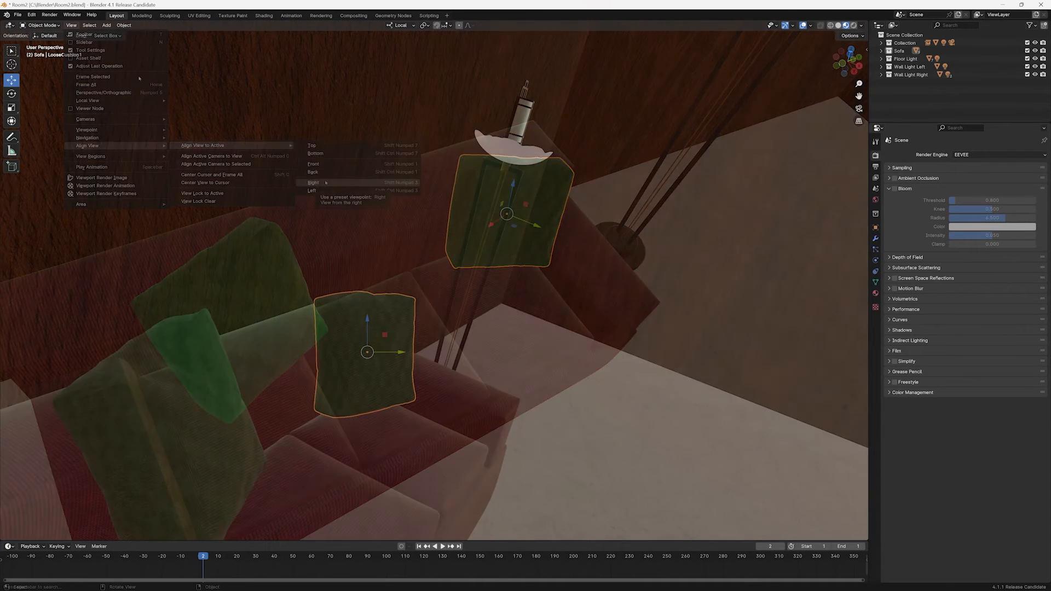
Use Align View > Align Active Camera to View to move the camera to the current viewpoint.
{"action": "left_click", "coordinate": [312, 183]}
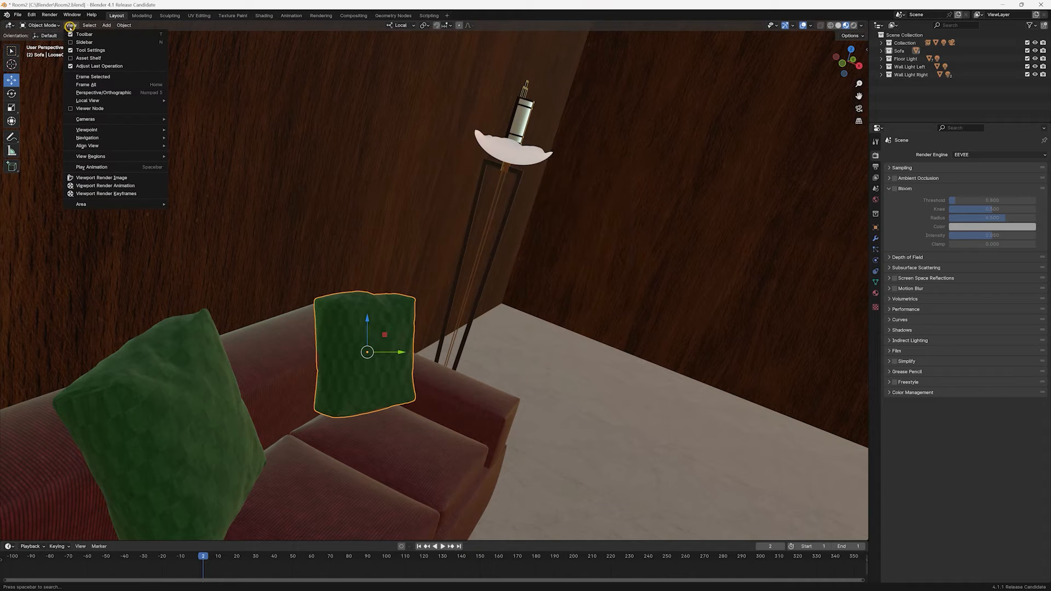
{"action": "mouse_move", "coordinate": [88, 138]}
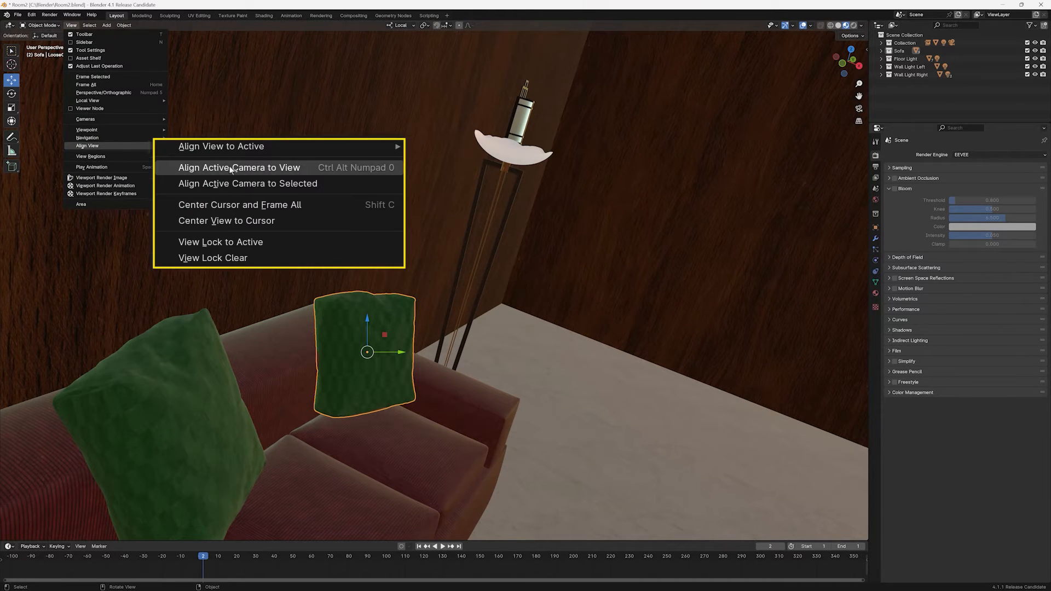
{"action": "left_click", "coordinate": [239, 166]}
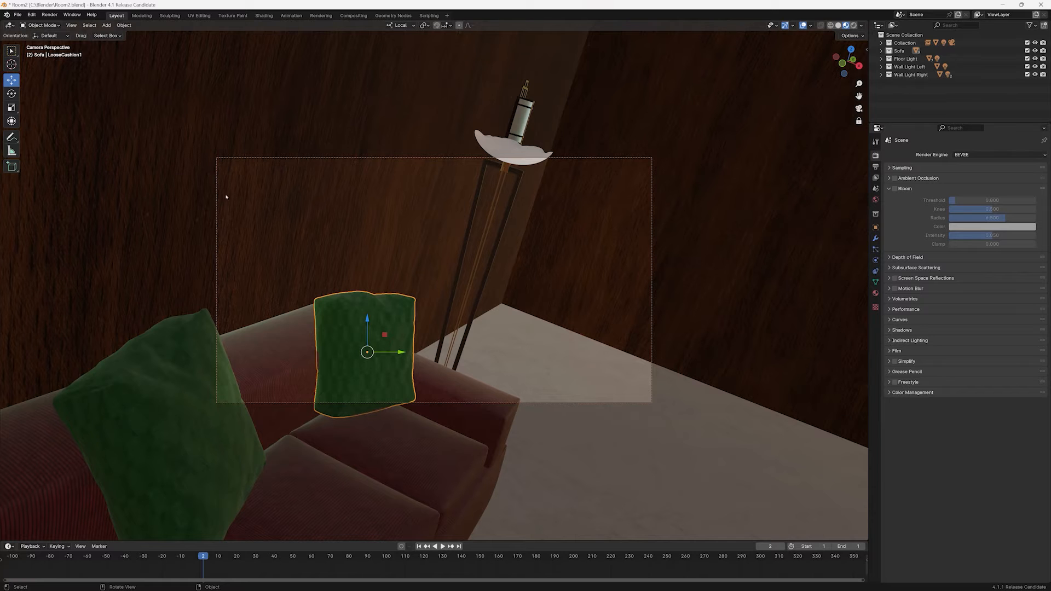
{"action": "mouse_move", "coordinate": [118, 280]}
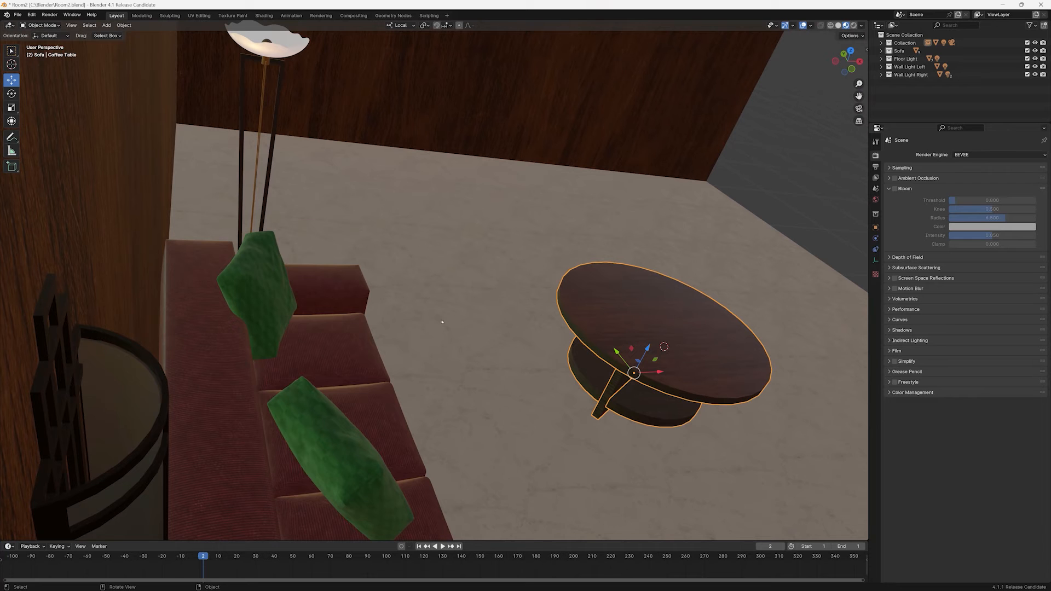
Use Align View > Align Active Camera to Selected to fit the camera to the coffee table.
{"action": "left_click", "coordinate": [71, 26]}
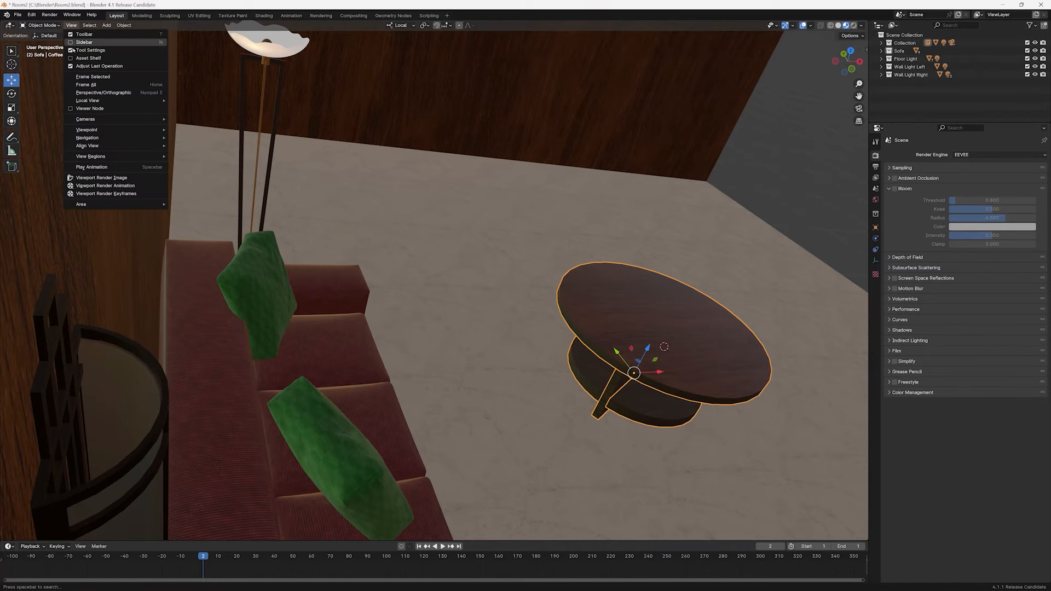
{"action": "mouse_move", "coordinate": [87, 146]}
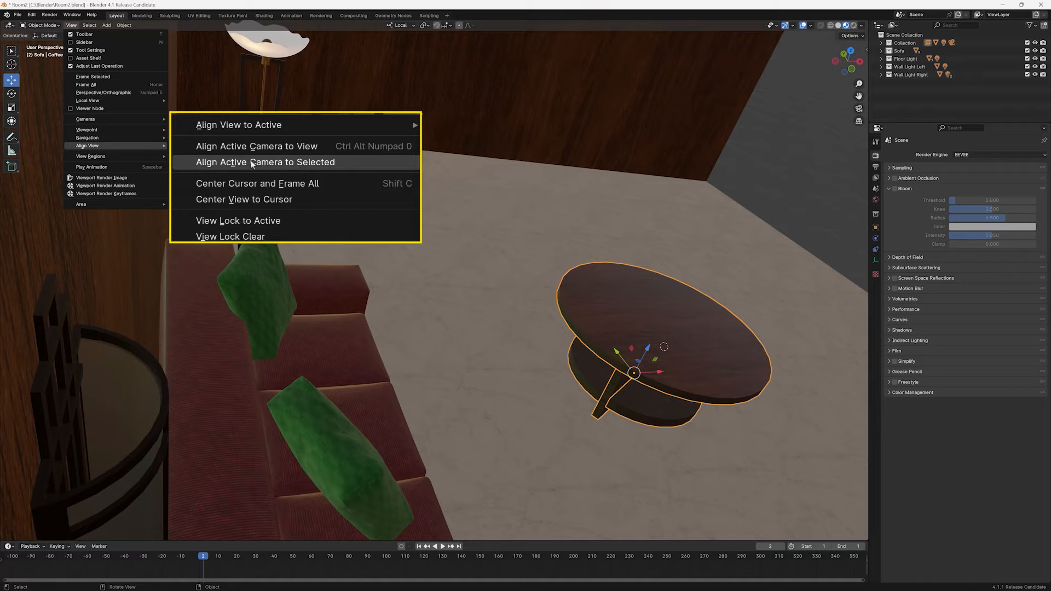
{"action": "left_click", "coordinate": [256, 146]}
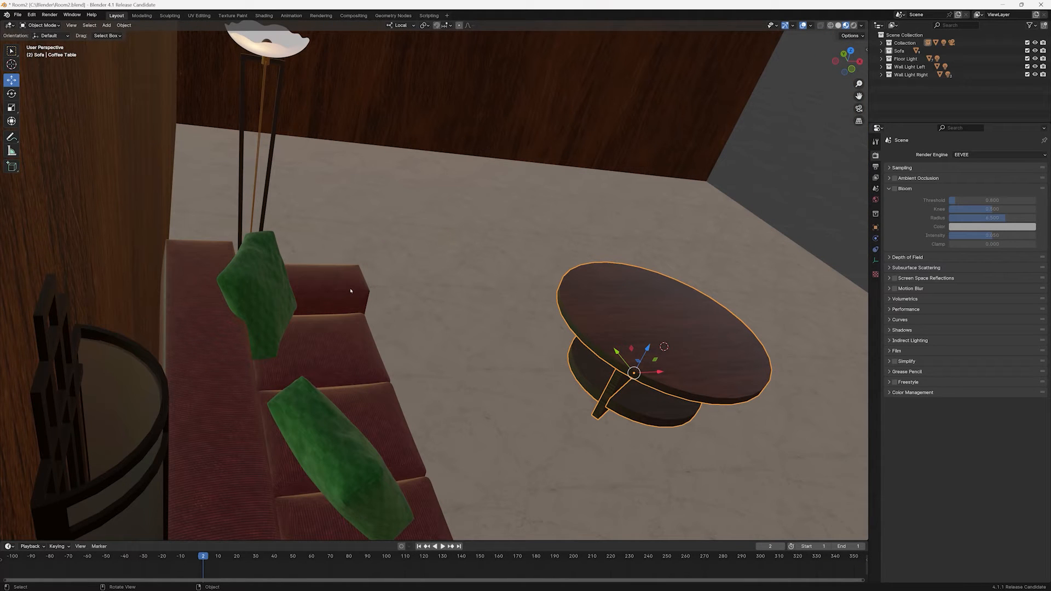
{"action": "mouse_move", "coordinate": [95, 65]}
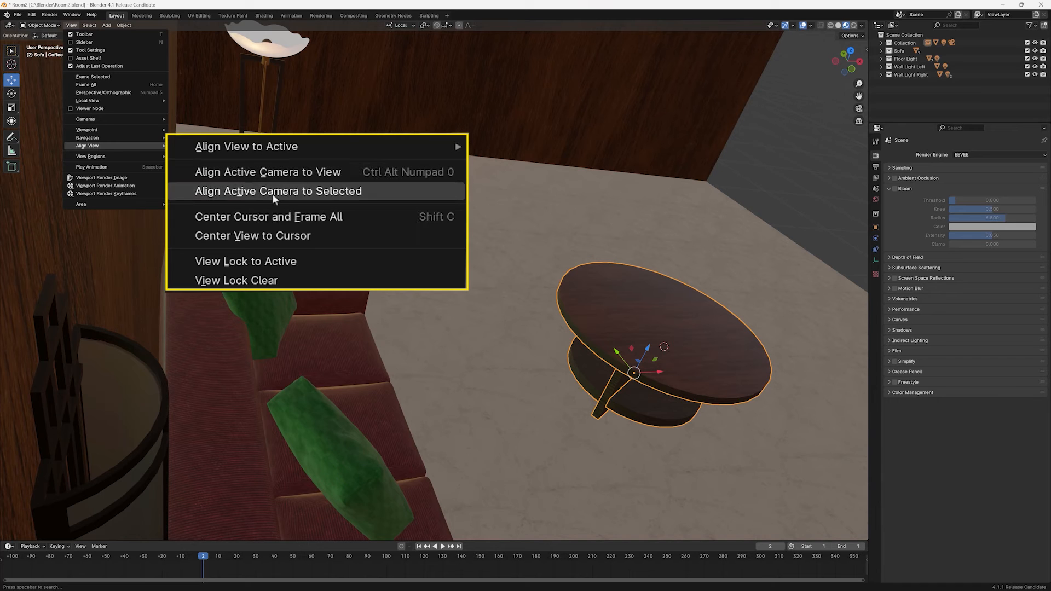
{"action": "mouse_move", "coordinate": [267, 215]}
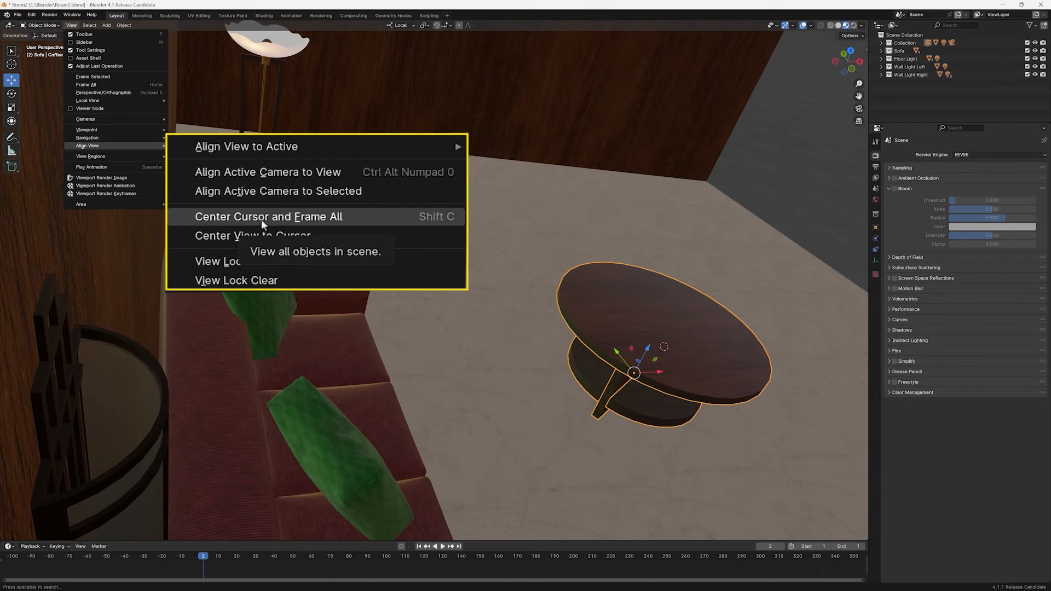
Use Align View > Center Cursor and Frame All to reset the 3D cursor and frame the room.
{"action": "left_click", "coordinate": [267, 216]}
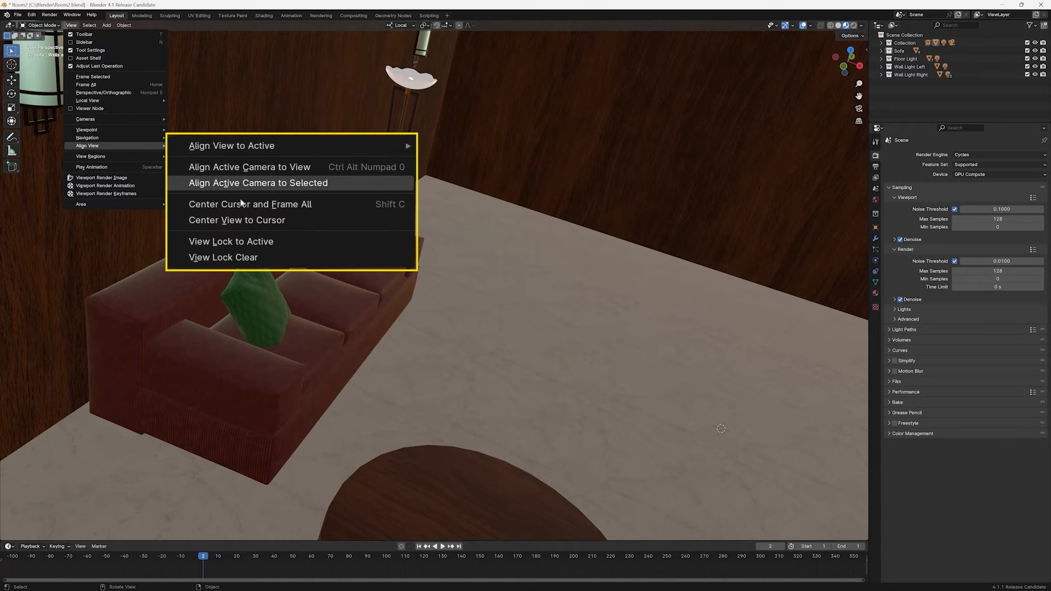
Switch the viewport to grey Solid shading with the sidebar's View tab open.
{"action": "left_click", "coordinate": [257, 183]}
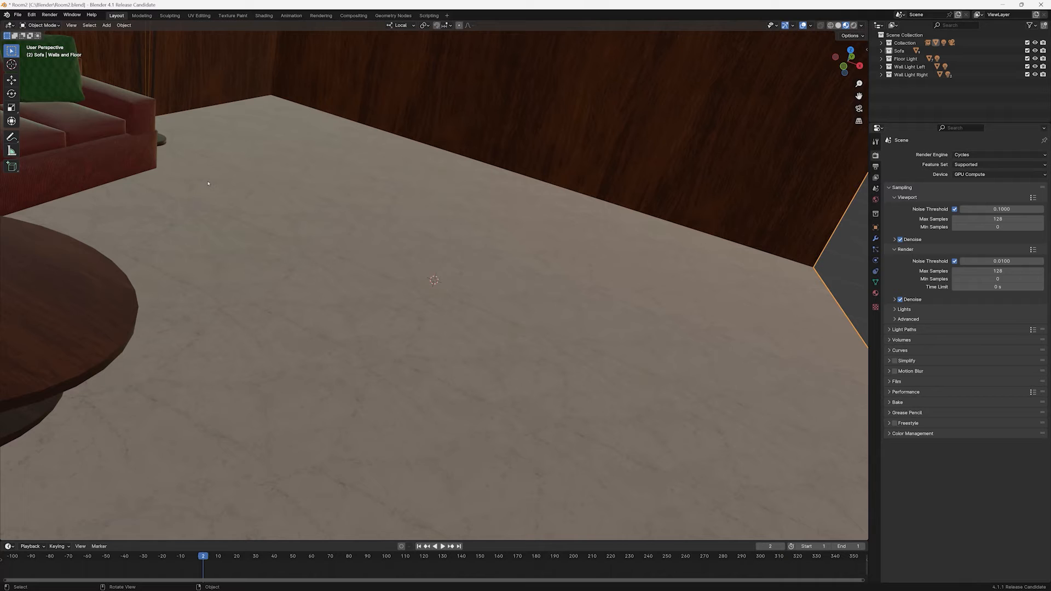
{"action": "mouse_move", "coordinate": [270, 263]}
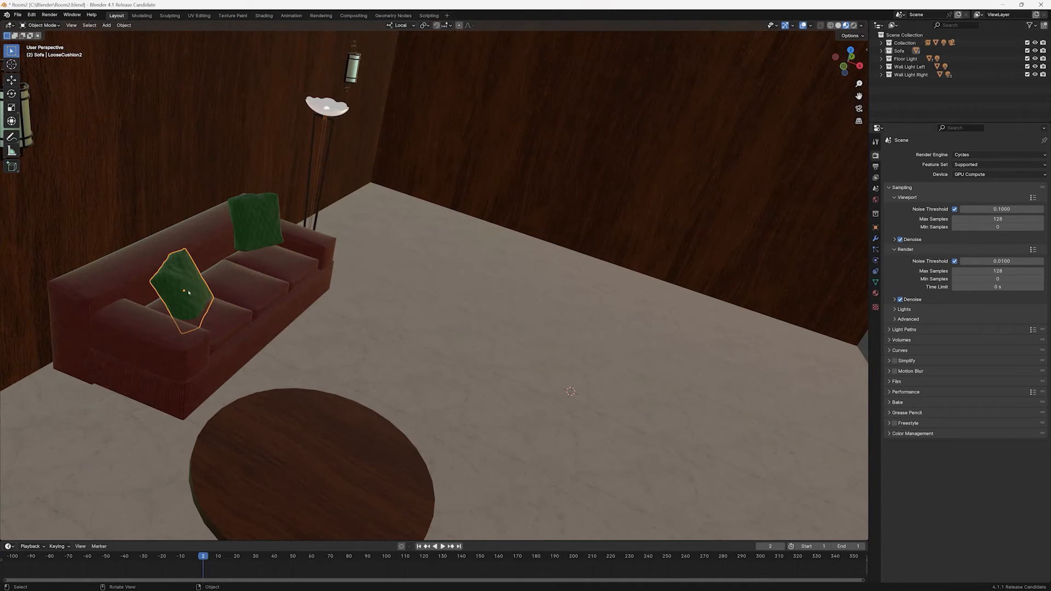
{"action": "key", "text": "g"}
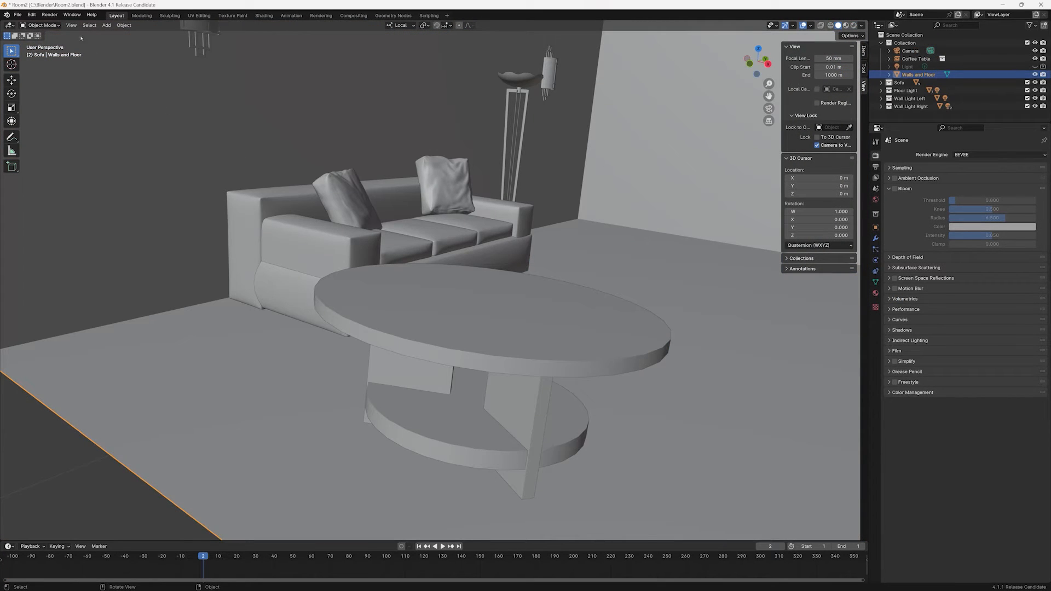
Apply a Clipping Region box around the sofa, then clear it with Alt+B to show the whole room.
{"action": "left_click", "coordinate": [71, 25]}
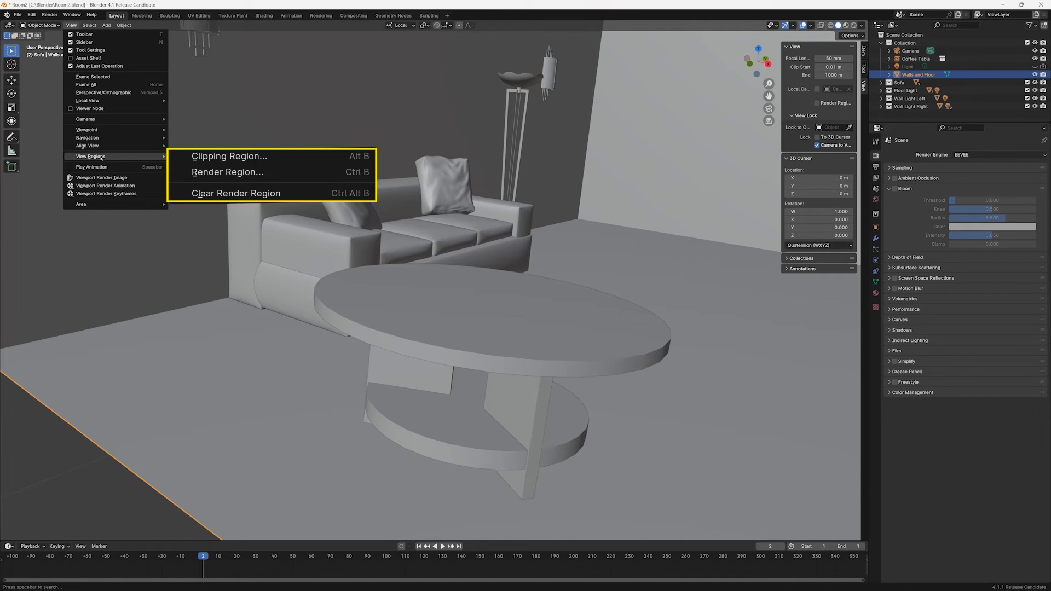
{"action": "mouse_move", "coordinate": [229, 155]}
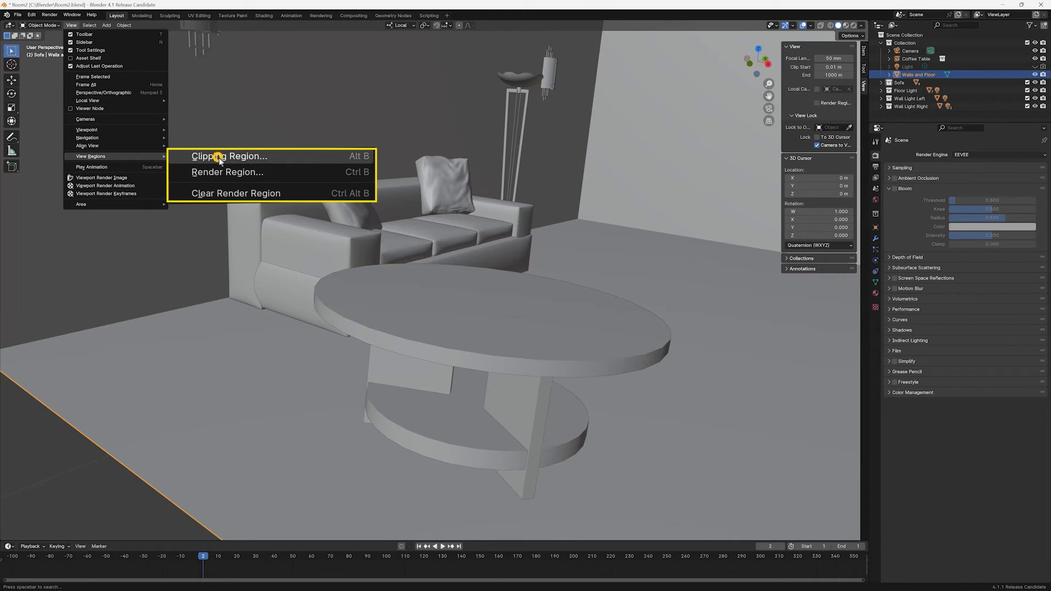
{"action": "left_click", "coordinate": [230, 156]}
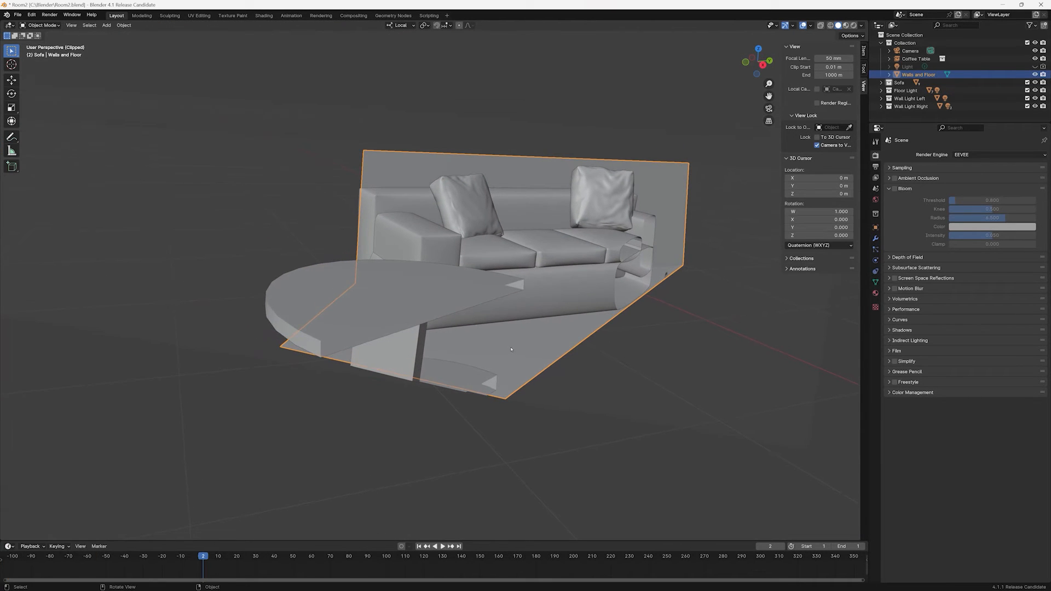
{"action": "key", "text": "Alt+b"}
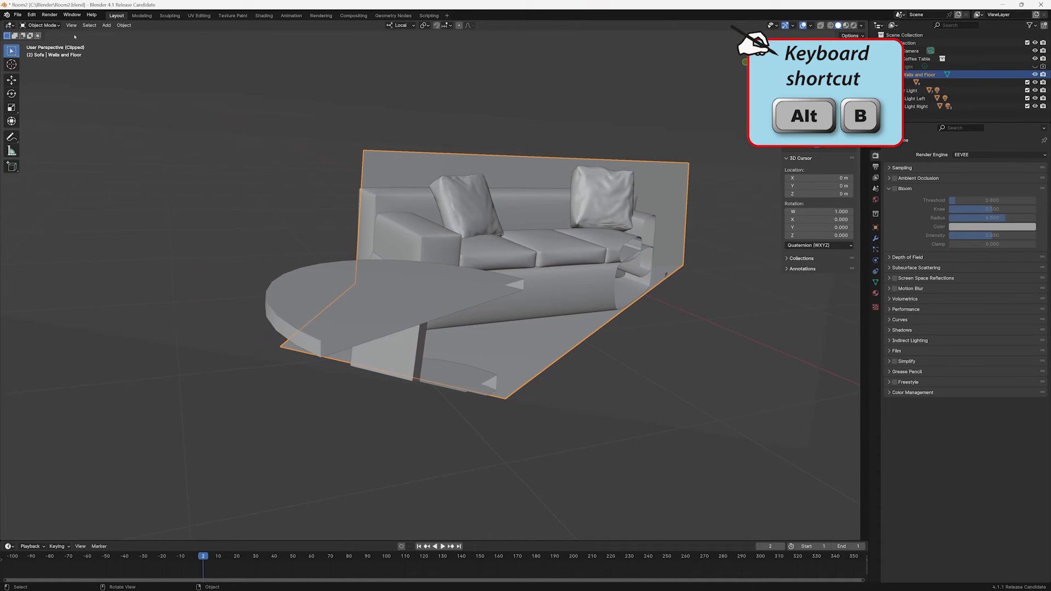
{"action": "left_click", "coordinate": [70, 26]}
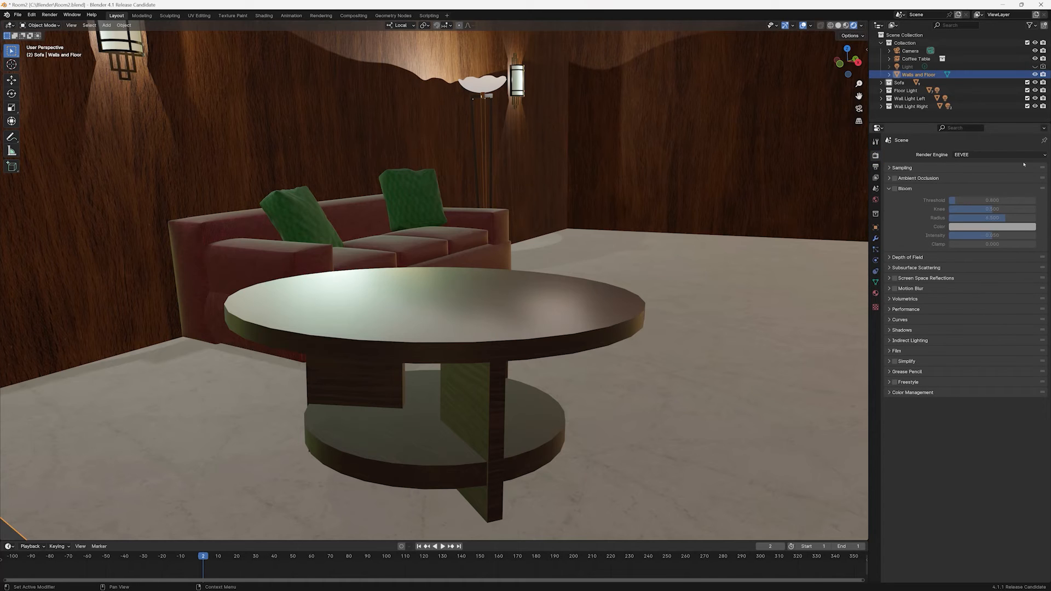
Mark a Render Region rectangle around the sofa so only that area renders in the viewport.
{"action": "left_click", "coordinate": [995, 154]}
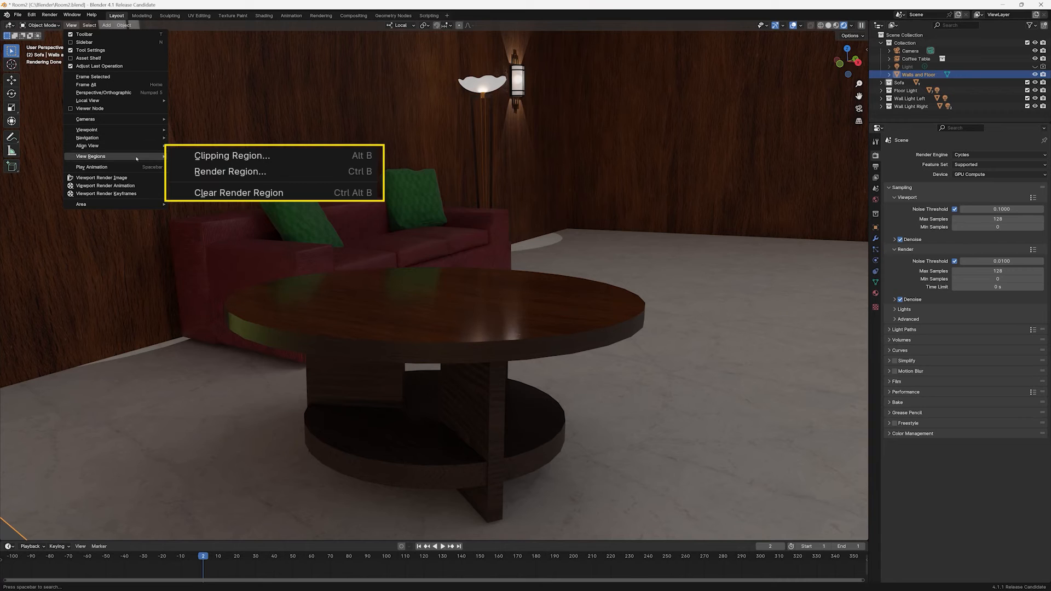
{"action": "left_click", "coordinate": [231, 155]}
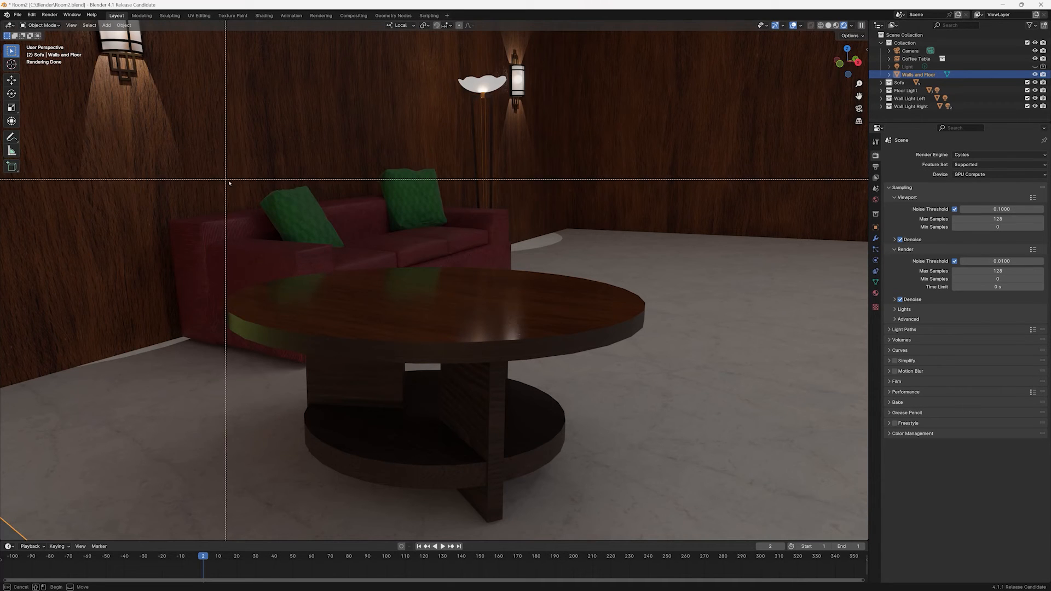
{"action": "left_click_drag", "start_coordinate": [241, 158], "coordinate": [547, 351]}
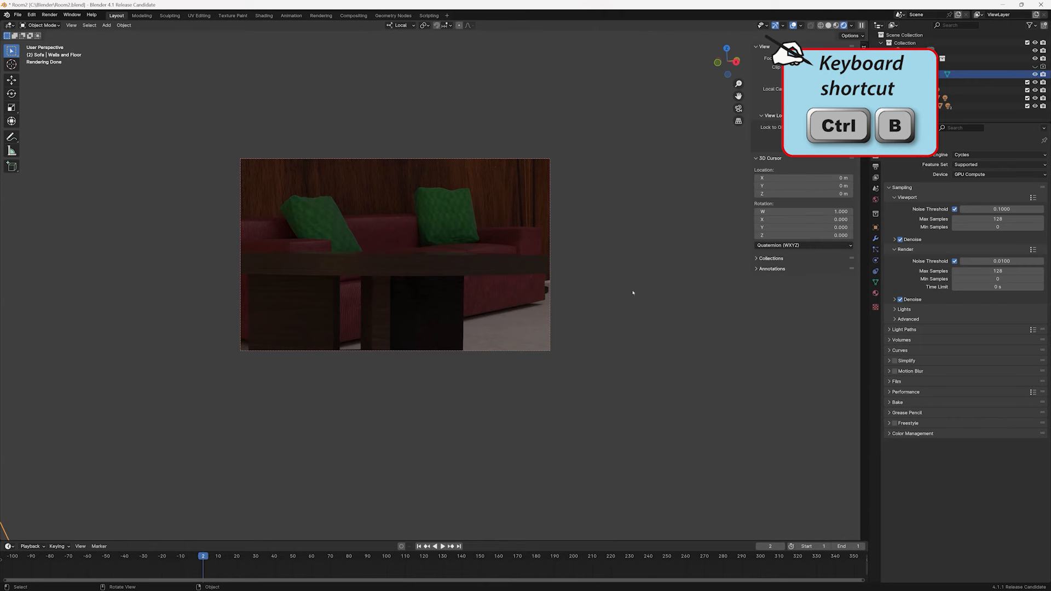
In camera view, mark a render region over the sofa and table with Ctrl+B.
{"action": "key", "text": "ctrl+b"}
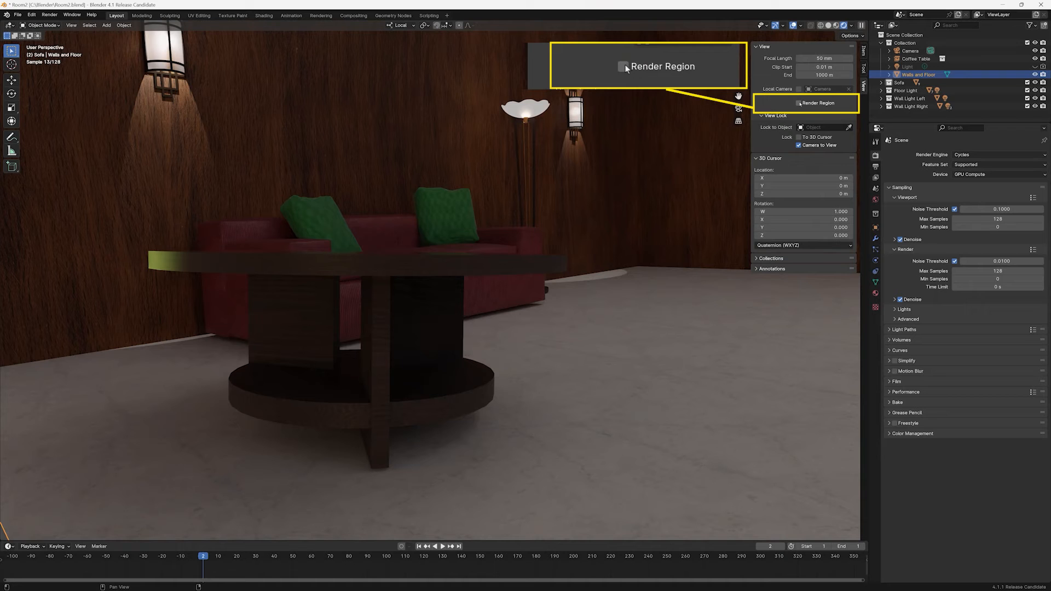
{"action": "left_click", "coordinate": [622, 66]}
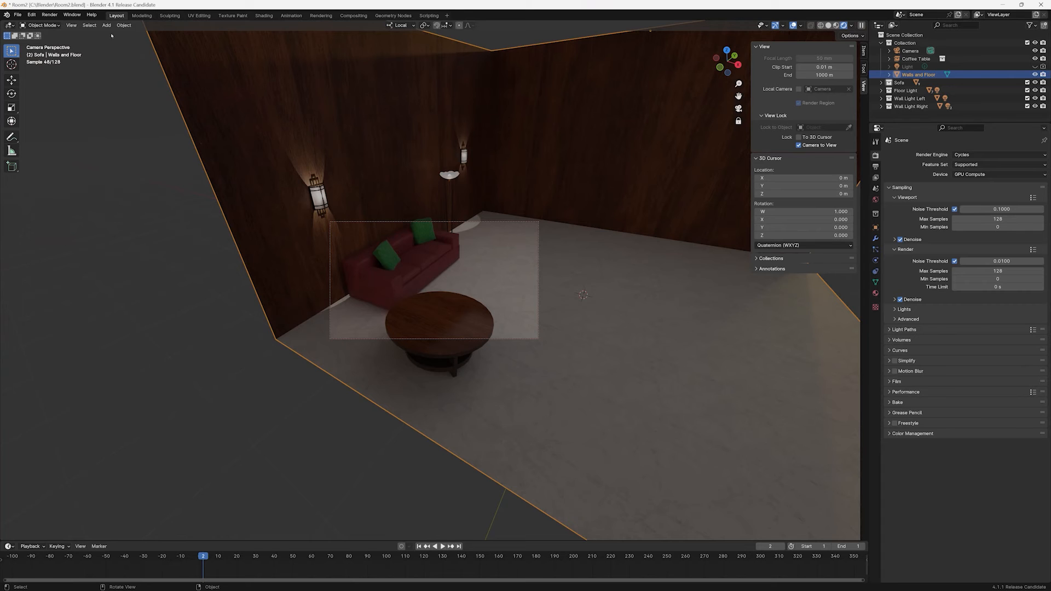
{"action": "left_click", "coordinate": [71, 26]}
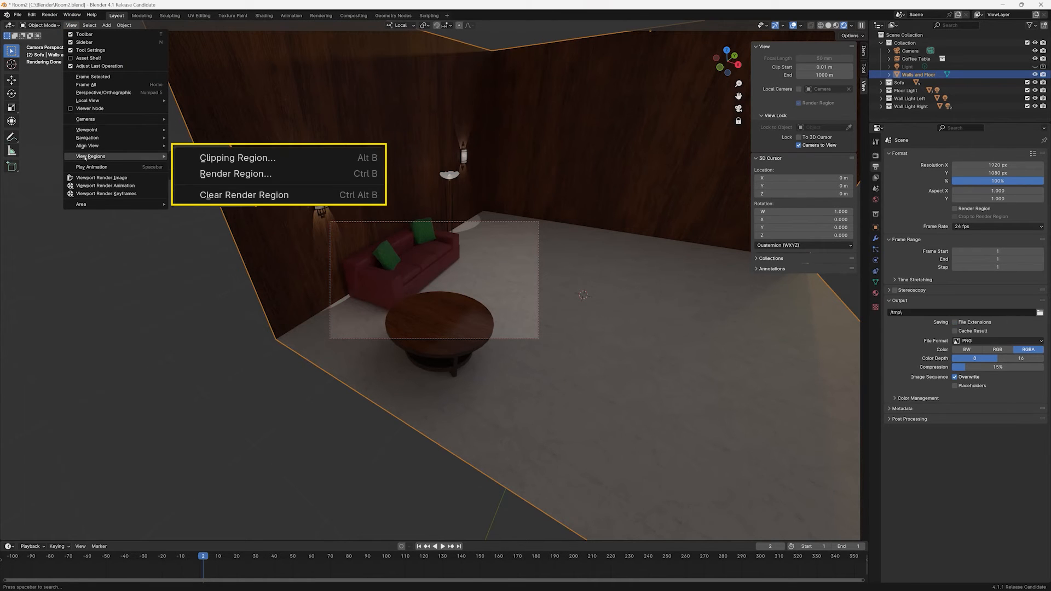
Draw a small render region in camera view and enable Crop to Render Region for output.
{"action": "left_click", "coordinate": [234, 174]}
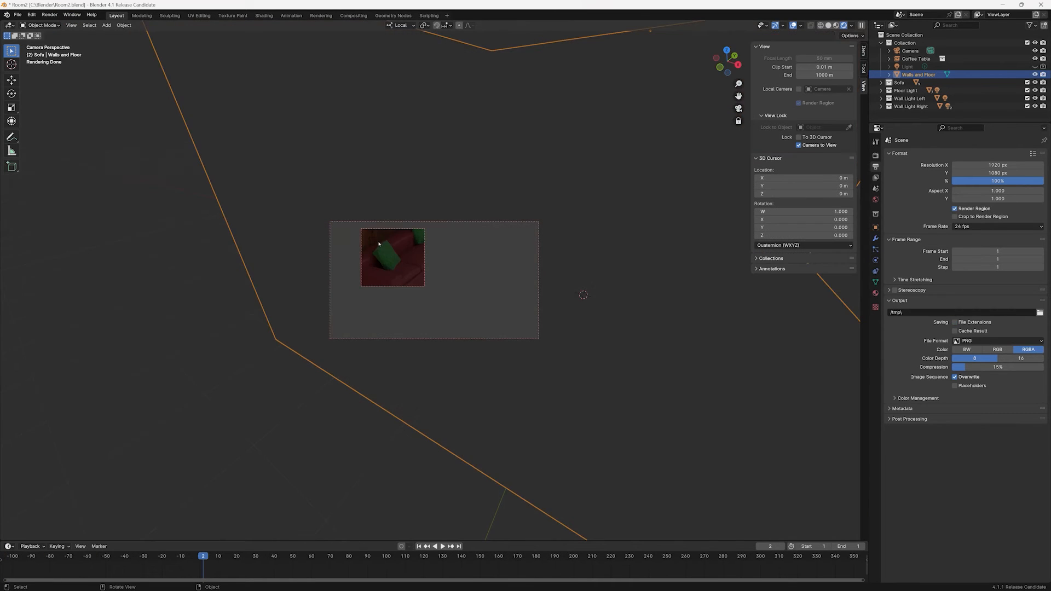
{"action": "left_click", "coordinate": [954, 215]}
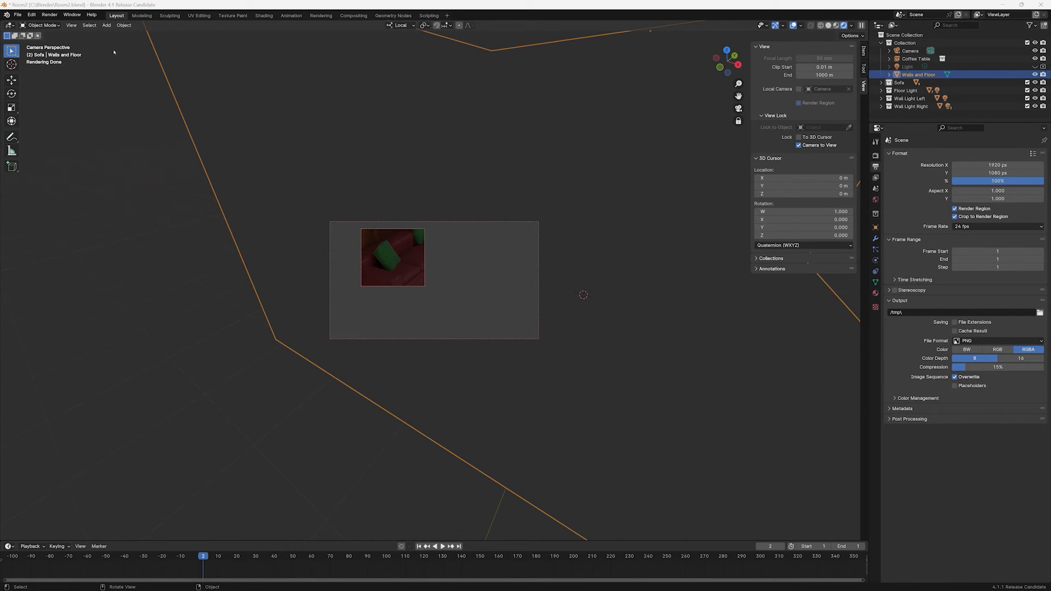
Clear the render region so the full living room renders again.
{"action": "left_click", "coordinate": [70, 25]}
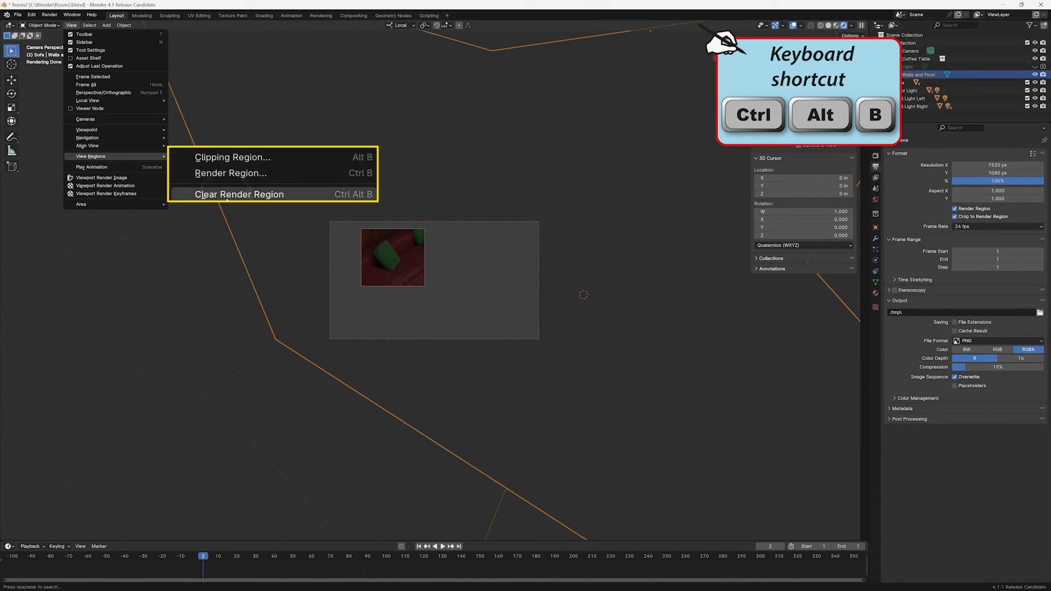
{"action": "left_click", "coordinate": [240, 194]}
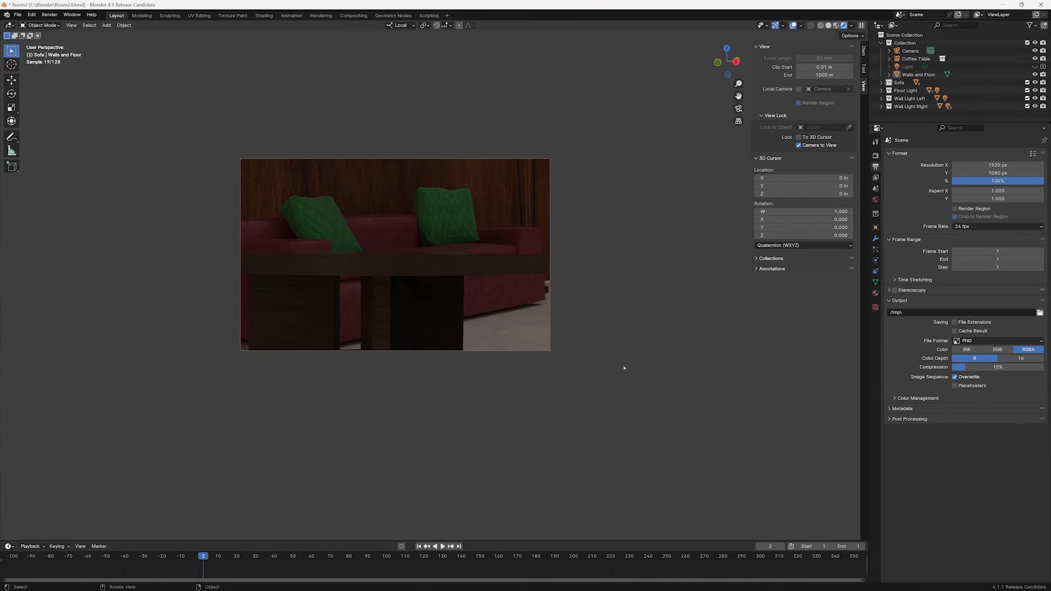
{"action": "left_click", "coordinate": [70, 25]}
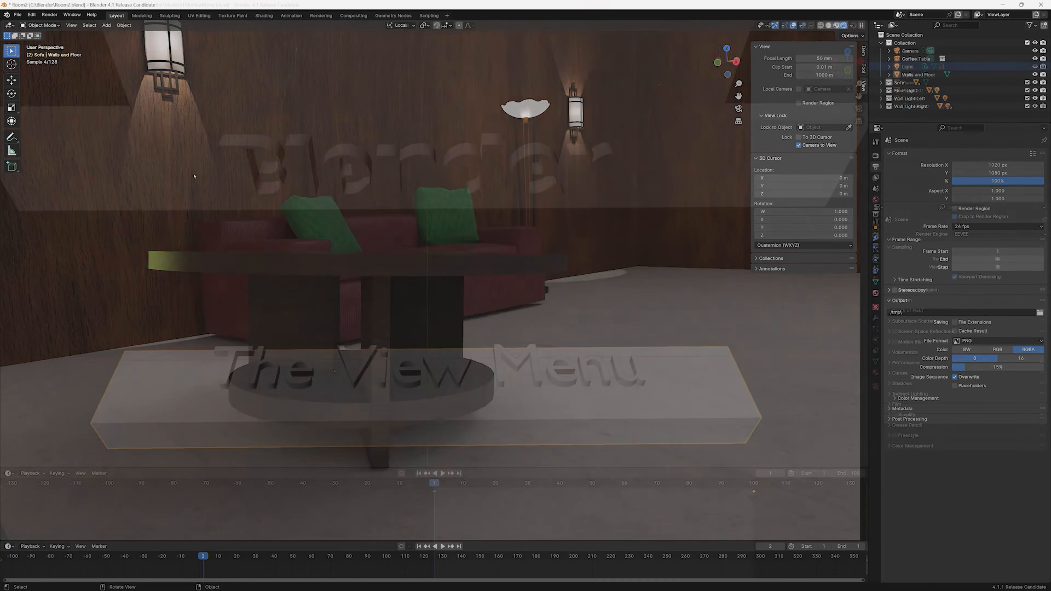
Preview the title scene in Material Preview then Rendered shading, with the render engine set to Cycles.
{"action": "left_click", "coordinate": [70, 25]}
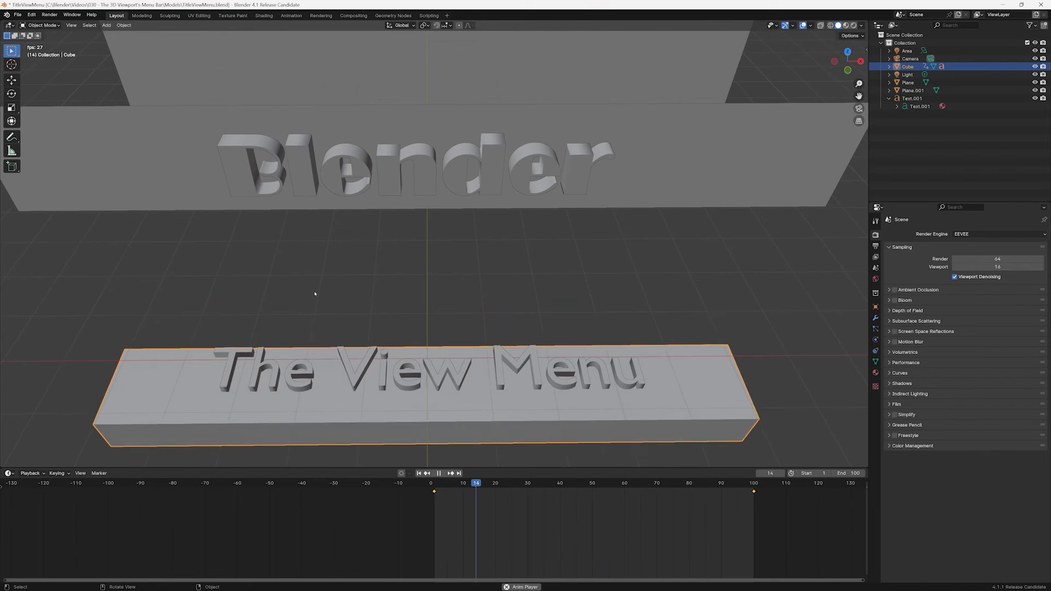
{"action": "key", "text": "space"}
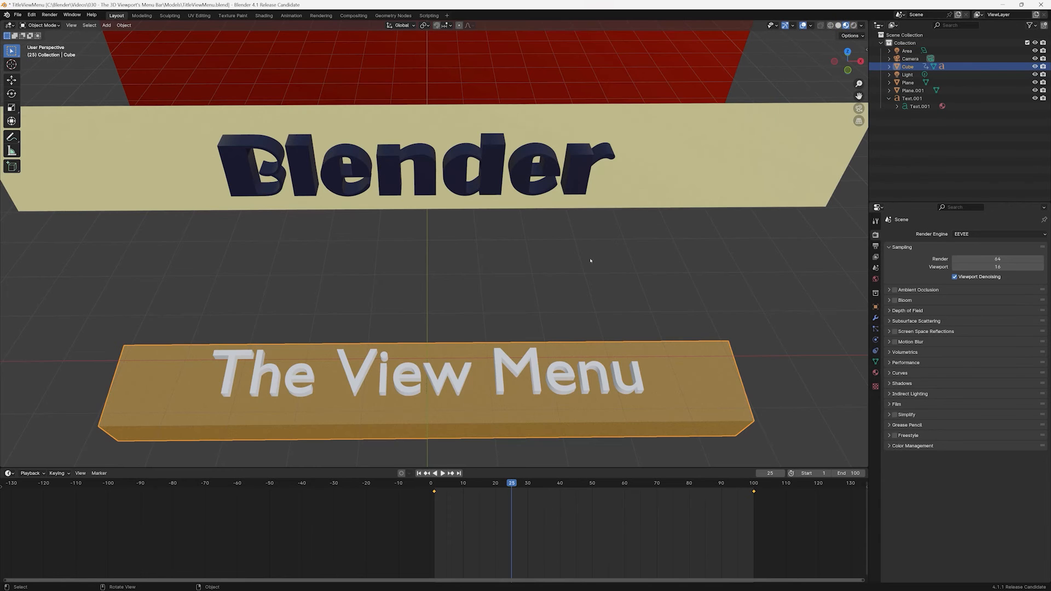
{"action": "left_click", "coordinate": [434, 473]}
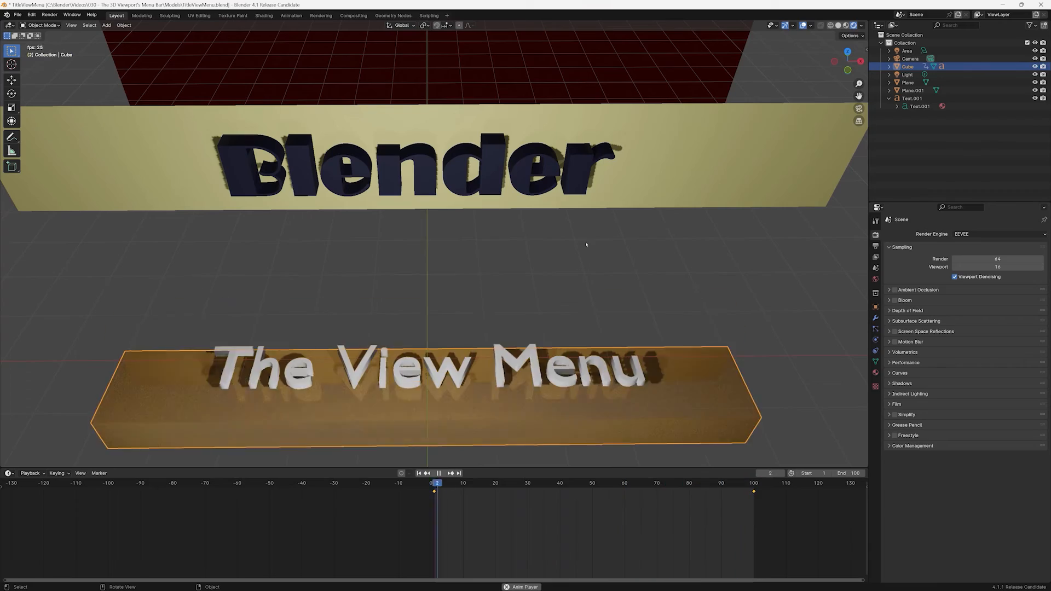
{"action": "left_click", "coordinate": [997, 234]}
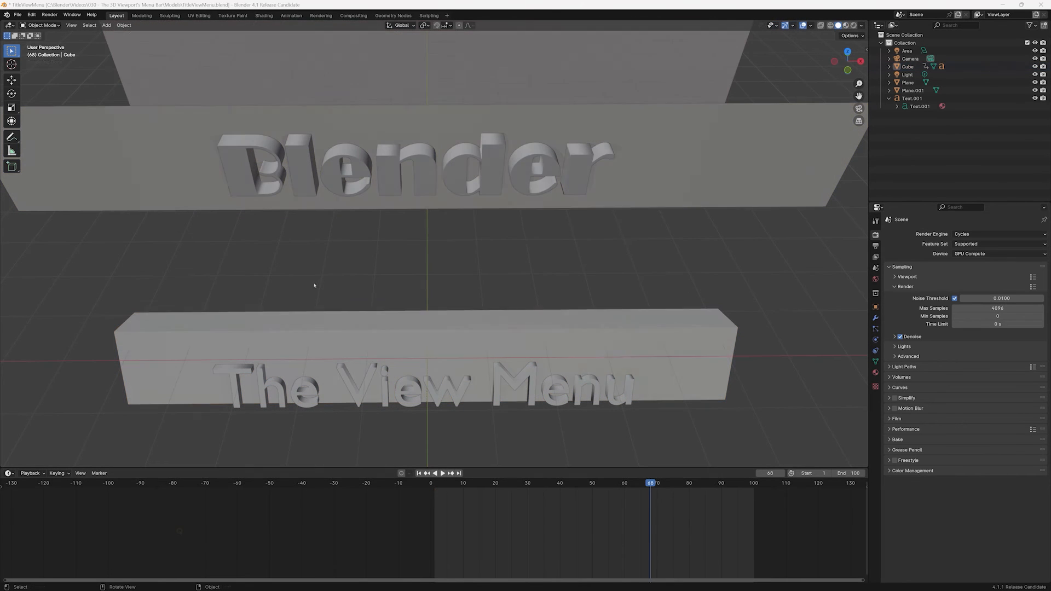
{"action": "left_click", "coordinate": [70, 26]}
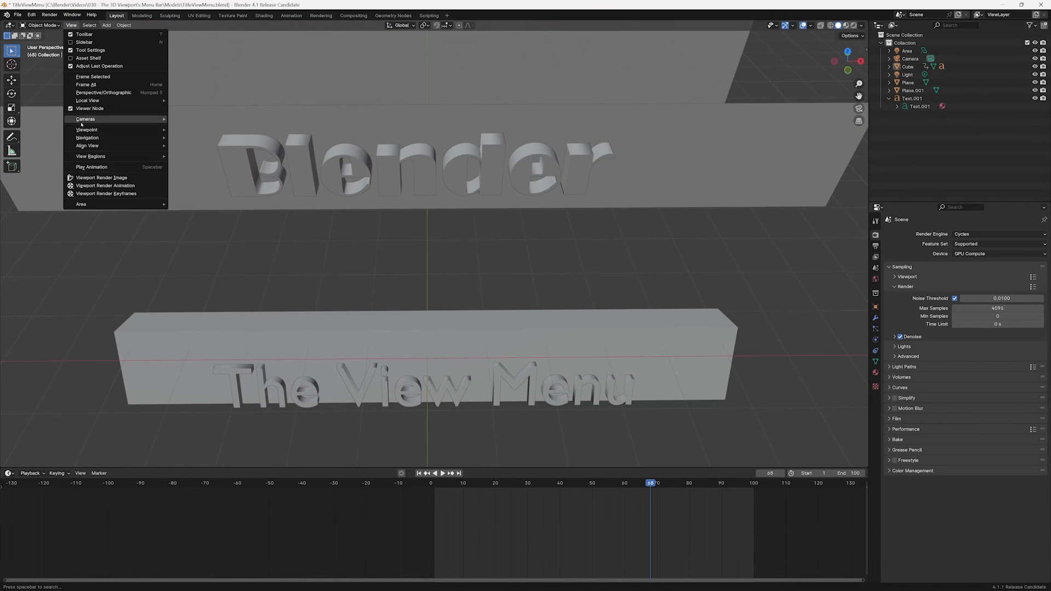
Capture a Viewport Render Image of the title scene and close the result window.
{"action": "left_click", "coordinate": [100, 178]}
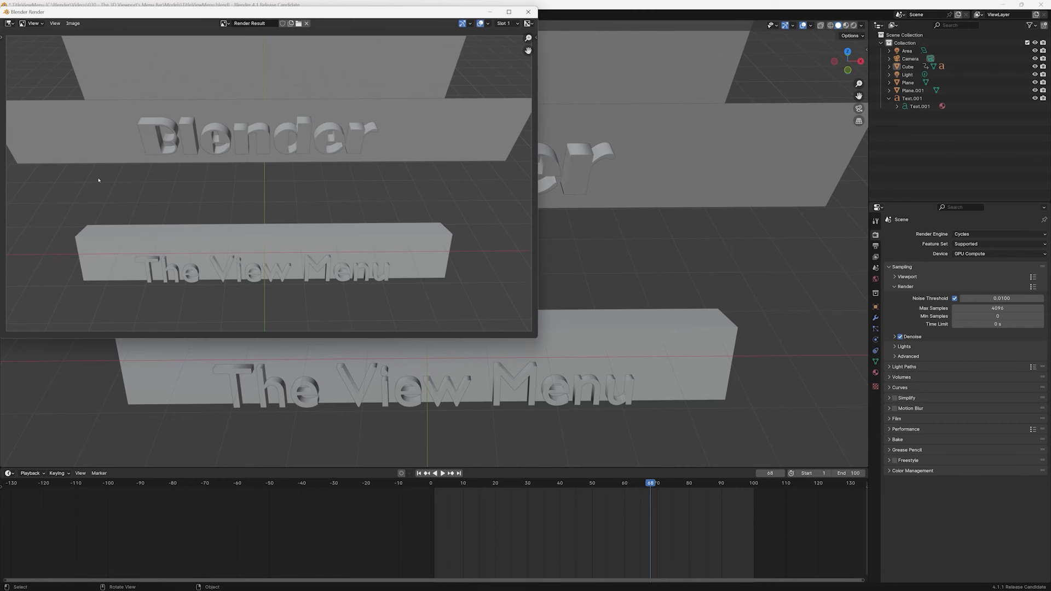
{"action": "left_click", "coordinate": [528, 11]}
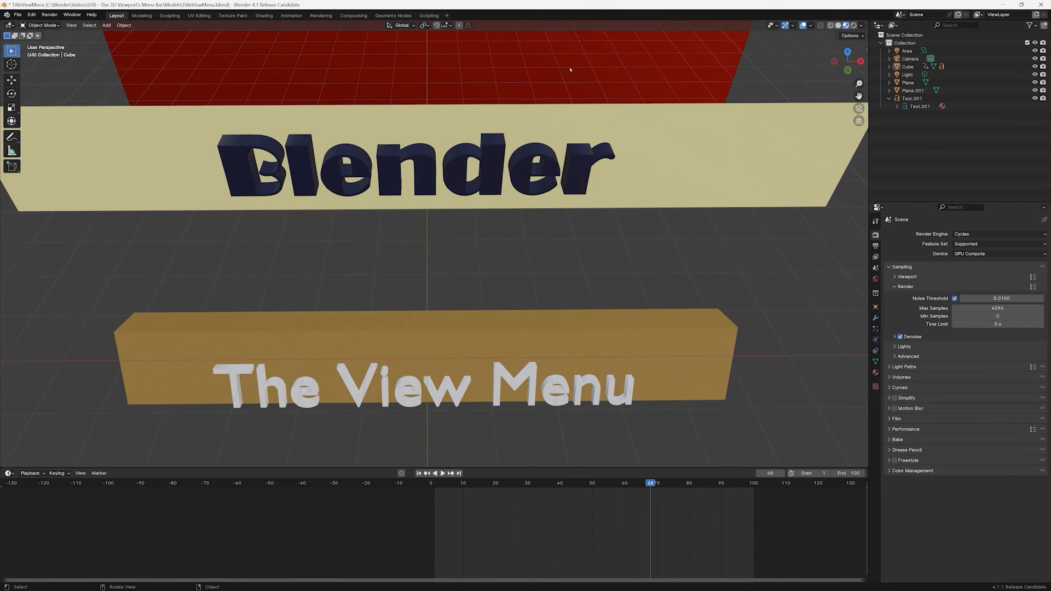
{"action": "left_click", "coordinate": [71, 25]}
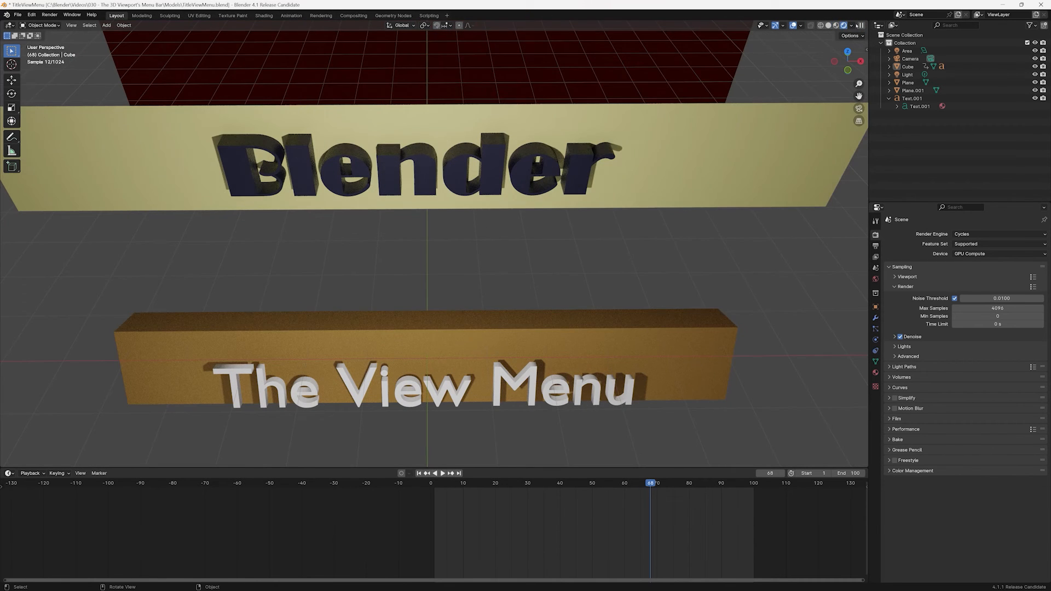
Switch the render engine to EEVEE and set the output file format to AVI JPEG.
{"action": "left_click", "coordinate": [999, 234]}
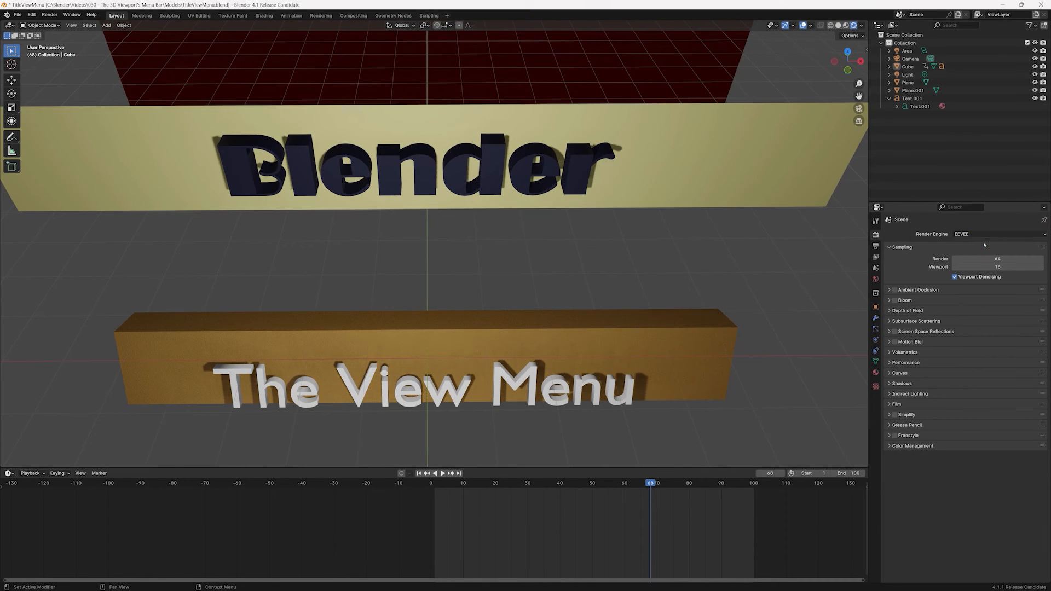
{"action": "left_click", "coordinate": [71, 25]}
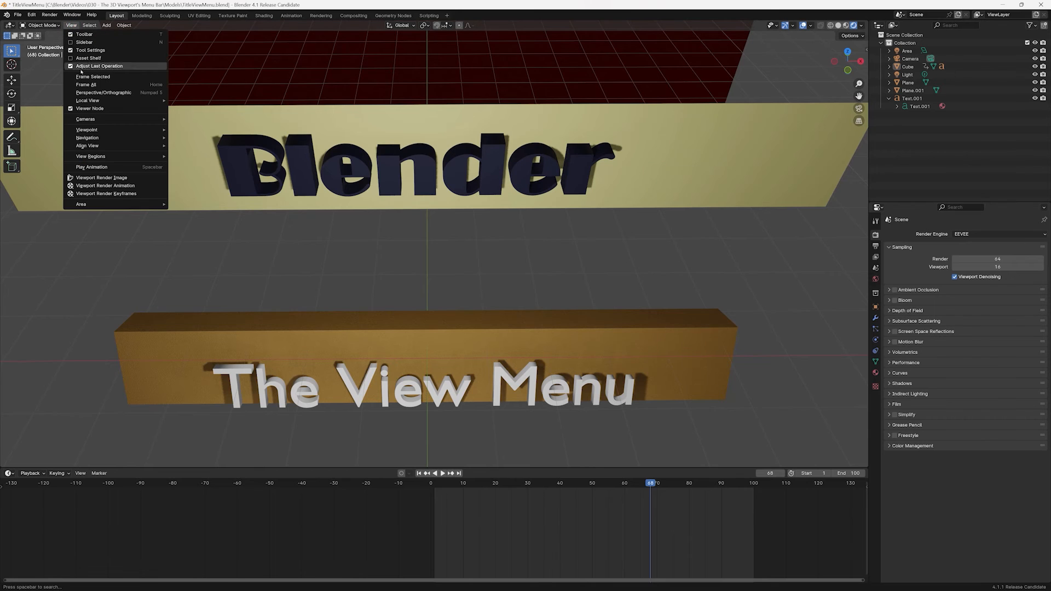
{"action": "left_click", "coordinate": [102, 177]}
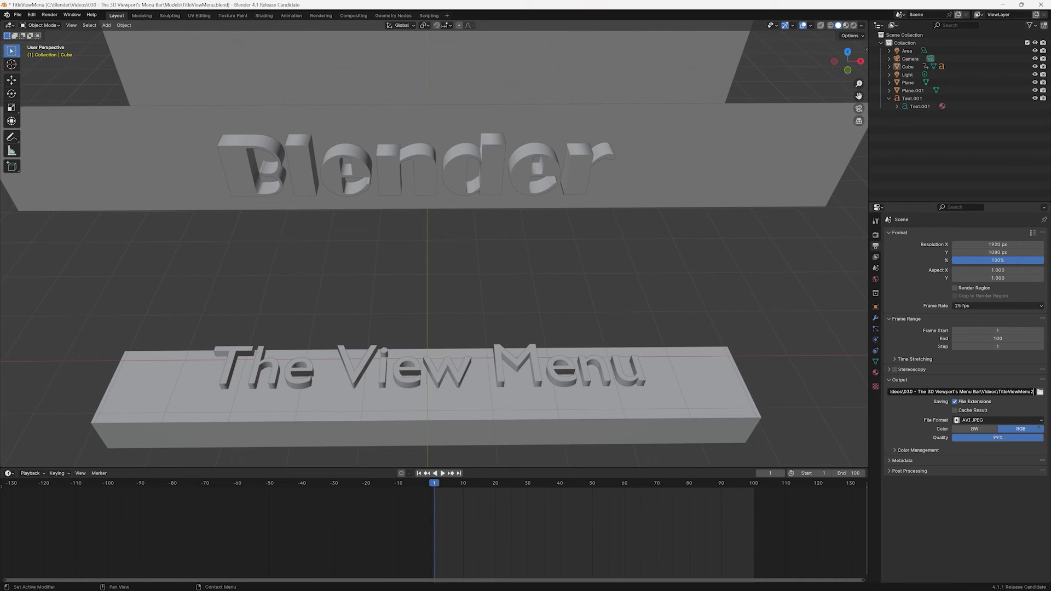
Render the title scene with Viewport Render Animation through the frame range and close the render window.
{"action": "left_click", "coordinate": [71, 26]}
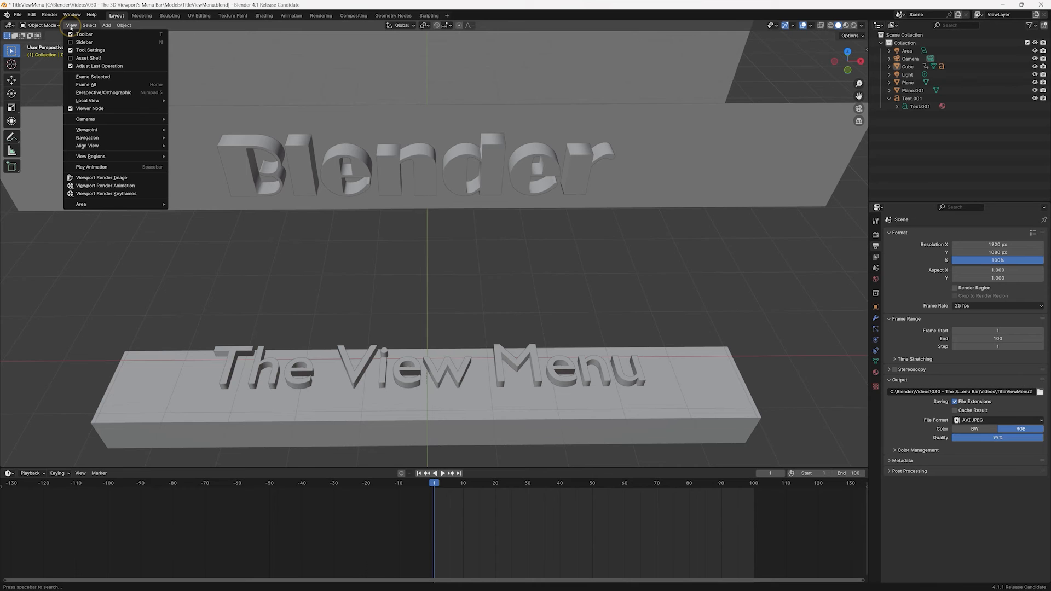
{"action": "mouse_move", "coordinate": [105, 186]}
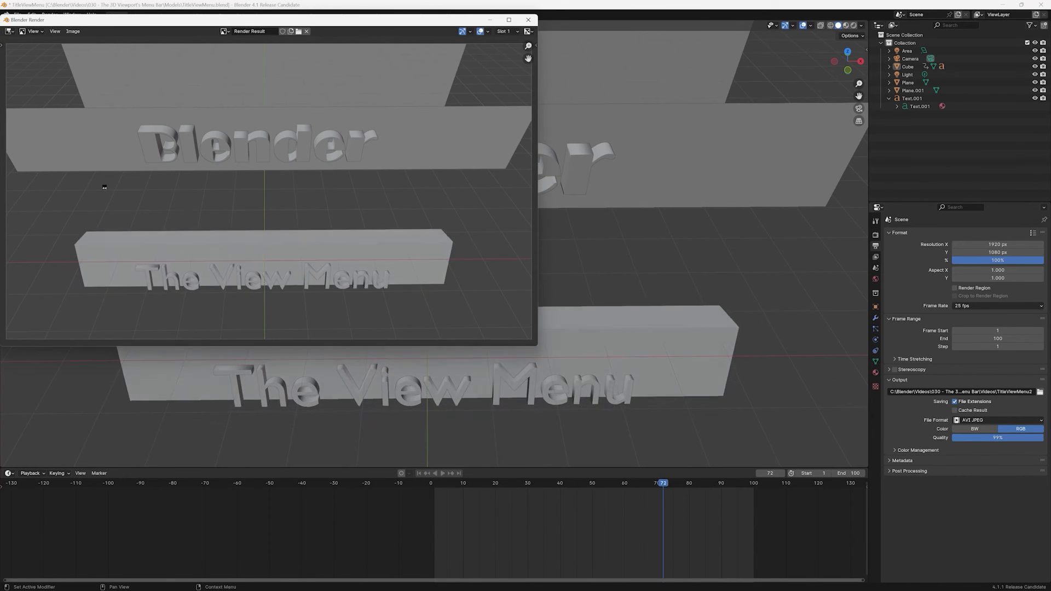
{"action": "left_click", "coordinate": [418, 473]}
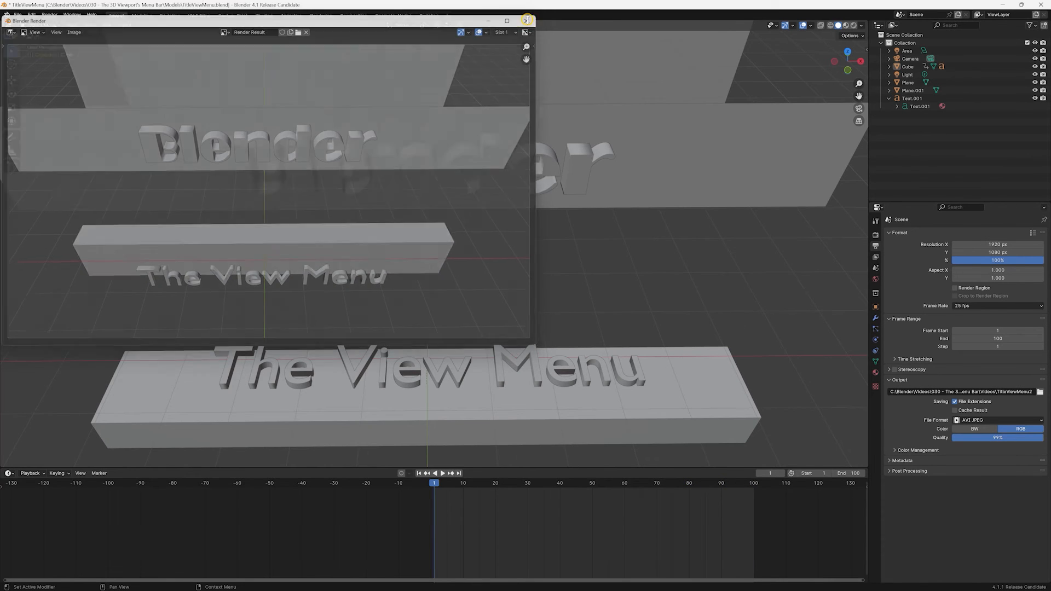
{"action": "left_click", "coordinate": [72, 25]}
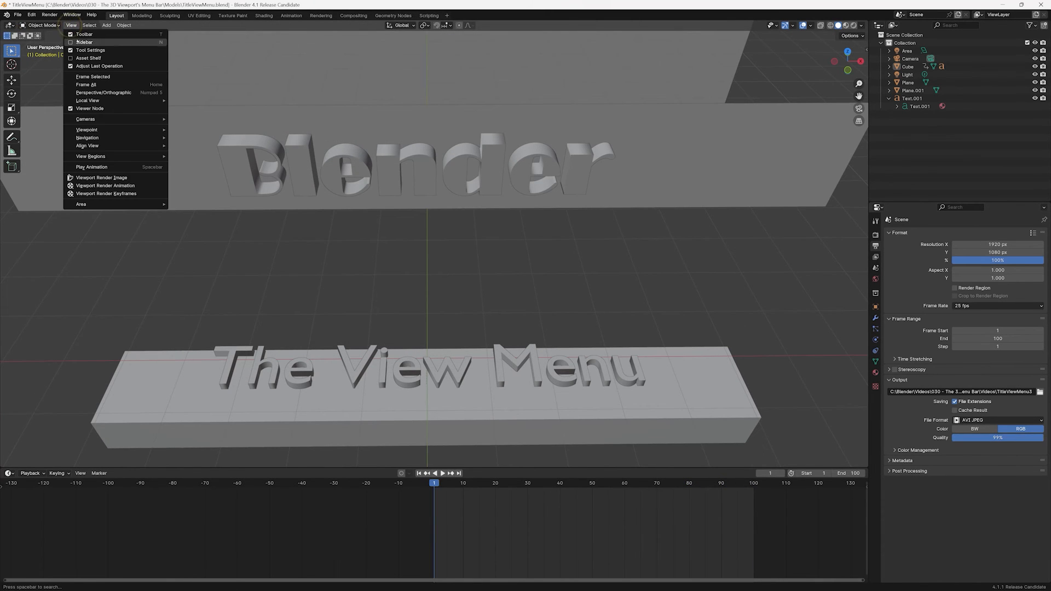
{"action": "left_click", "coordinate": [100, 177]}
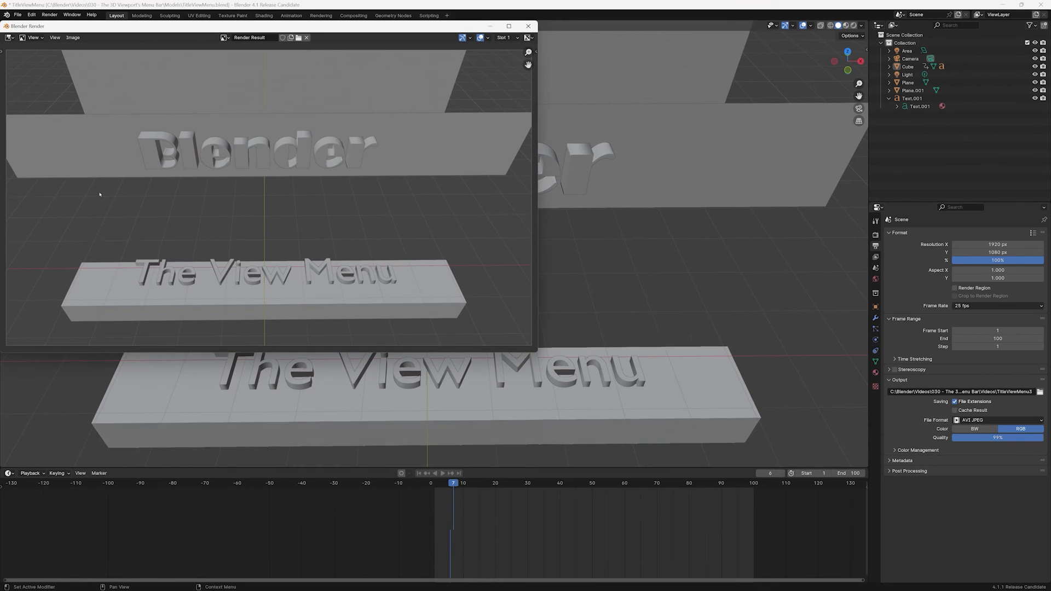
{"action": "left_click", "coordinate": [628, 482]}
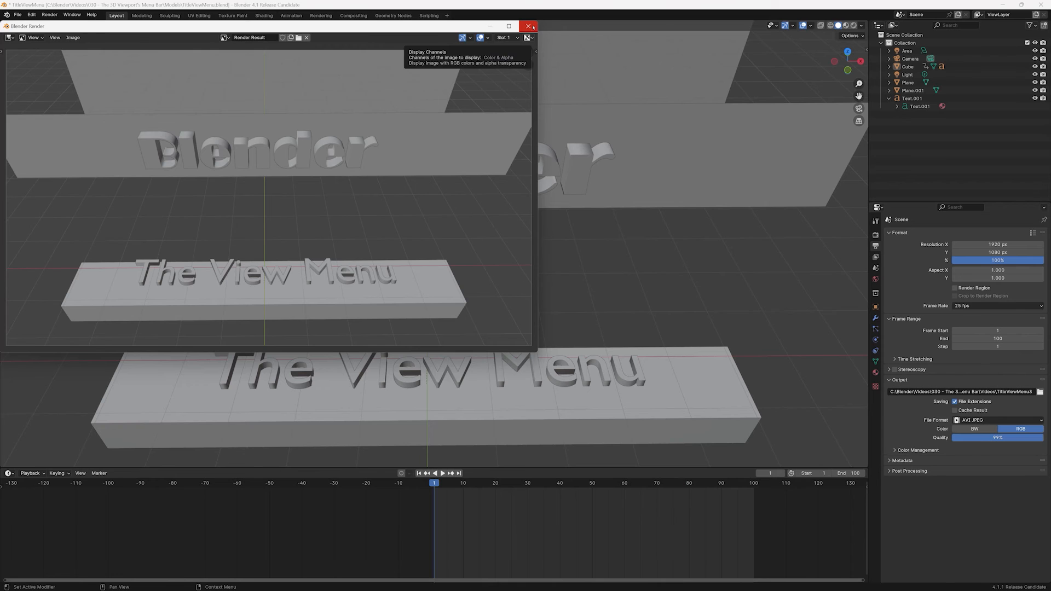
{"action": "left_click", "coordinate": [528, 26]}
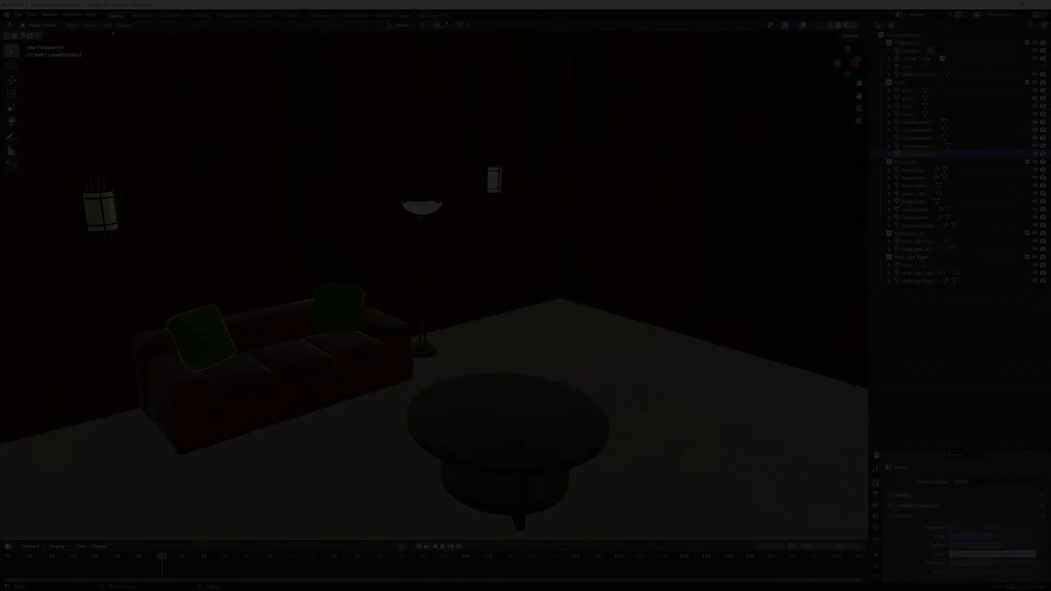
Toggle Quad View to show the room from top, front, right and perspective.
{"action": "left_click", "coordinate": [70, 25]}
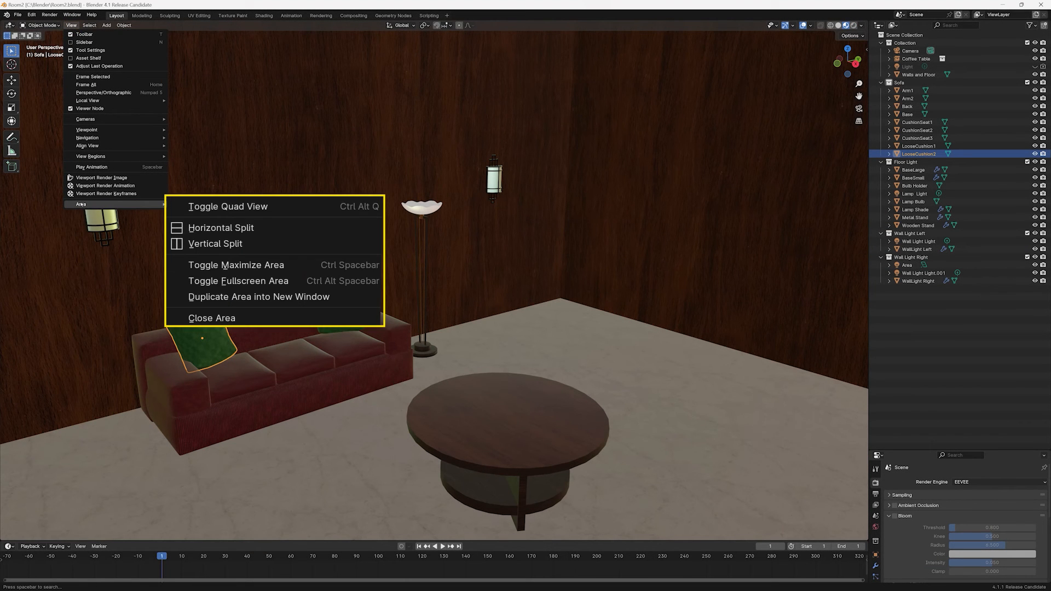
{"action": "mouse_move", "coordinate": [215, 207]}
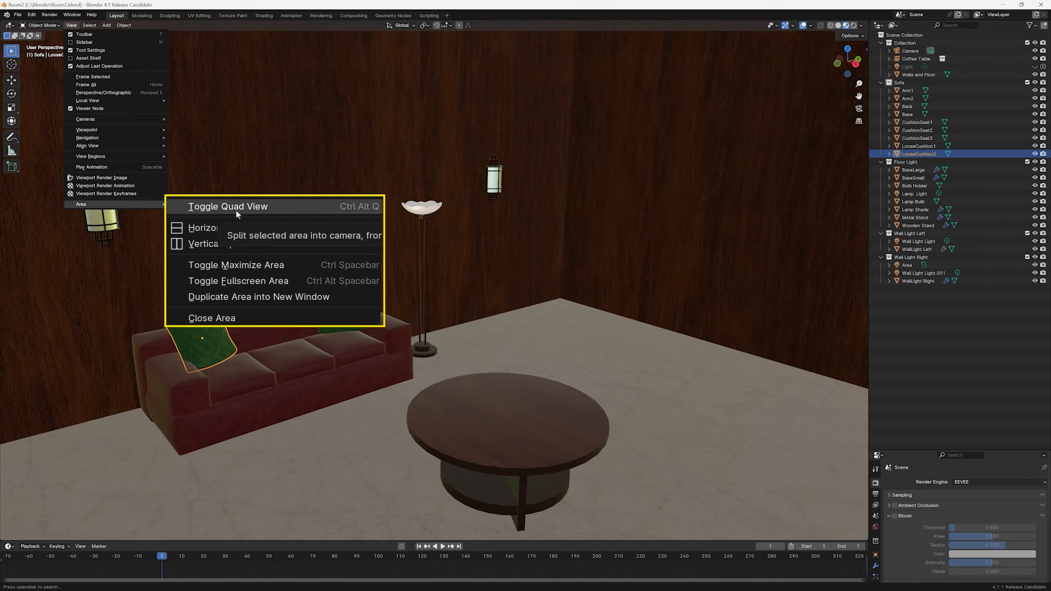
{"action": "mouse_move", "coordinate": [236, 206]}
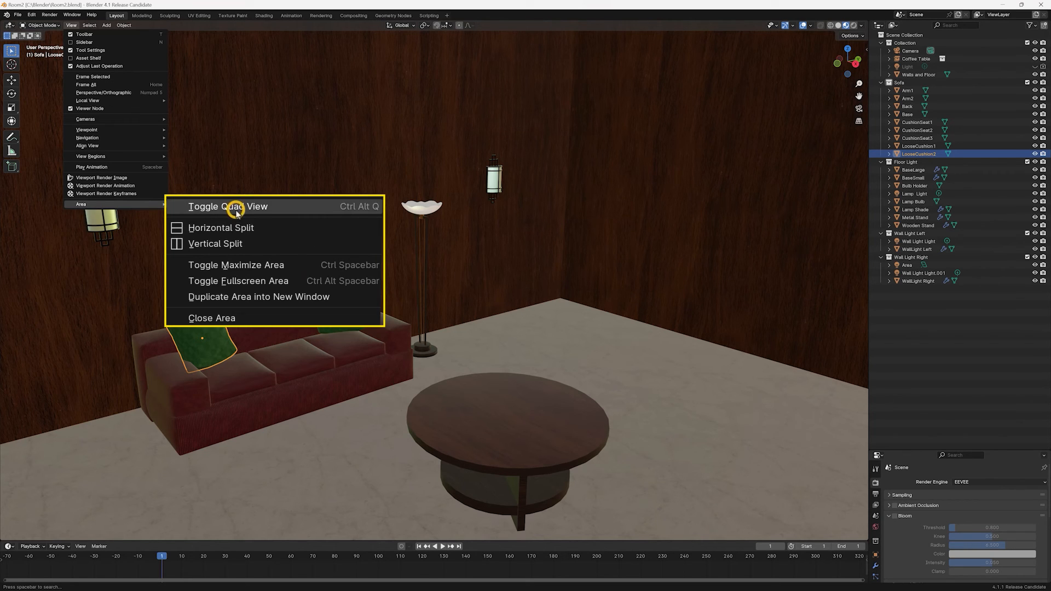
{"action": "left_click", "coordinate": [228, 206]}
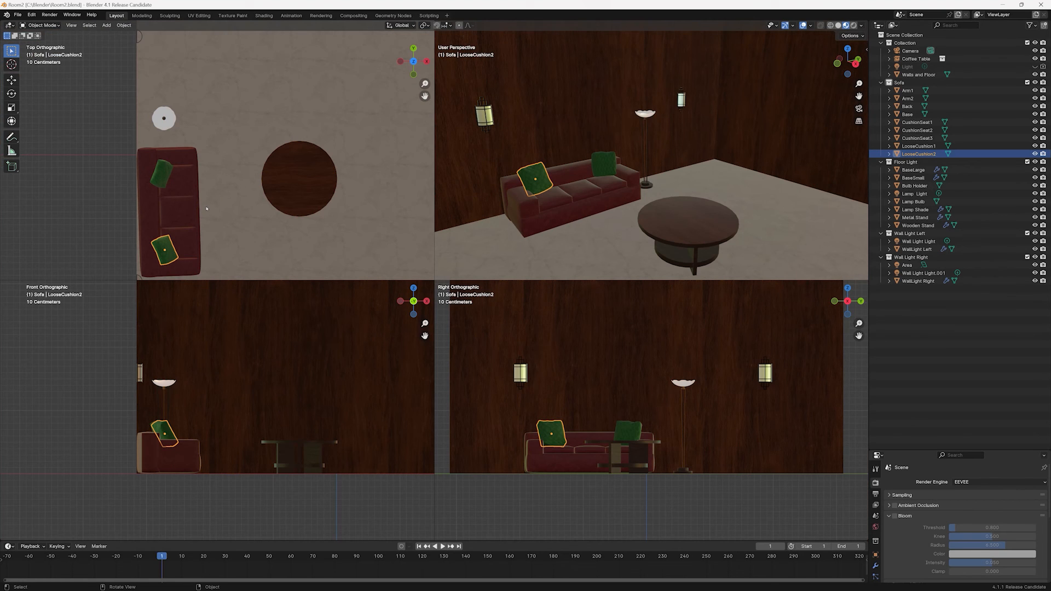
{"action": "mouse_move", "coordinate": [446, 246]}
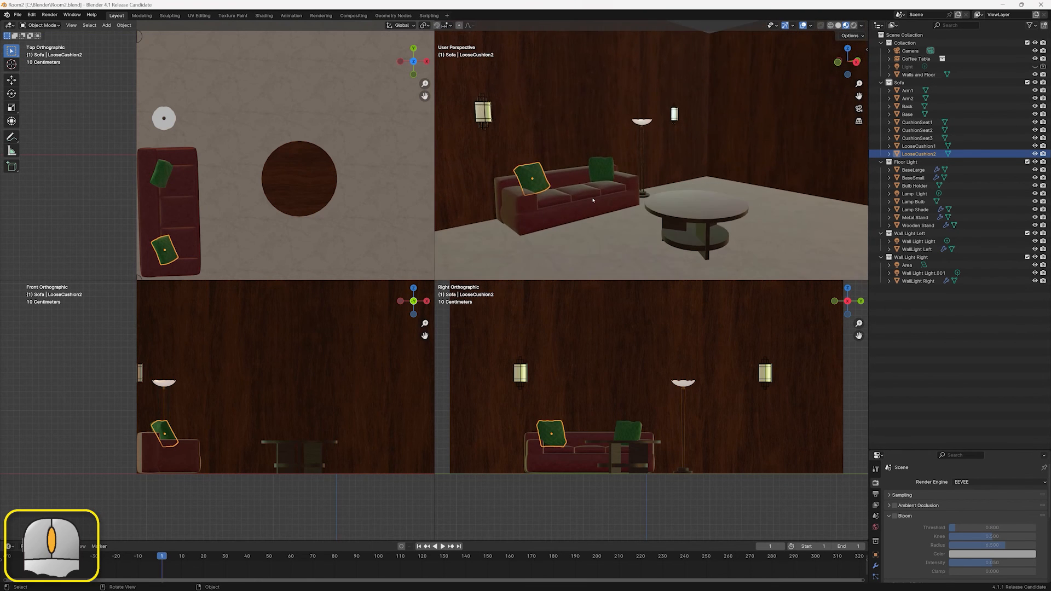
Toggle the quad view with Ctrl+Alt+Q after orbiting the perspective pane.
{"action": "key", "text": "ctrl+alt+q"}
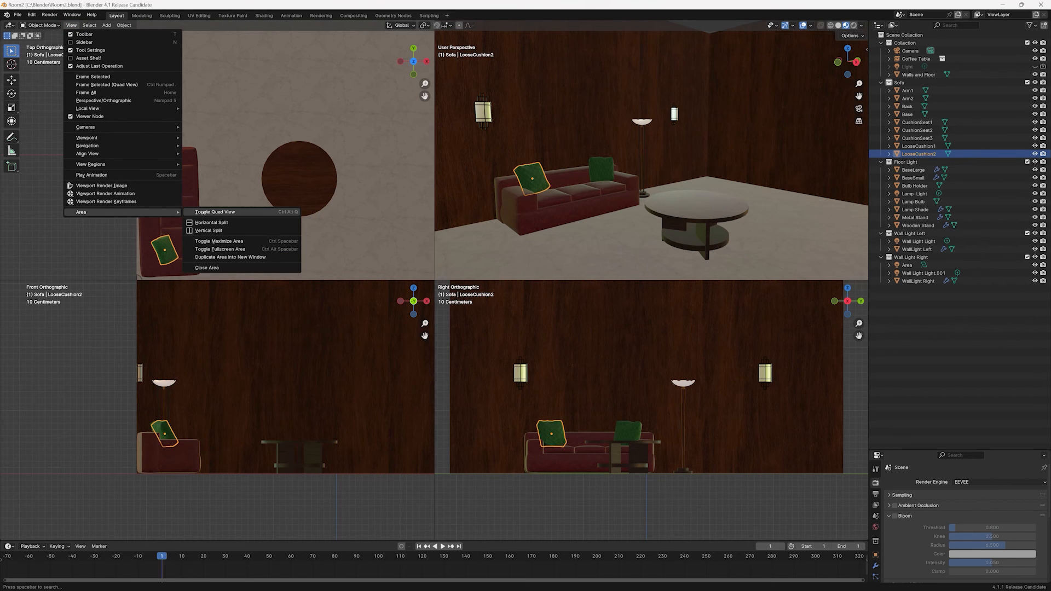
Turn Quad View off and Vertical Split the upper viewport into two panes above one wide pane.
{"action": "left_click", "coordinate": [215, 211]}
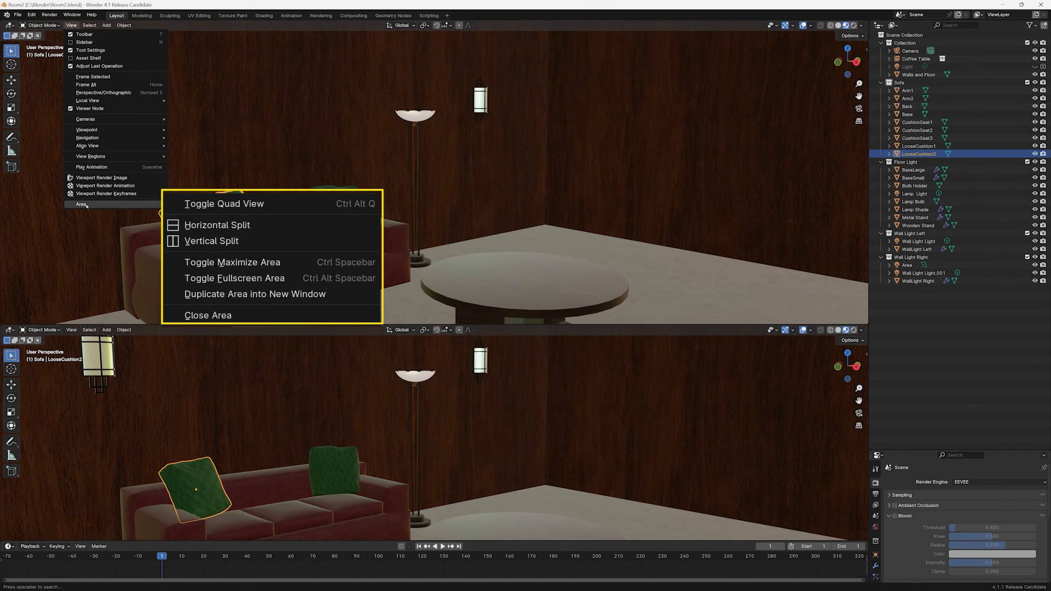
{"action": "mouse_move", "coordinate": [224, 241]}
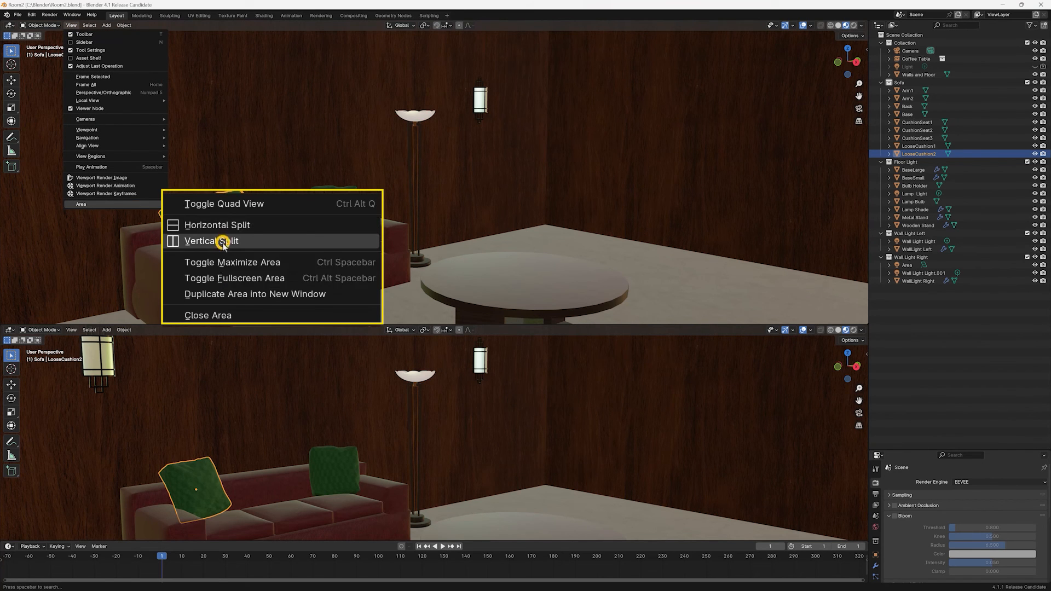
{"action": "left_click", "coordinate": [210, 241]}
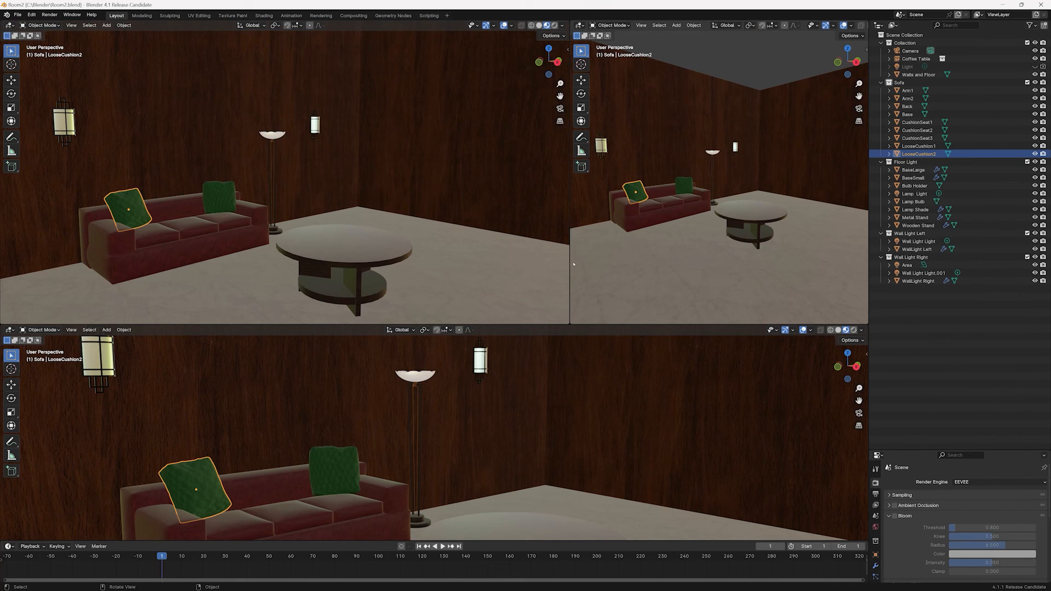
Join the split areas at their borders until one full viewport of the room remains.
{"action": "right_click", "coordinate": [572, 264]}
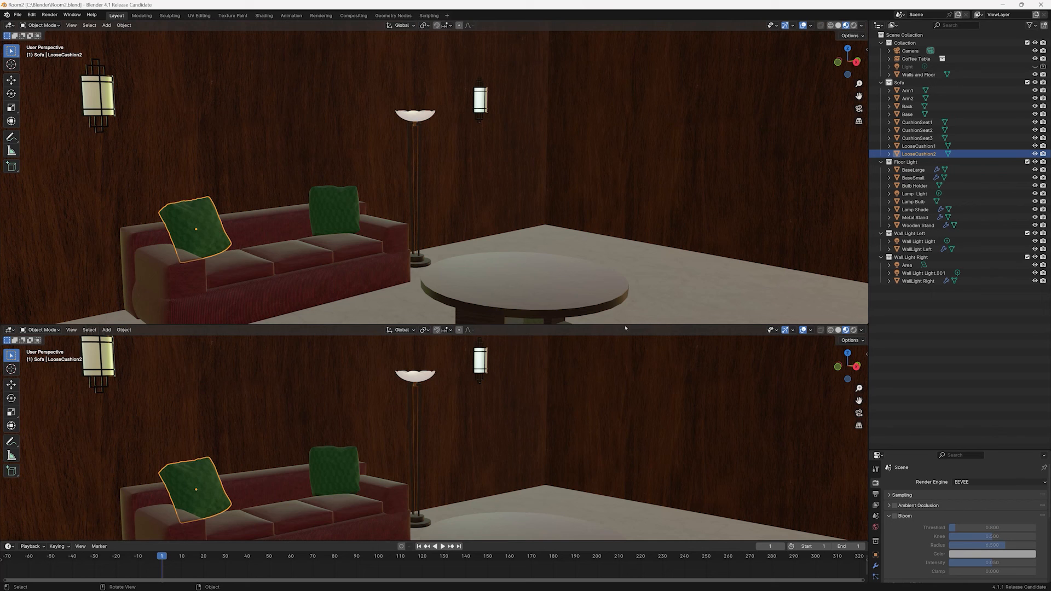
{"action": "right_click", "coordinate": [606, 324]}
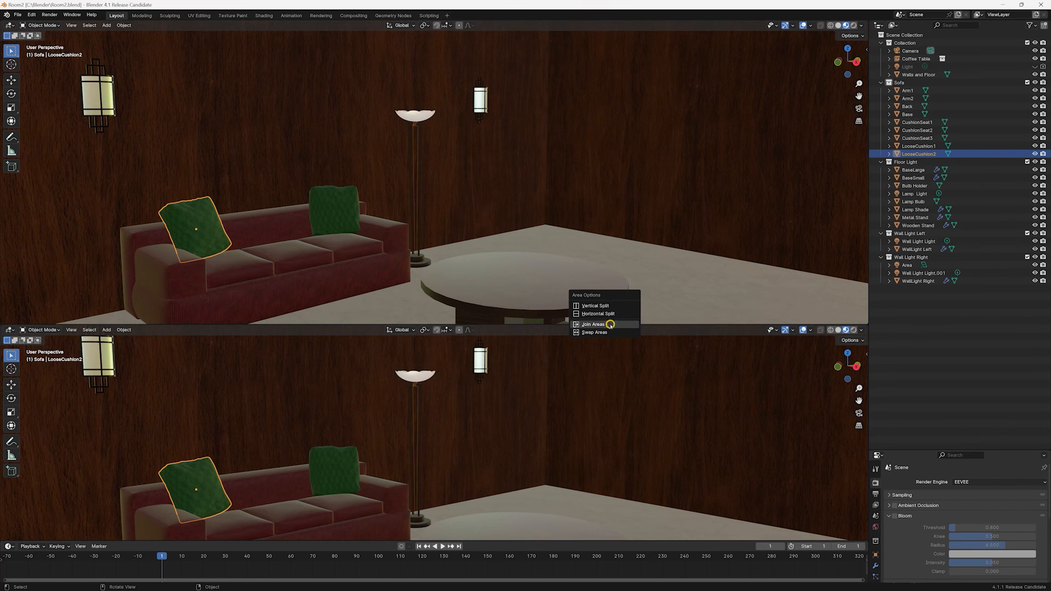
{"action": "left_click", "coordinate": [592, 324]}
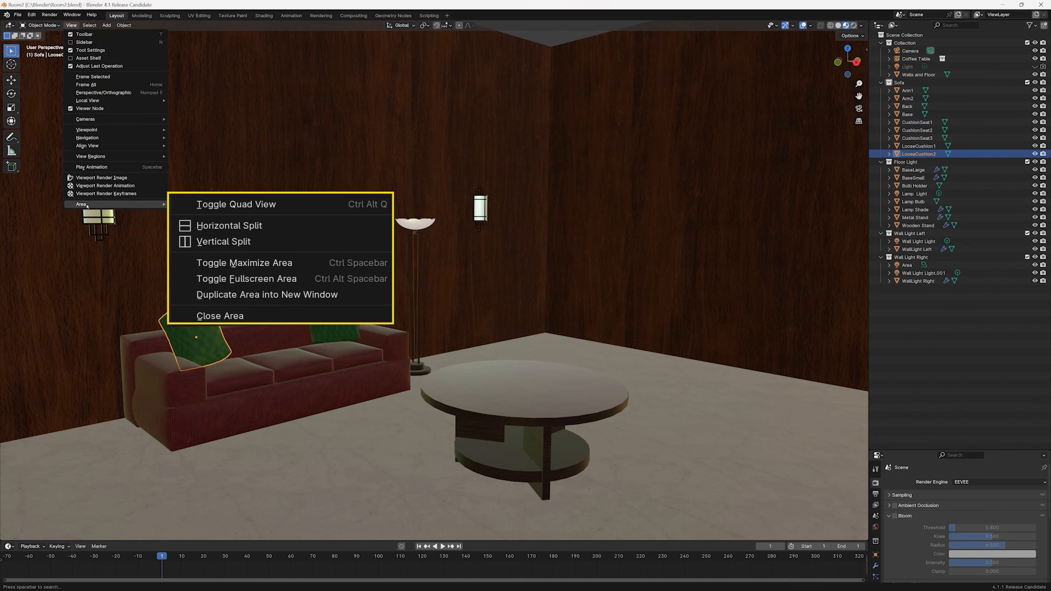
{"action": "mouse_move", "coordinate": [269, 262]}
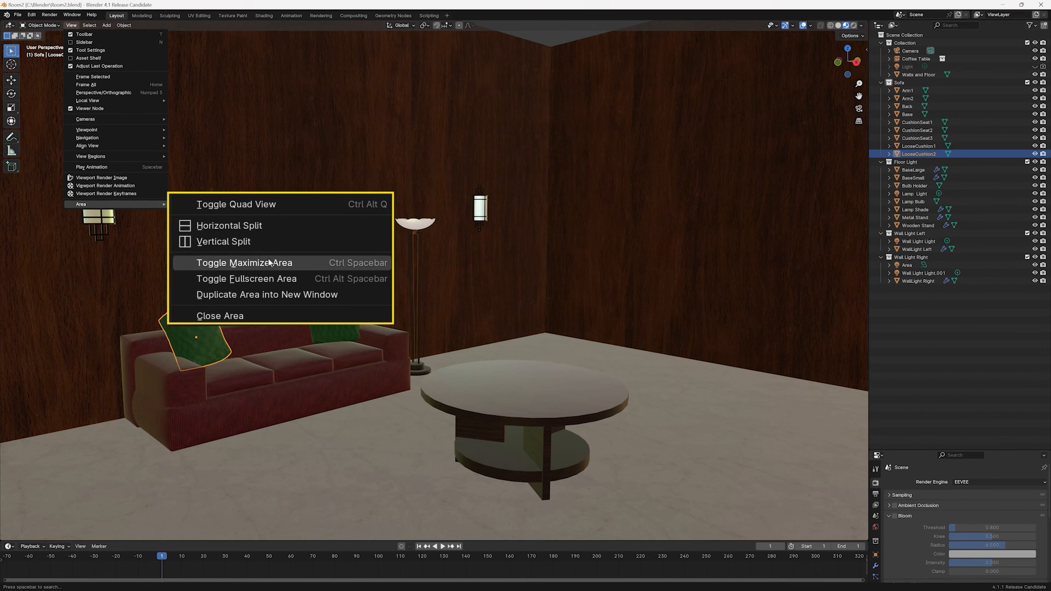
{"action": "left_click", "coordinate": [245, 262]}
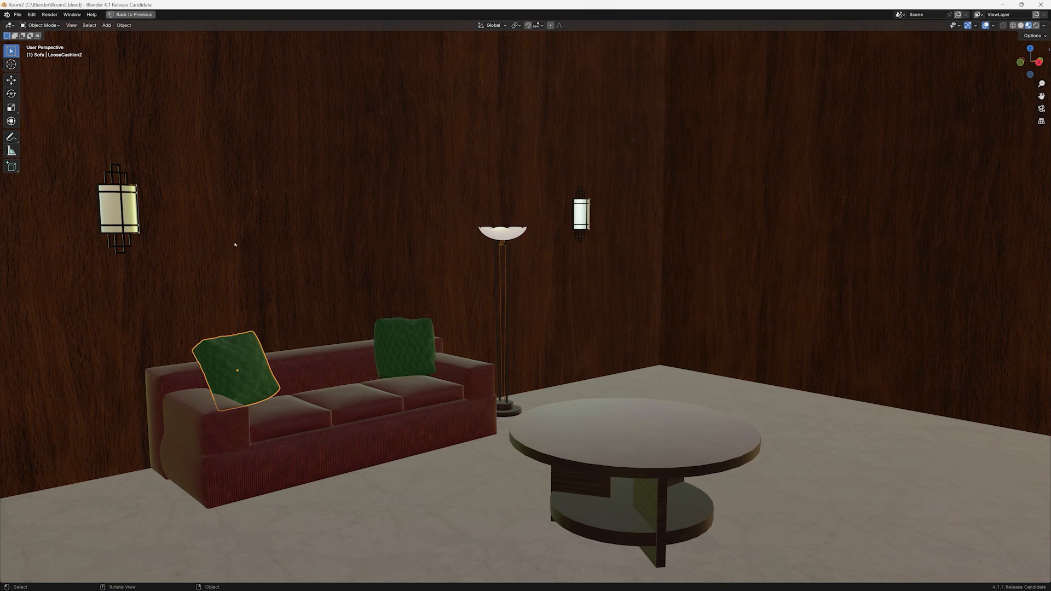
{"action": "key", "text": "ctrl+space"}
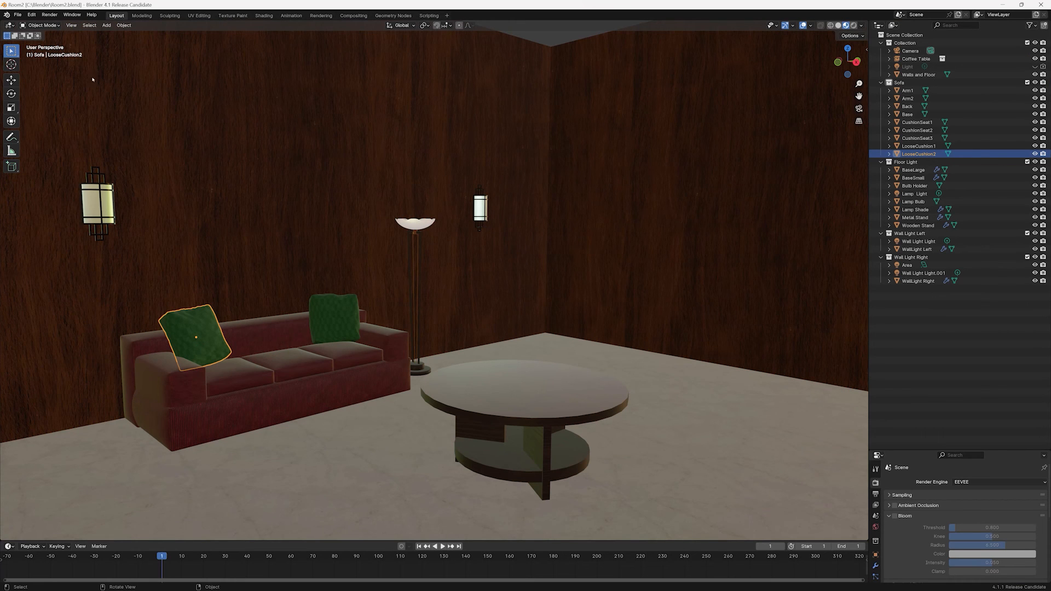
{"action": "left_click", "coordinate": [72, 25]}
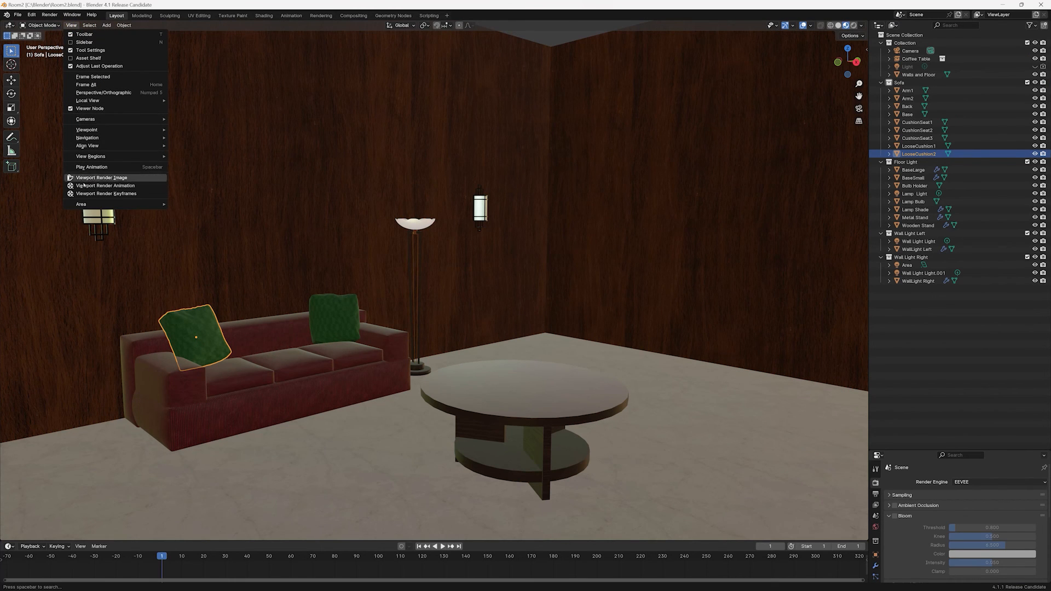
{"action": "left_click", "coordinate": [80, 203]}
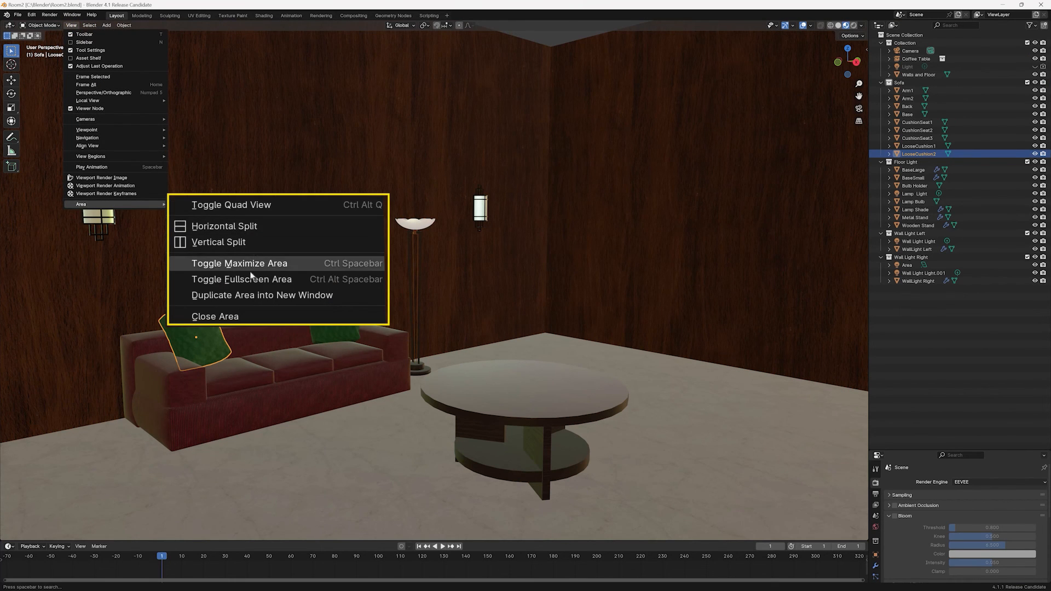
{"action": "left_click", "coordinate": [238, 263]}
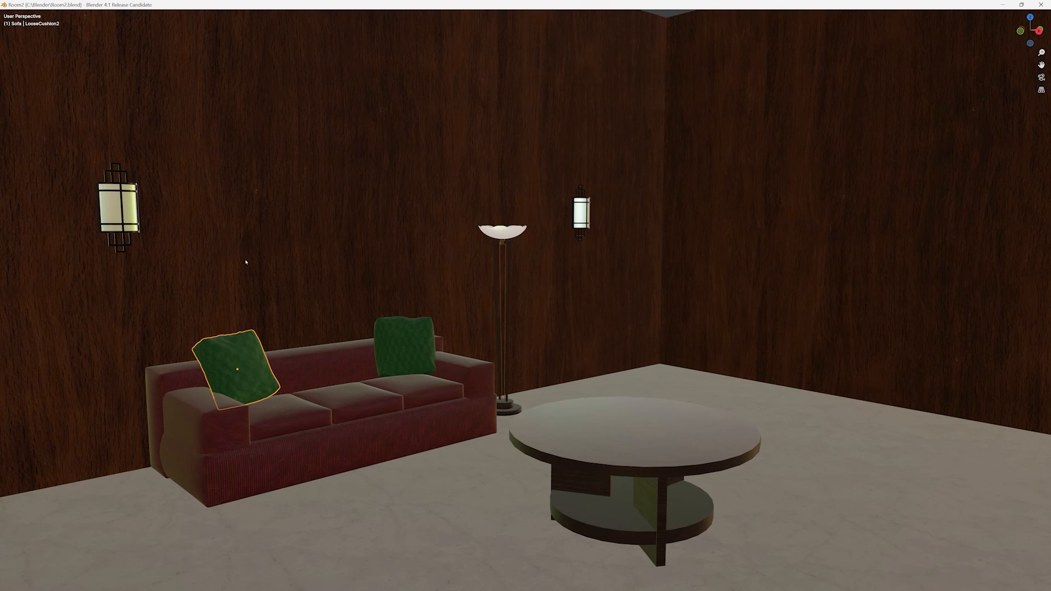
{"action": "mouse_move", "coordinate": [267, 264]}
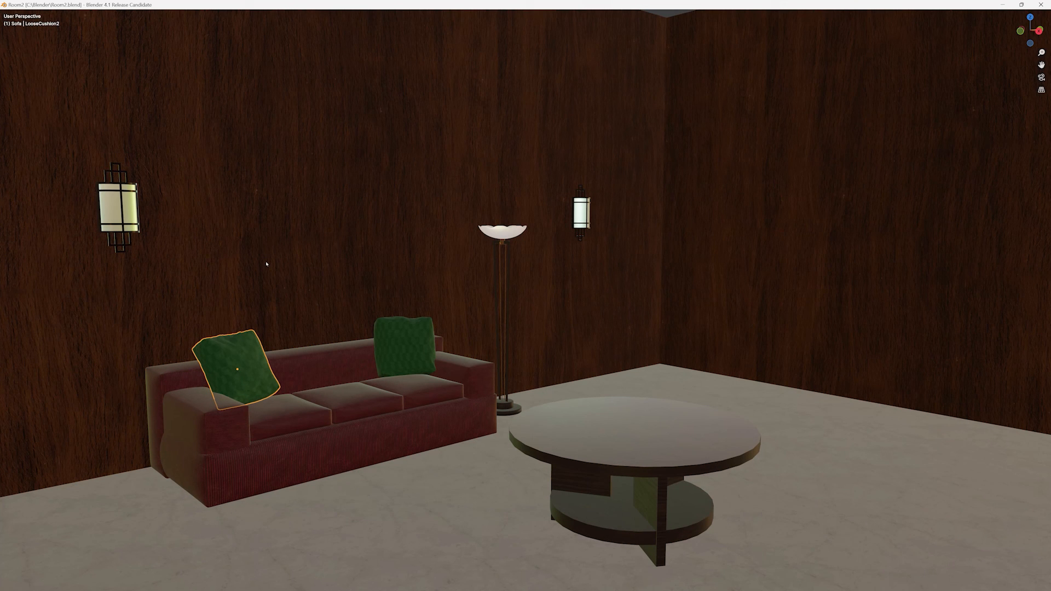
{"action": "mouse_move", "coordinate": [119, 59]}
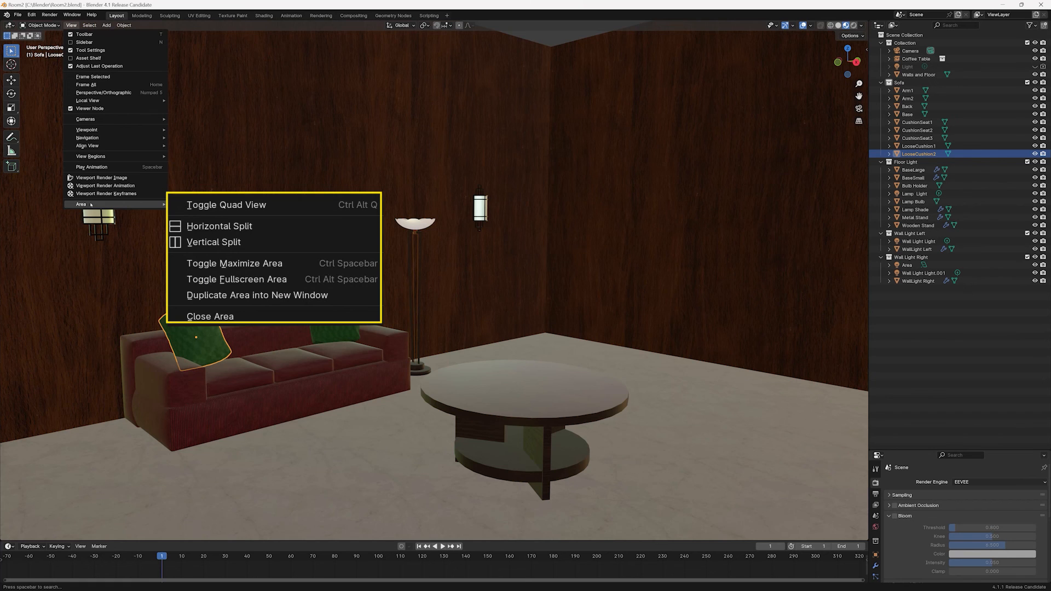
{"action": "mouse_move", "coordinate": [276, 299]}
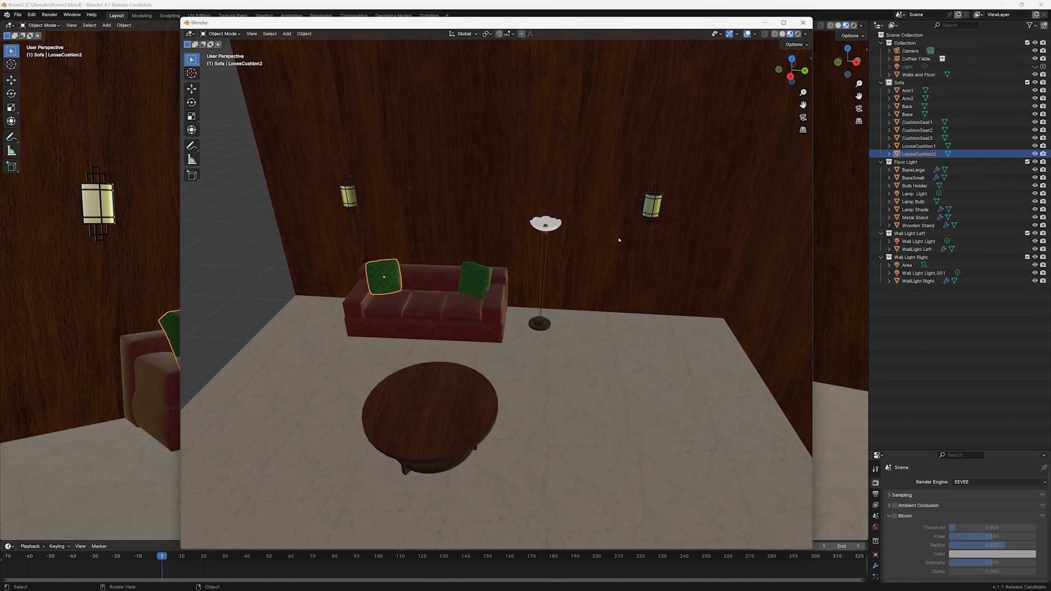
Move the right-hand green LooseCushion1 off the sofa down onto the floor beside it.
{"action": "left_click", "coordinate": [473, 278]}
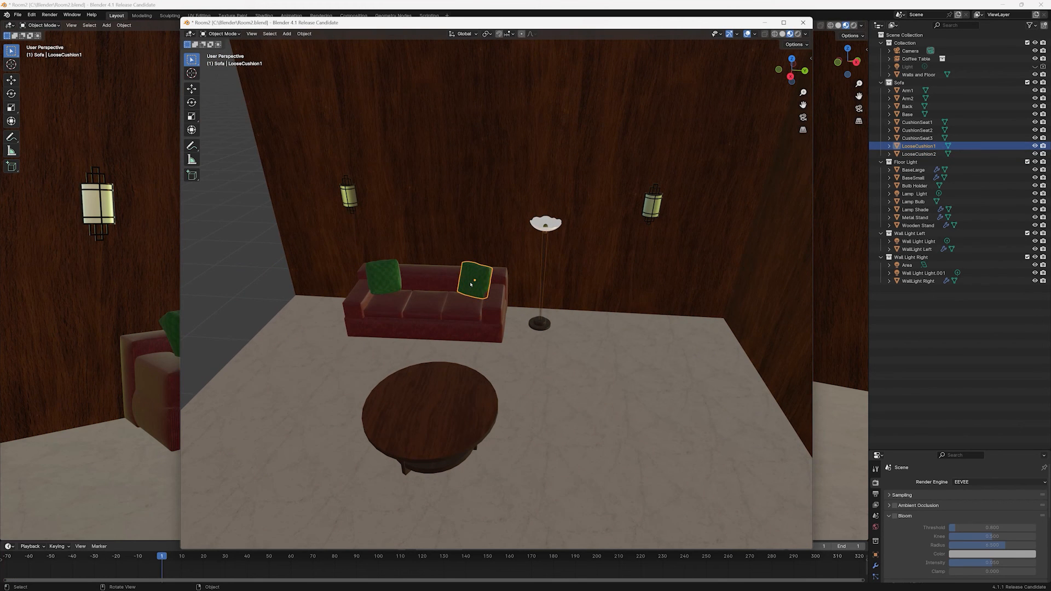
{"action": "left_click_drag", "start_coordinate": [474, 281], "coordinate": [326, 331]}
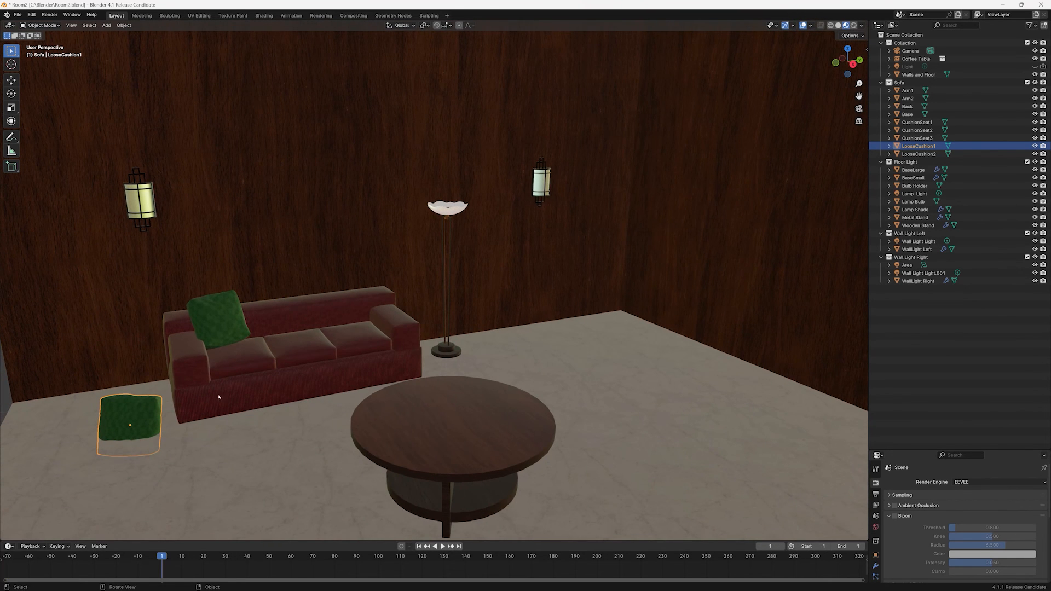
{"action": "left_click_drag", "start_coordinate": [129, 426], "coordinate": [357, 300]}
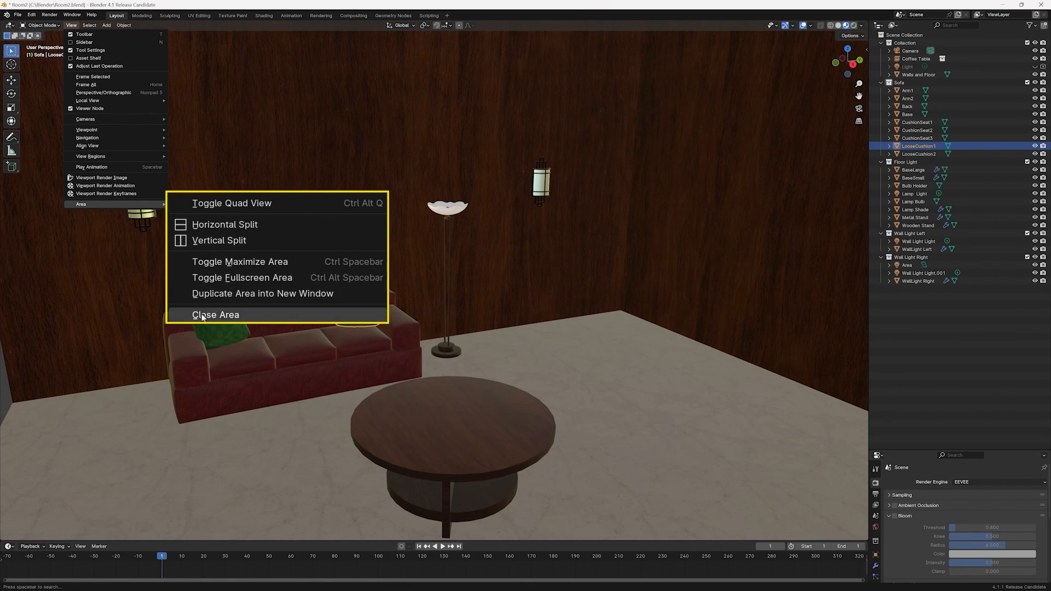
Close the 3D room viewport area so the timeline takes its space.
{"action": "left_click", "coordinate": [216, 314]}
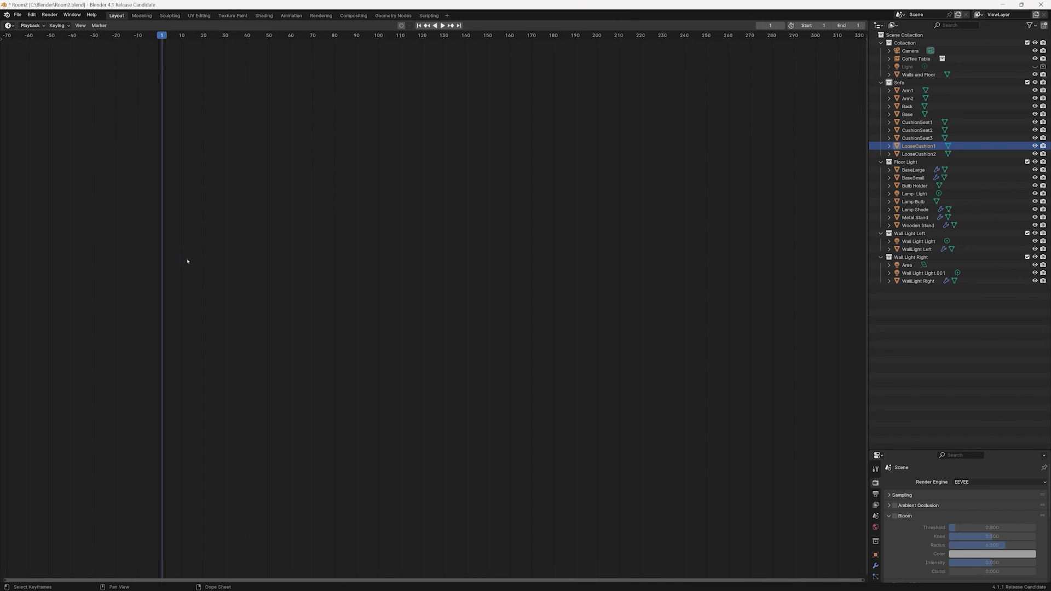